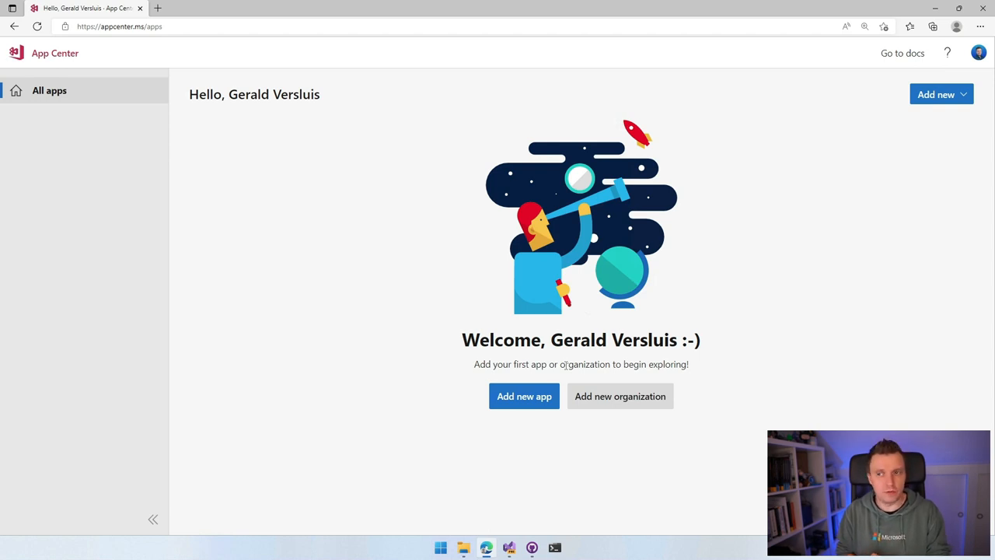
{"action": "mouse_move", "coordinate": [601, 297]}
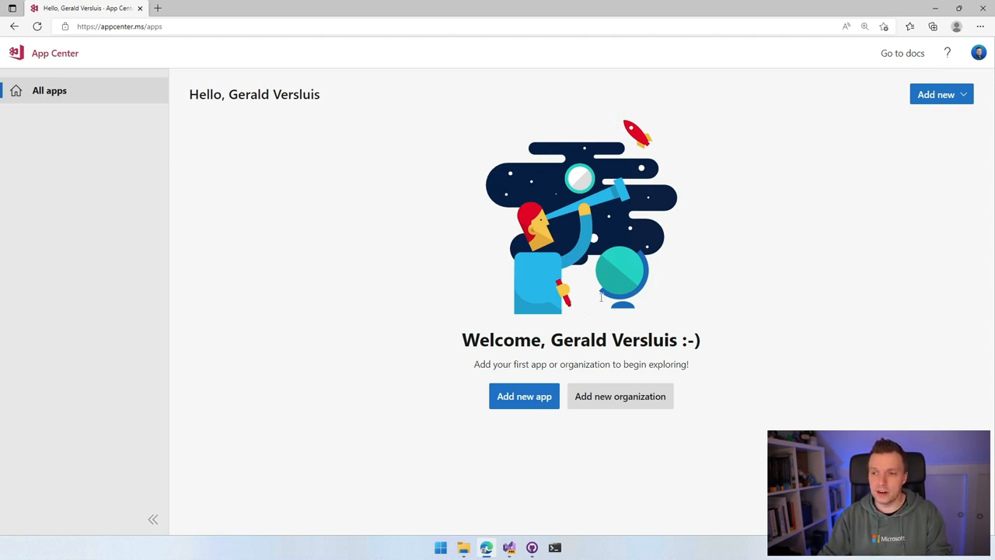
- Start adding a new App Center app, typing the name MauiAppCenterTest-win
{"action": "left_click", "coordinate": [936, 94]}
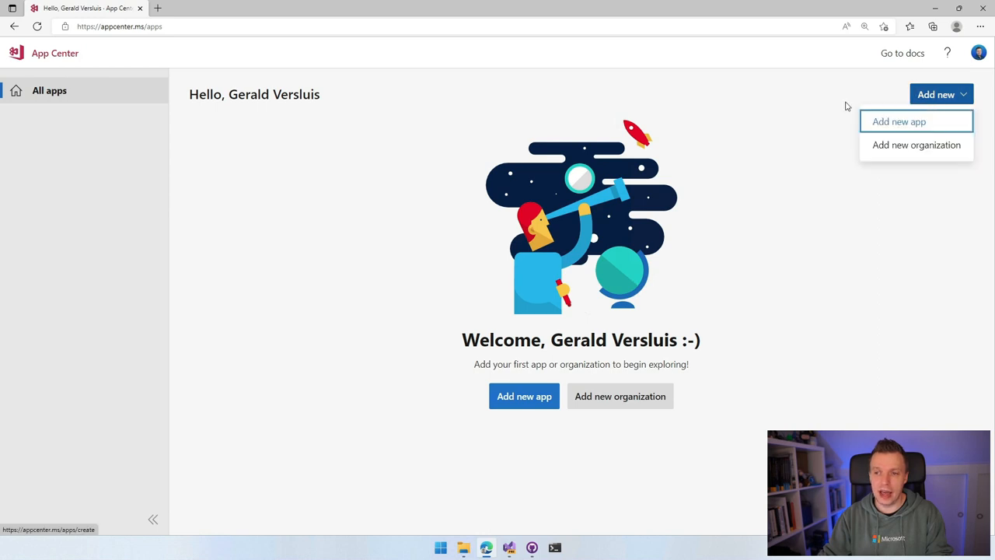
{"action": "left_click", "coordinate": [899, 121]}
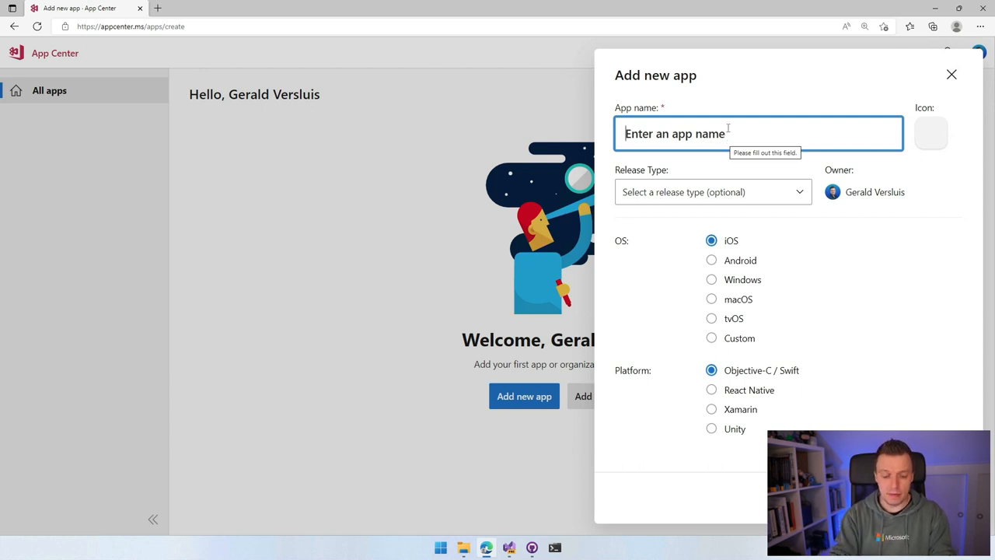
{"action": "type", "text": "MauiAppC"}
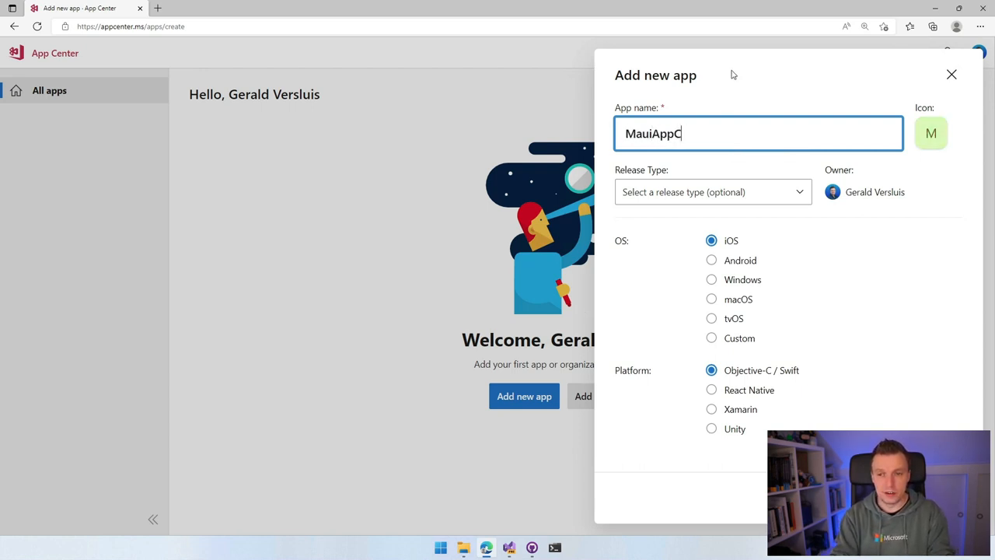
{"action": "type", "text": "enterTest"}
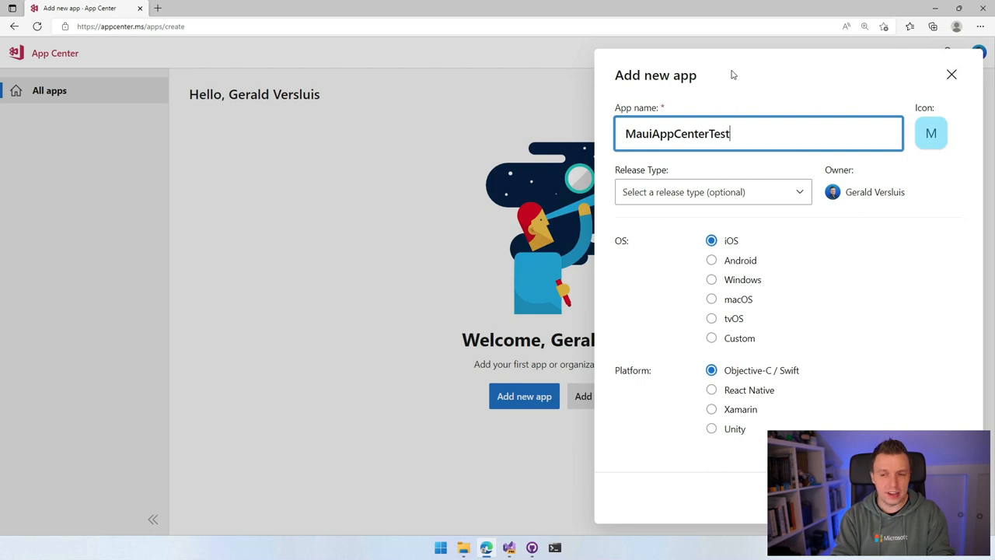
{"action": "type", "text": "-ios"}
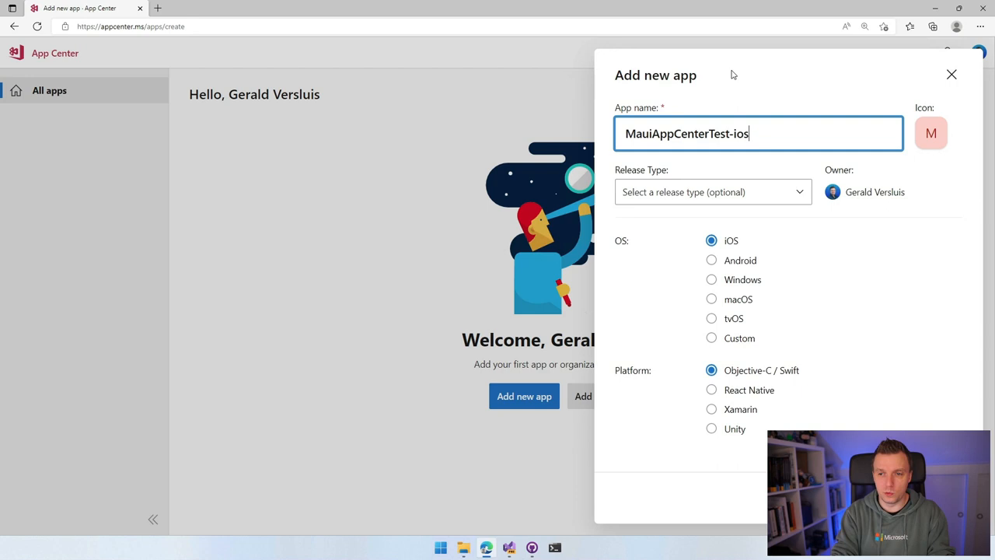
{"action": "type", "text": "-win"}
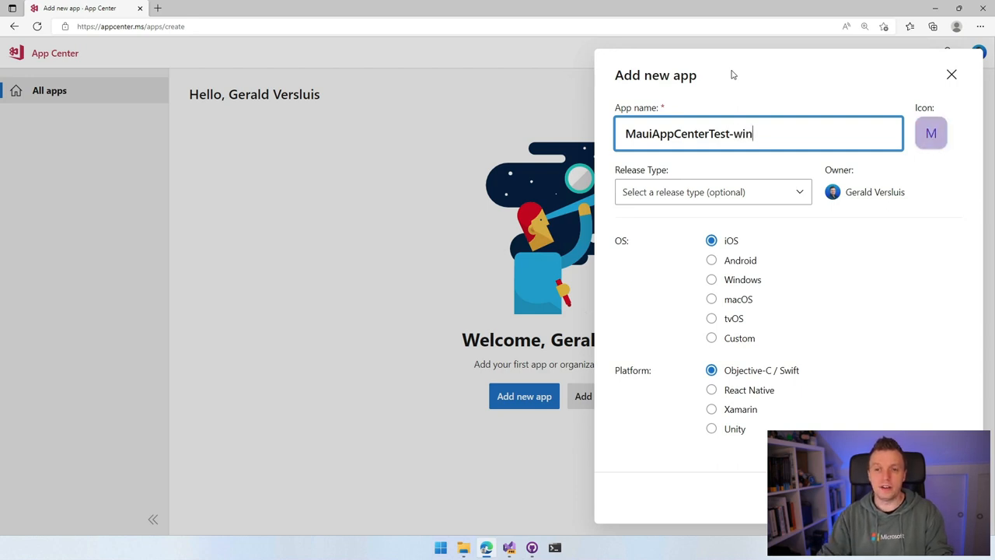
{"action": "mouse_move", "coordinate": [697, 192]}
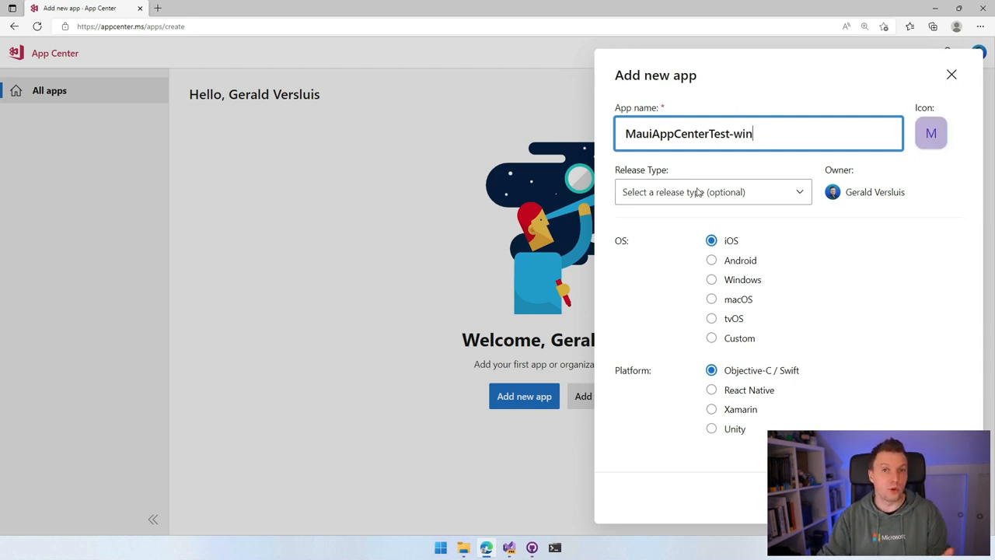
- Compare Android, tvOS and iOS platform options, then settle on Windows with UWP
{"action": "left_click", "coordinate": [711, 192]}
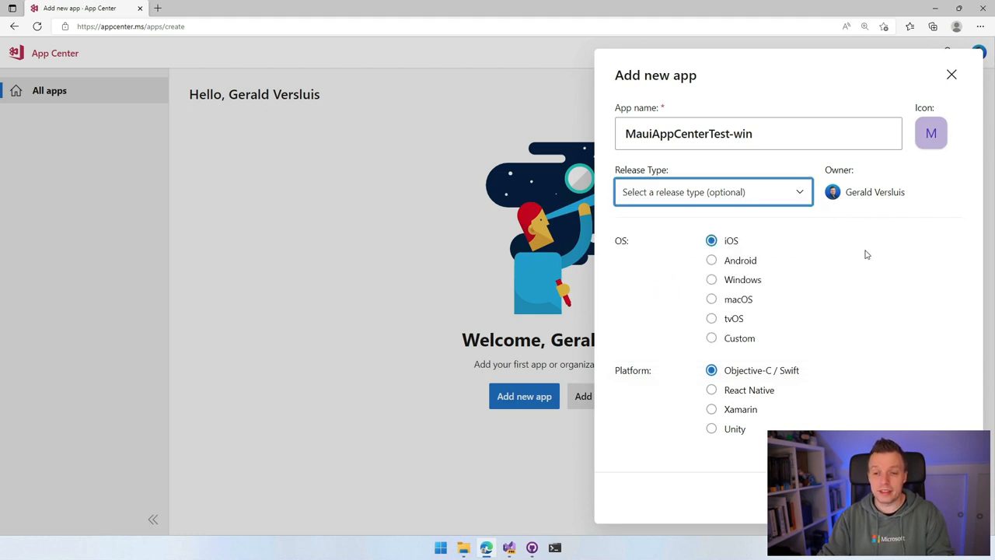
{"action": "mouse_move", "coordinate": [630, 246]}
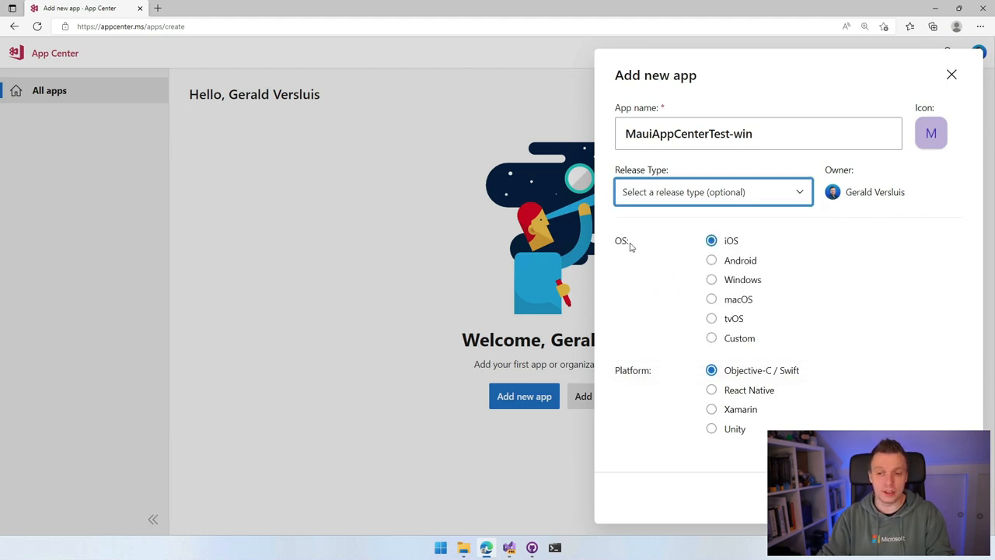
{"action": "mouse_move", "coordinate": [795, 267]}
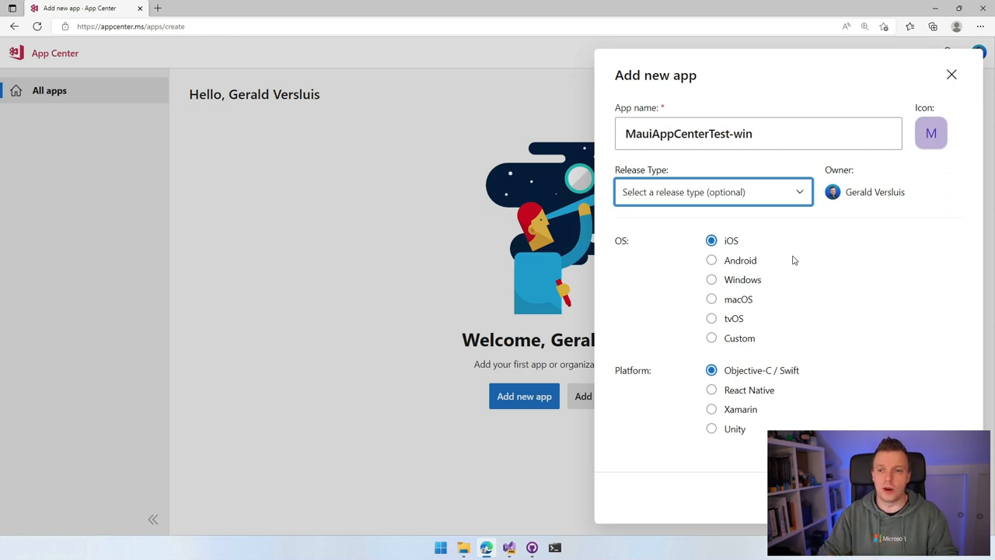
{"action": "mouse_move", "coordinate": [789, 168]}
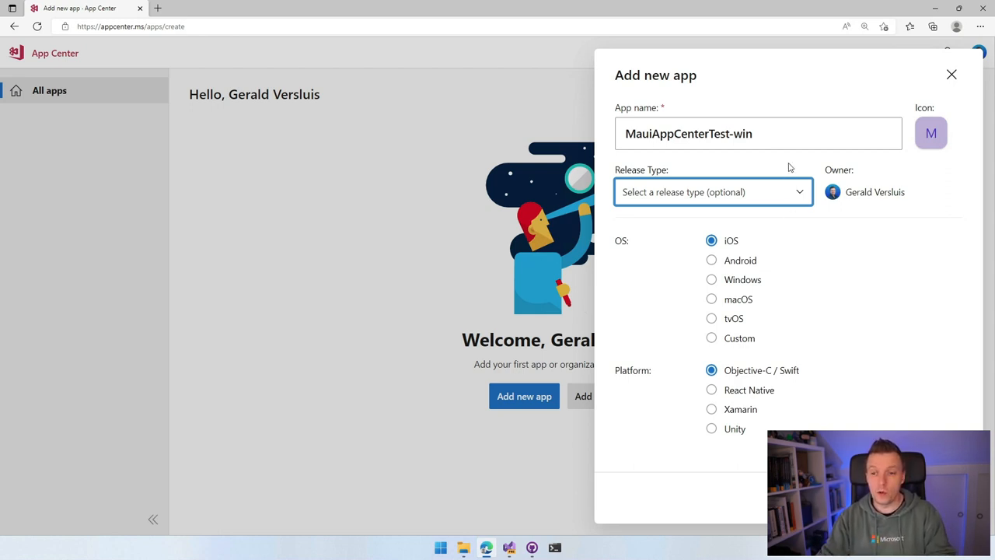
{"action": "mouse_move", "coordinate": [715, 373]}
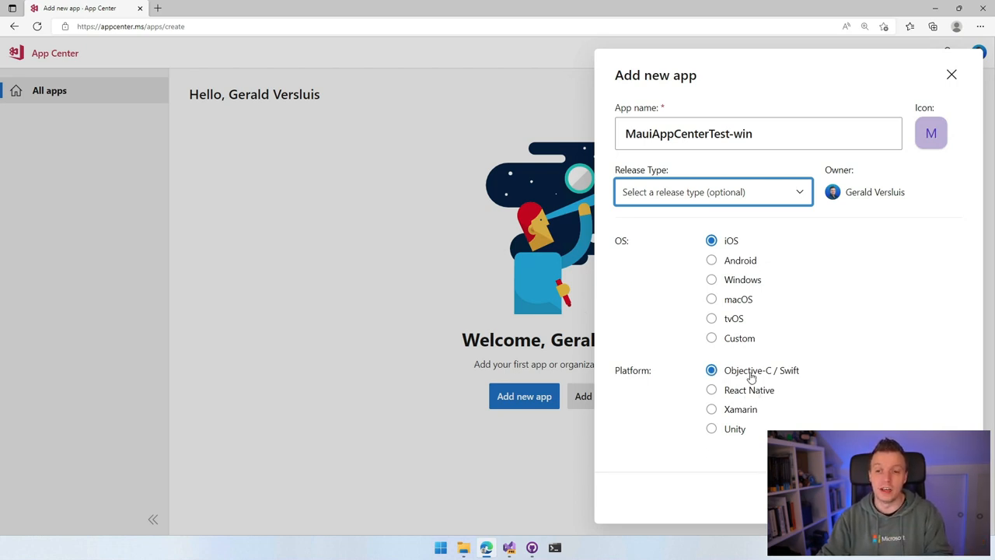
{"action": "left_click", "coordinate": [712, 260]}
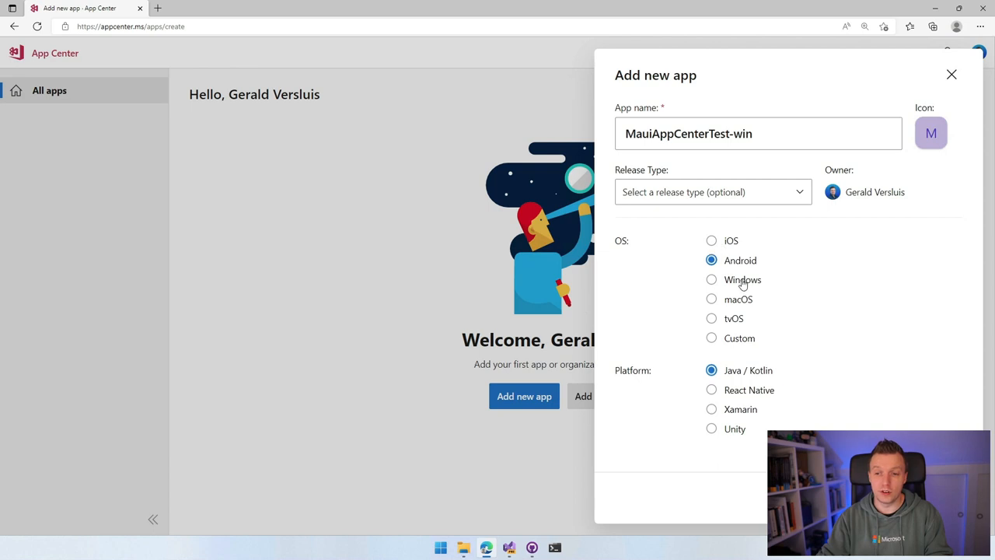
{"action": "left_click", "coordinate": [710, 279]}
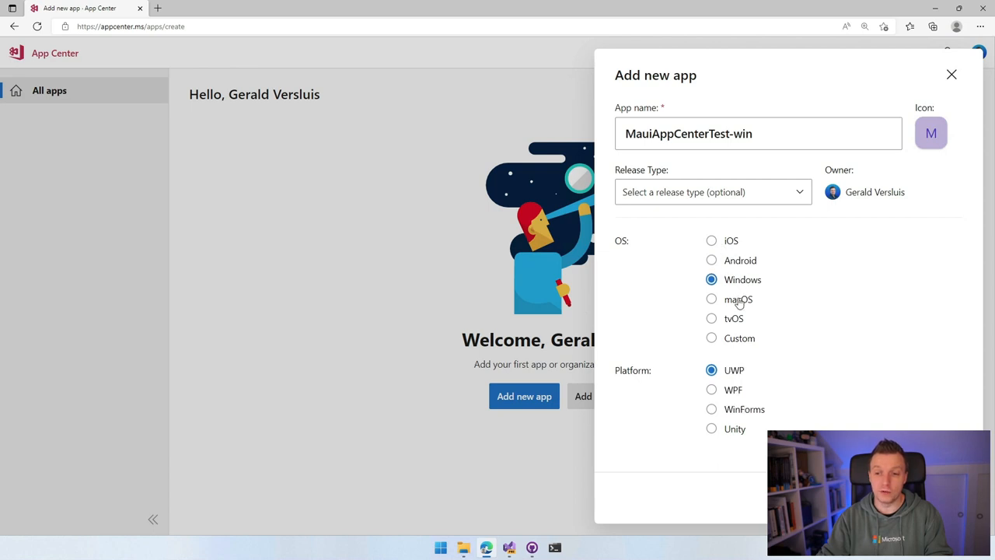
{"action": "left_click", "coordinate": [711, 318]}
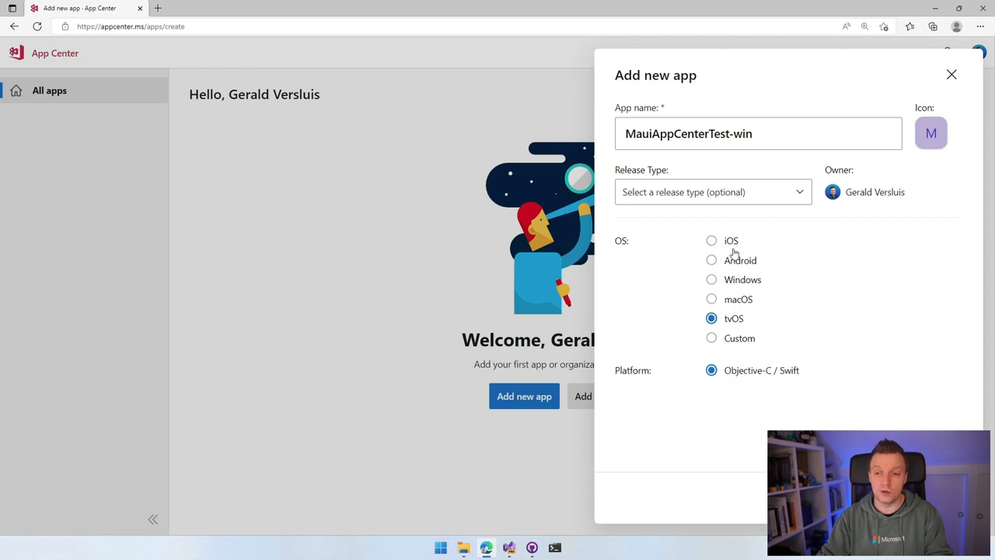
{"action": "left_click", "coordinate": [711, 279]}
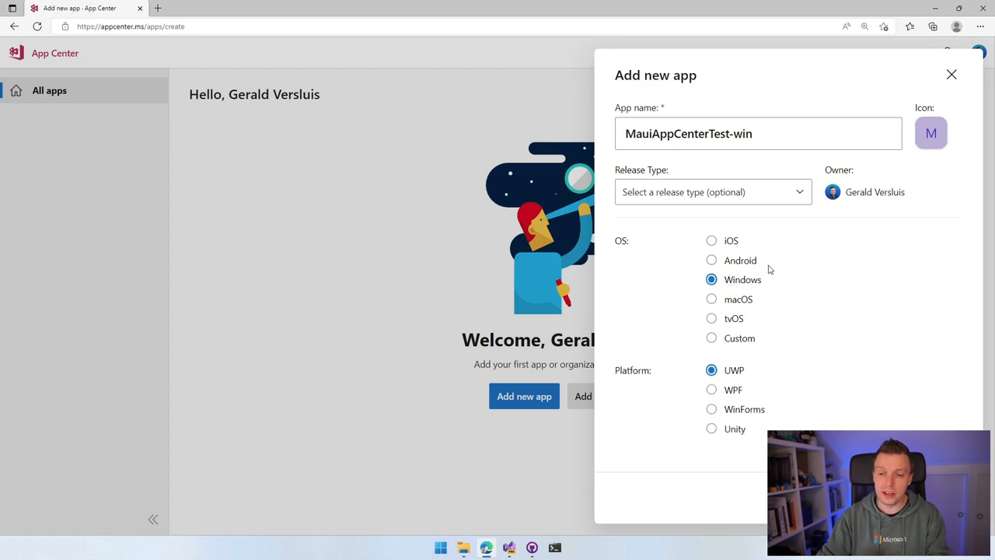
{"action": "mouse_move", "coordinate": [739, 241]}
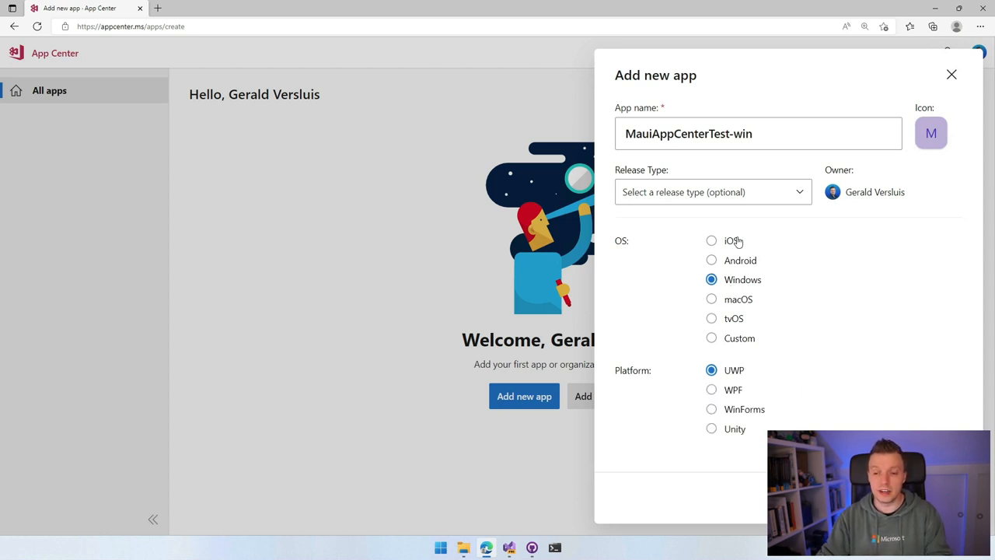
{"action": "left_click", "coordinate": [711, 240]}
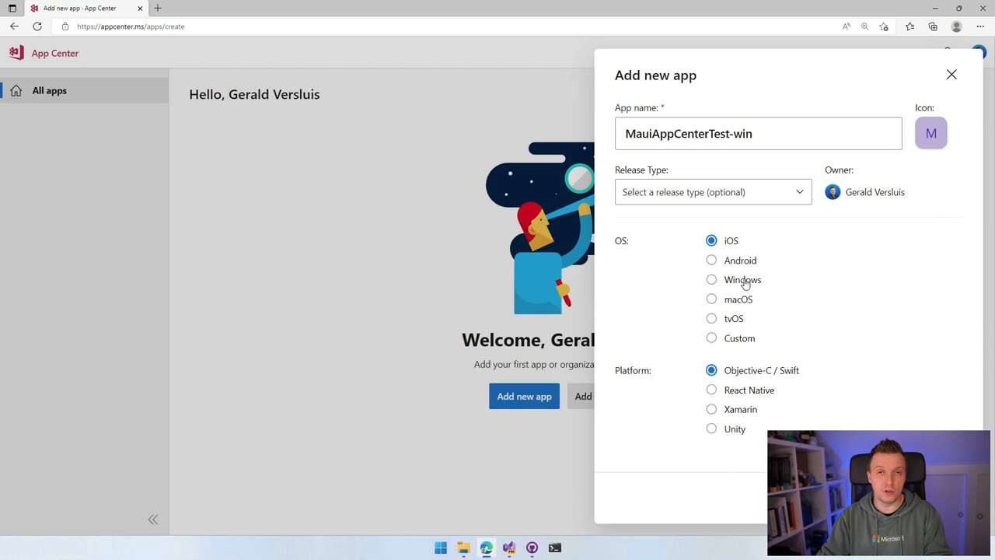
{"action": "left_click", "coordinate": [710, 279]}
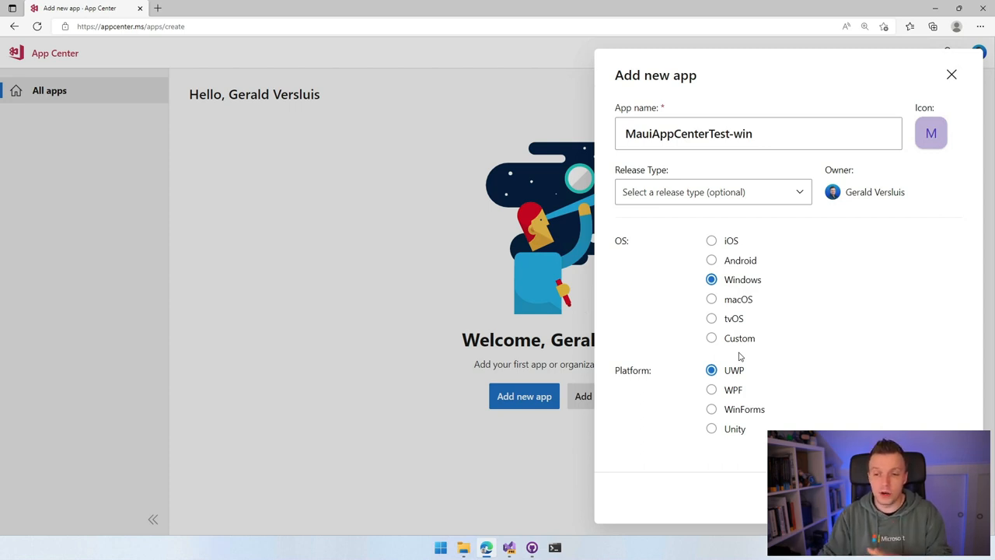
{"action": "mouse_move", "coordinate": [734, 375]}
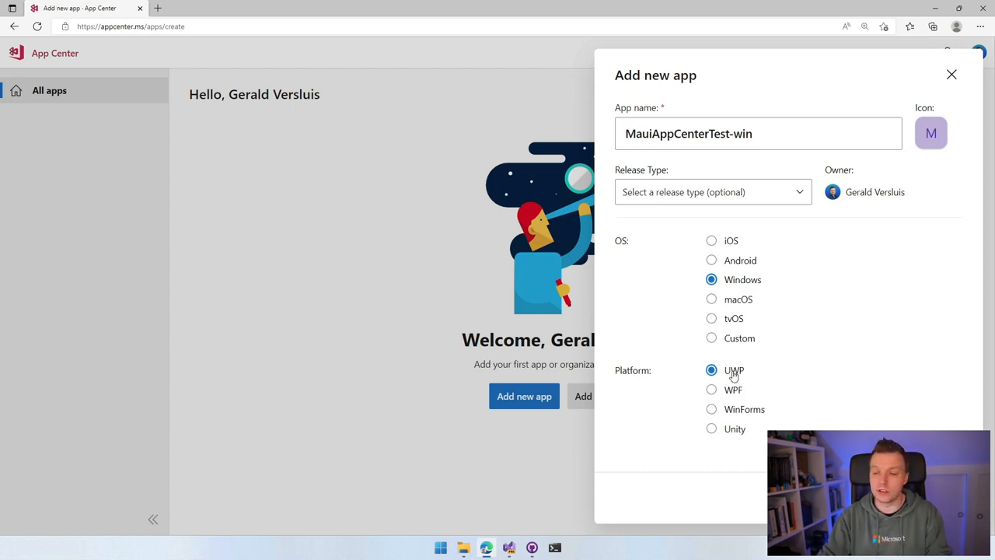
{"action": "mouse_move", "coordinate": [835, 399]}
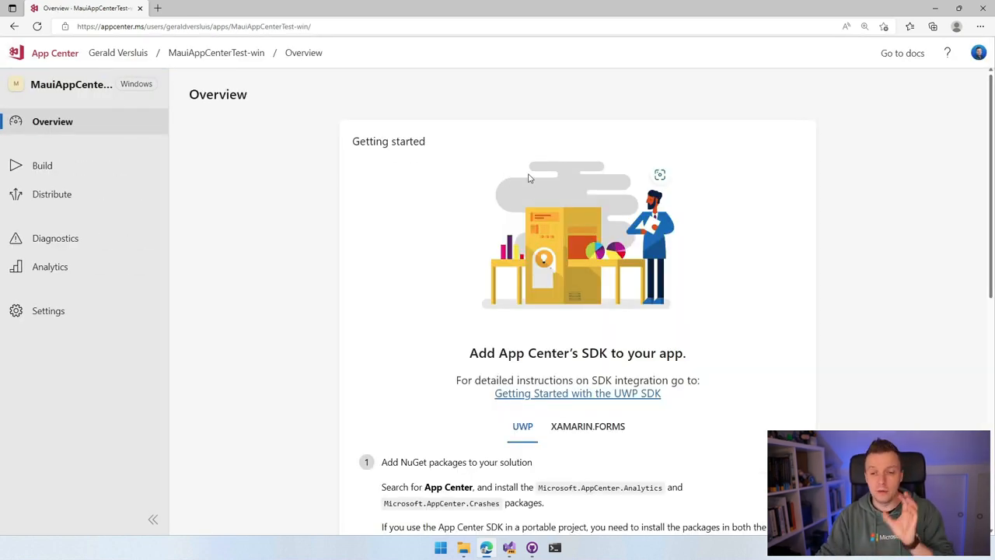
{"action": "mouse_move", "coordinate": [716, 225]}
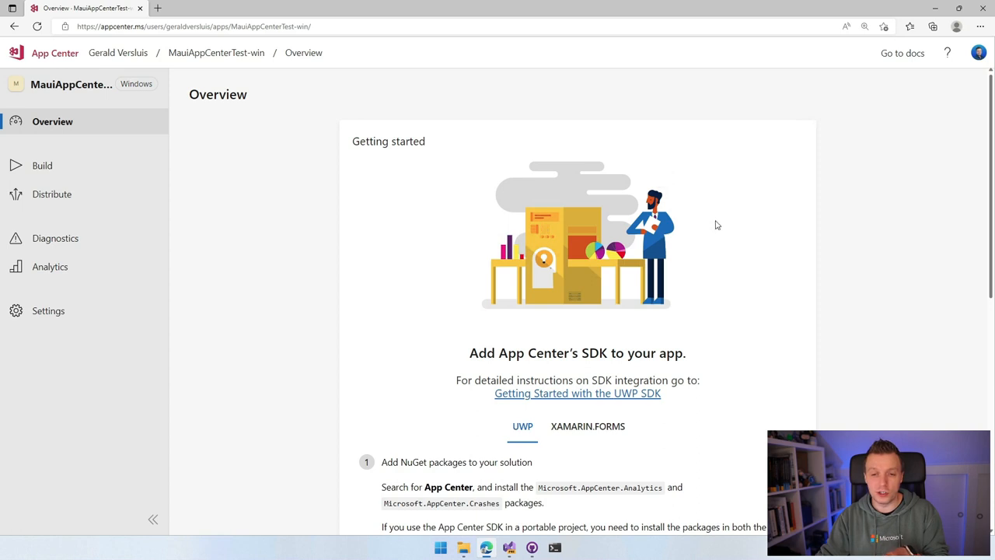
{"action": "scroll", "scroll_direction": "down", "scroll_amount": 3}
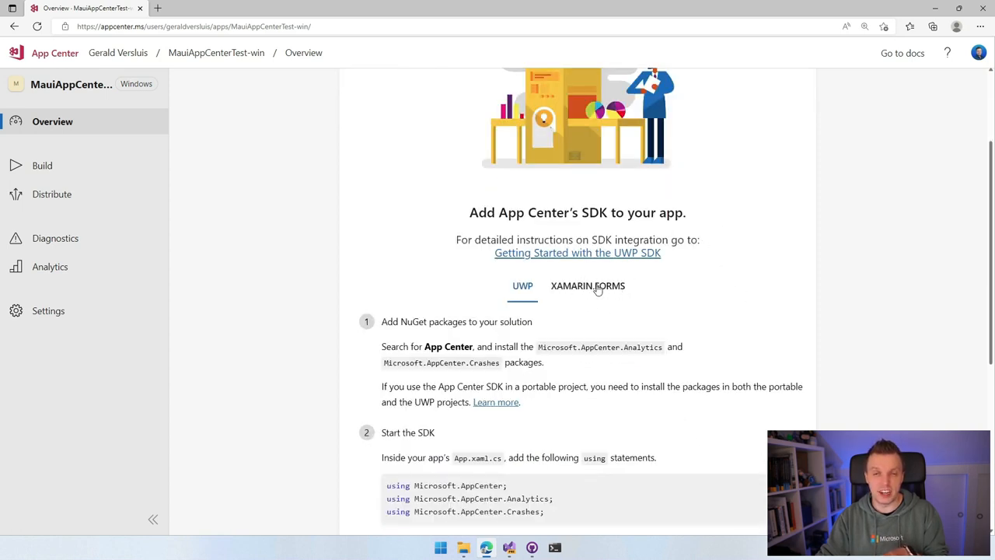
{"action": "mouse_move", "coordinate": [612, 297]}
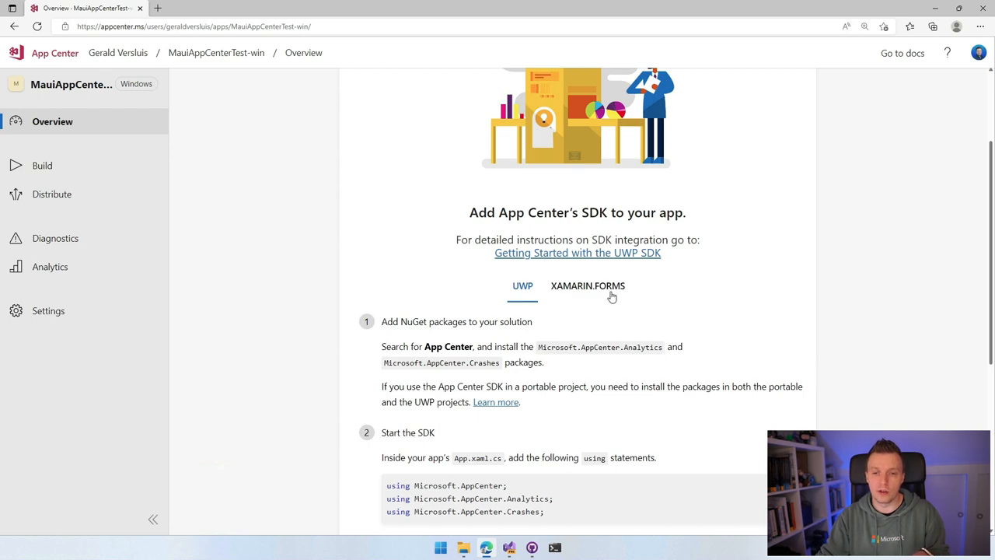
{"action": "left_click", "coordinate": [588, 285]}
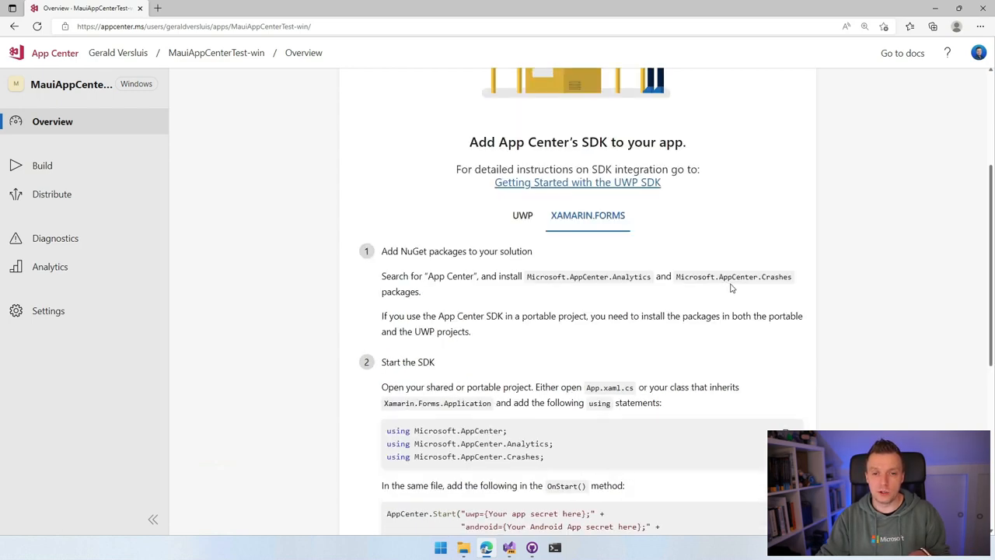
{"action": "scroll", "scroll_direction": "down", "scroll_amount": 3}
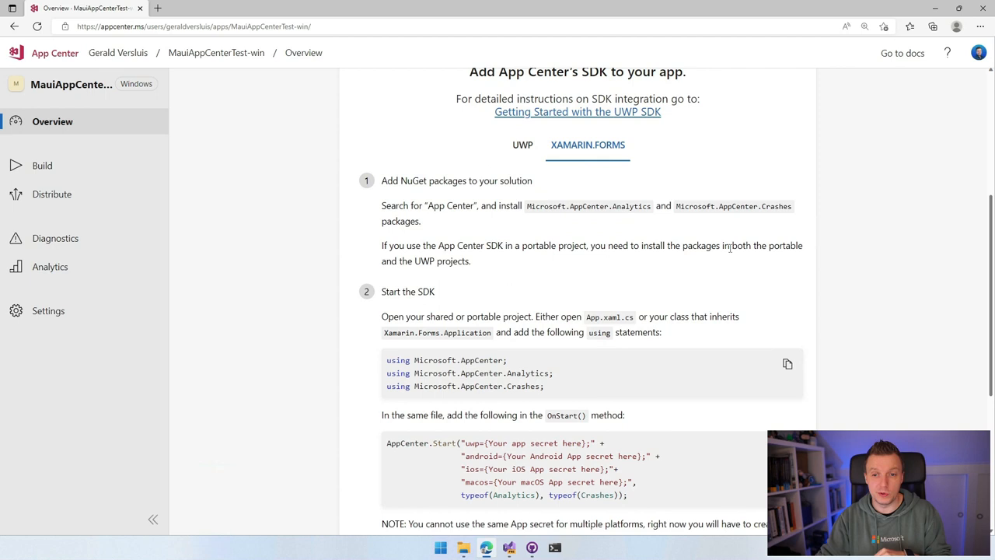
{"action": "mouse_move", "coordinate": [636, 205]}
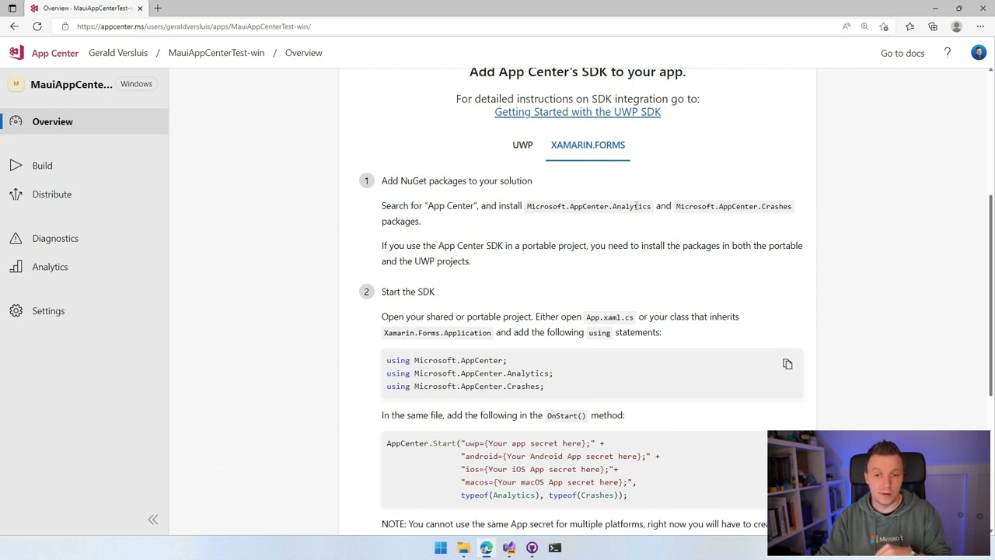
{"action": "mouse_move", "coordinate": [556, 287]}
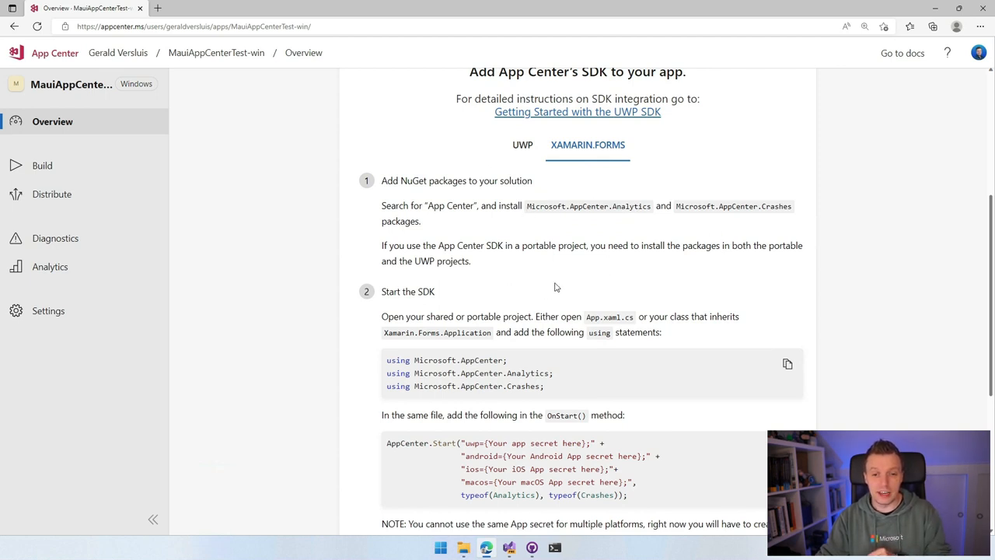
{"action": "scroll", "scroll_direction": "down", "scroll_amount": 3}
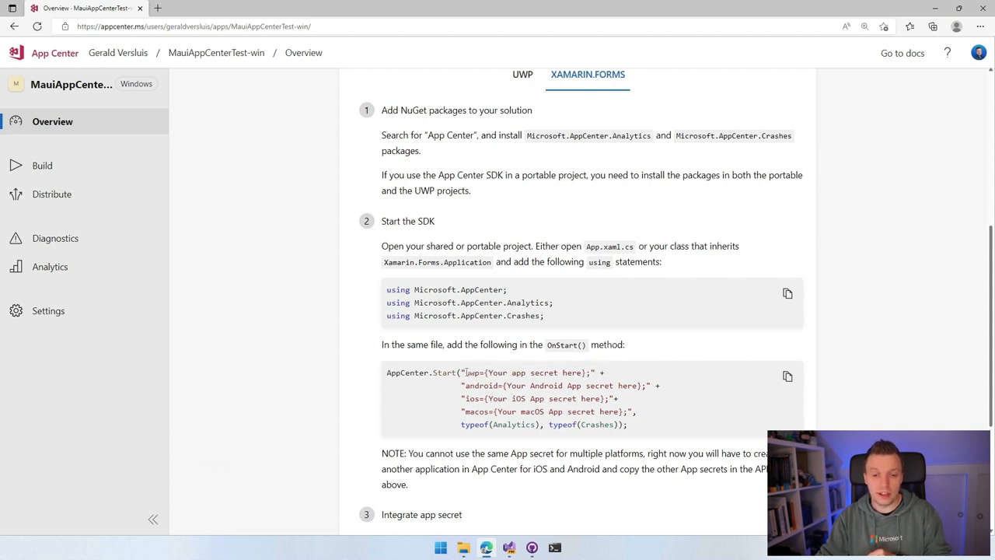
{"action": "double_click", "coordinate": [472, 372]}
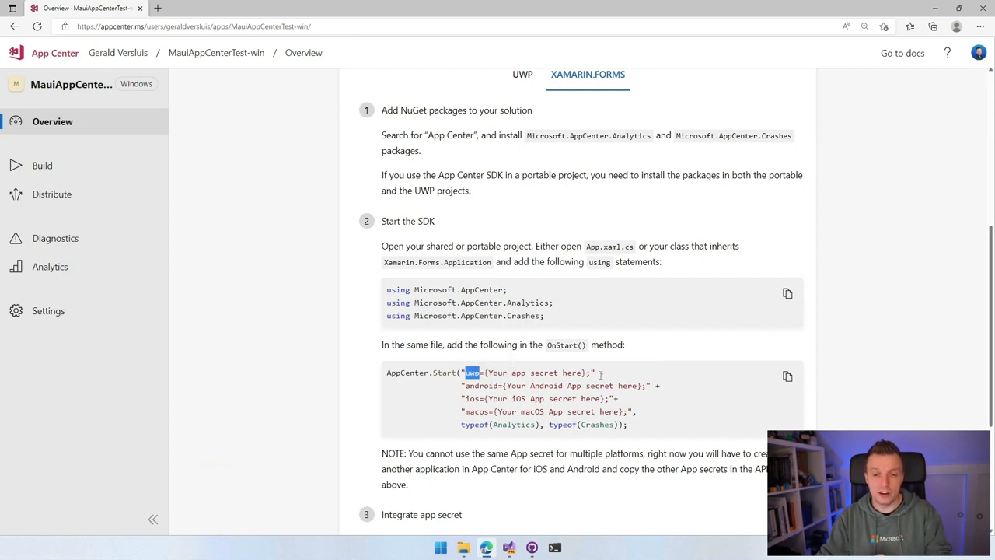
{"action": "scroll", "scroll_direction": "down", "scroll_amount": 3}
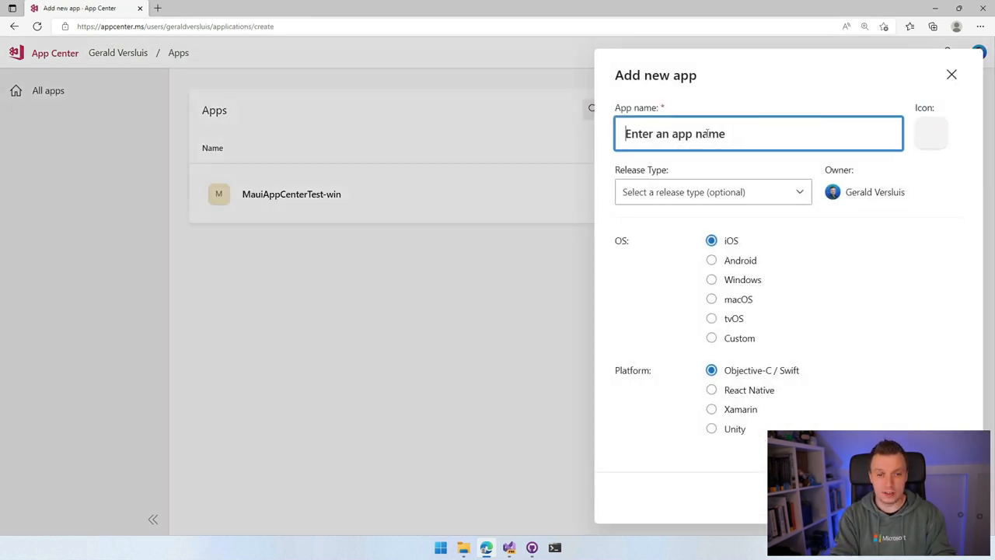
- Create the iOS app named MauiAppCenterTest-ios
{"action": "type", "text": "Maui"}
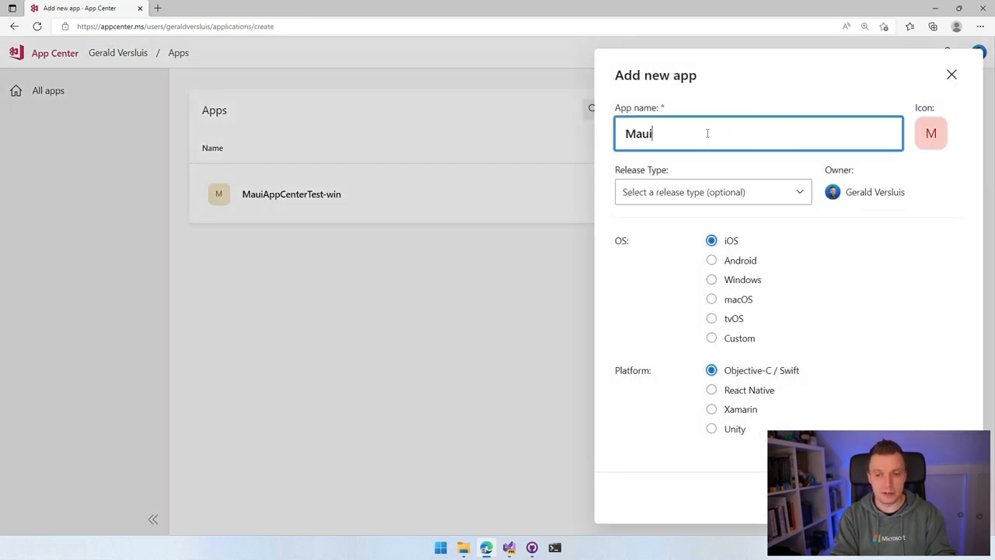
{"action": "type", "text": "AppCen"}
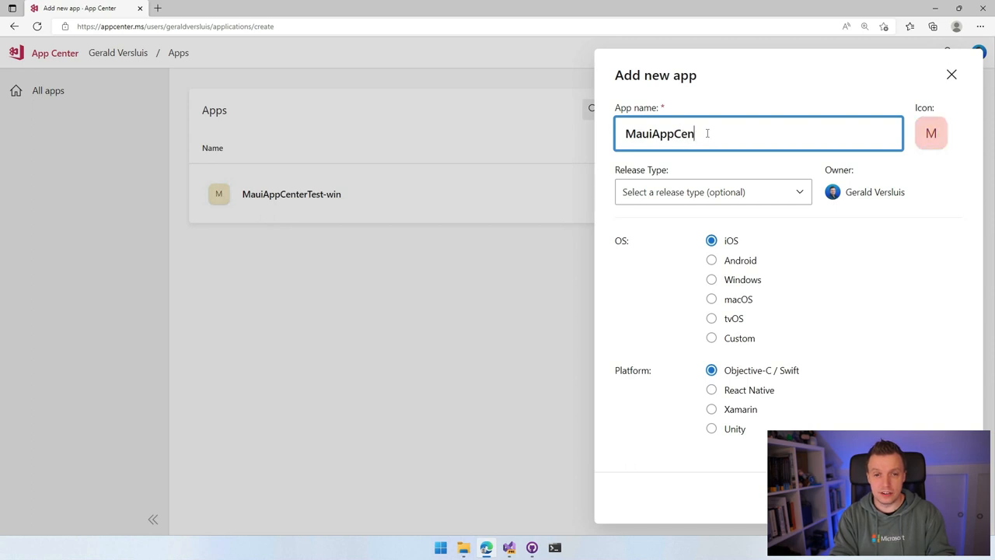
{"action": "type", "text": "terTest-ios"}
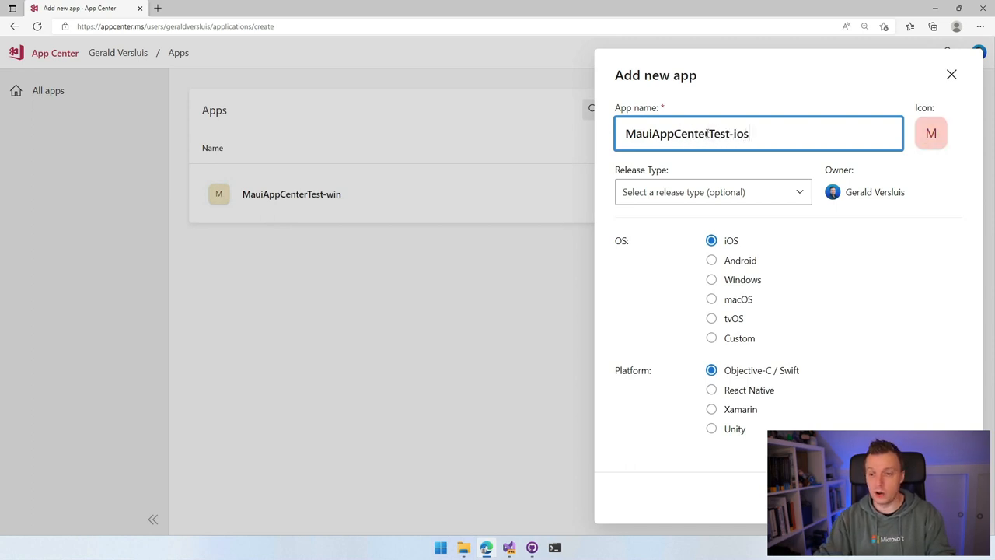
{"action": "left_click", "coordinate": [710, 409]}
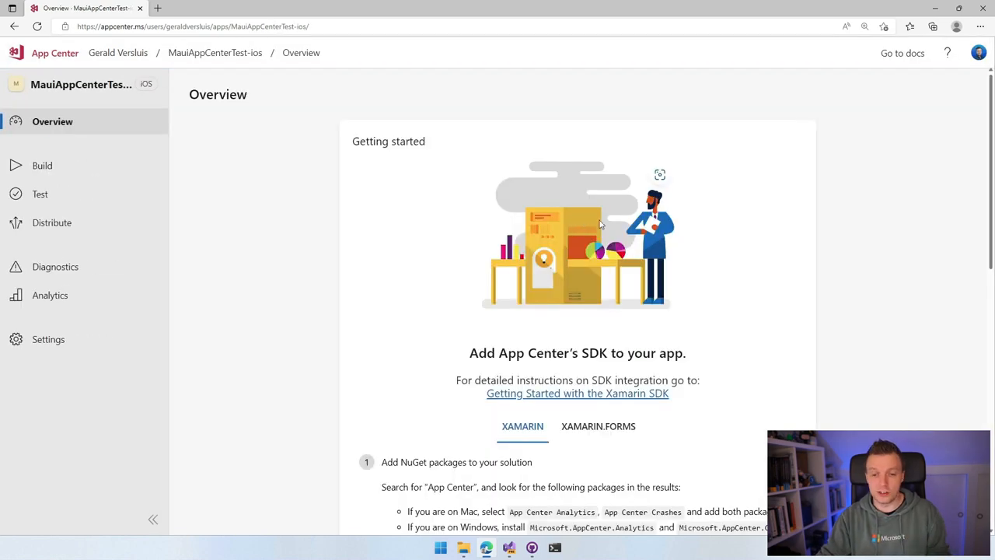
- Show the Xamarin.Forms setup instructions and select the iOS app secret
{"action": "left_click", "coordinate": [598, 426]}
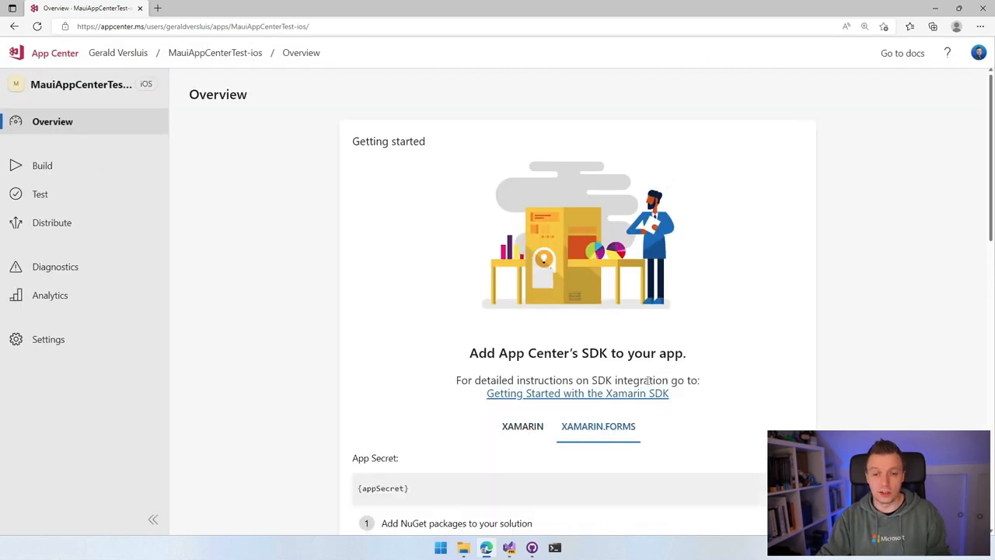
{"action": "scroll", "scroll_direction": "down", "scroll_amount": 3}
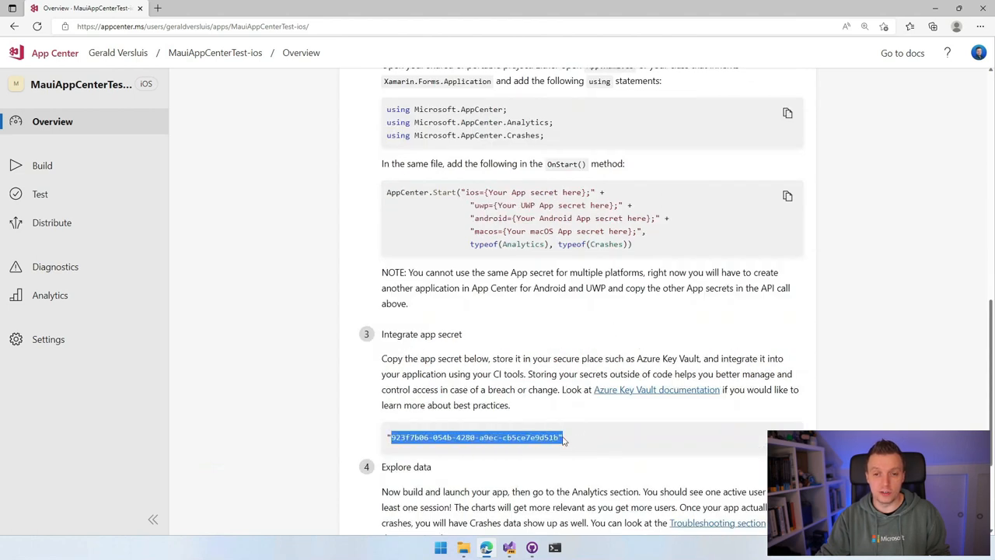
{"action": "left_click", "coordinate": [498, 192]}
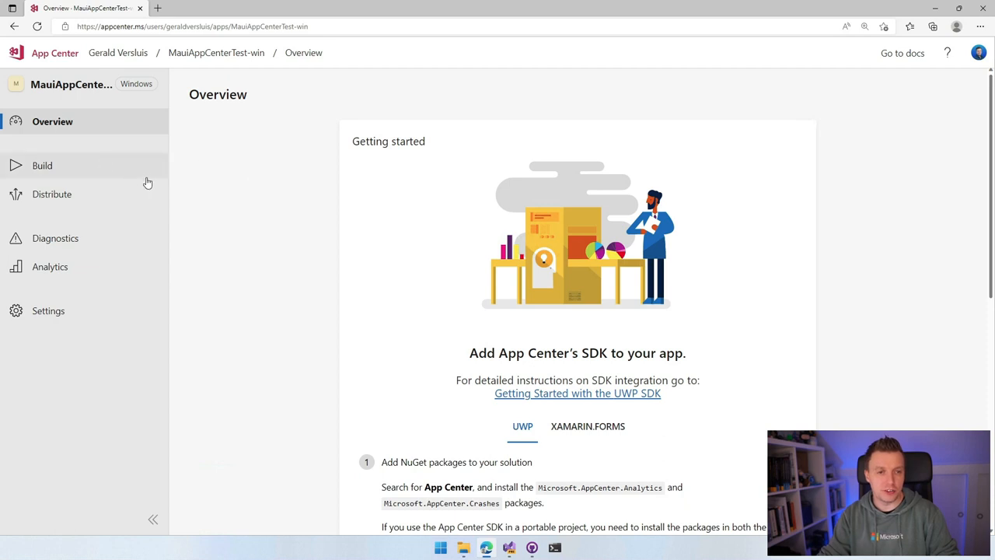
{"action": "mouse_move", "coordinate": [130, 180]}
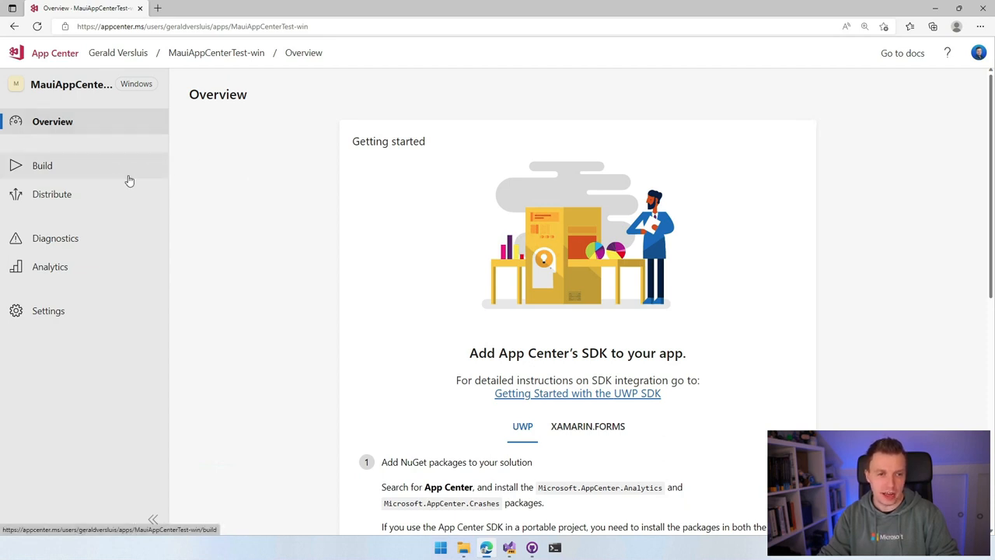
{"action": "mouse_move", "coordinate": [65, 234]}
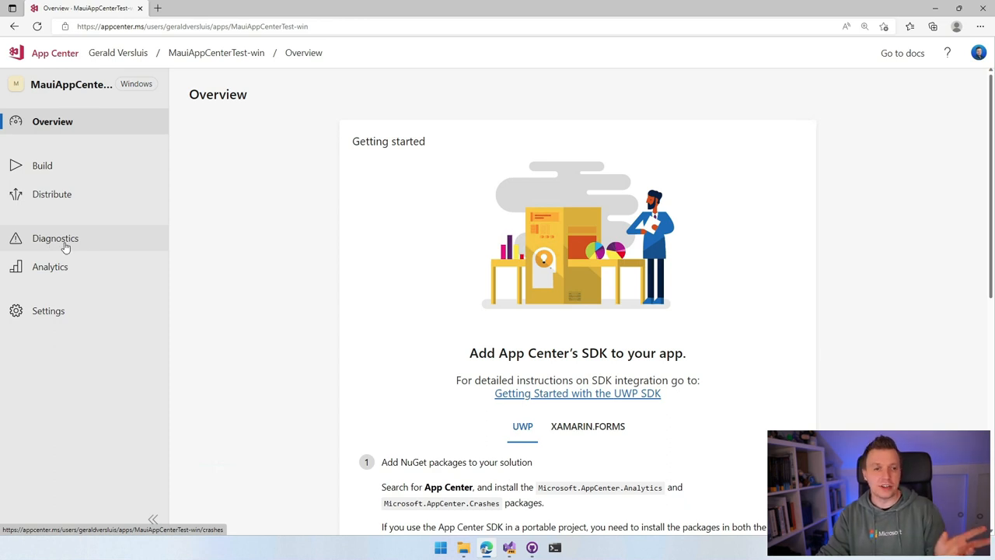
{"action": "mouse_move", "coordinate": [50, 267]}
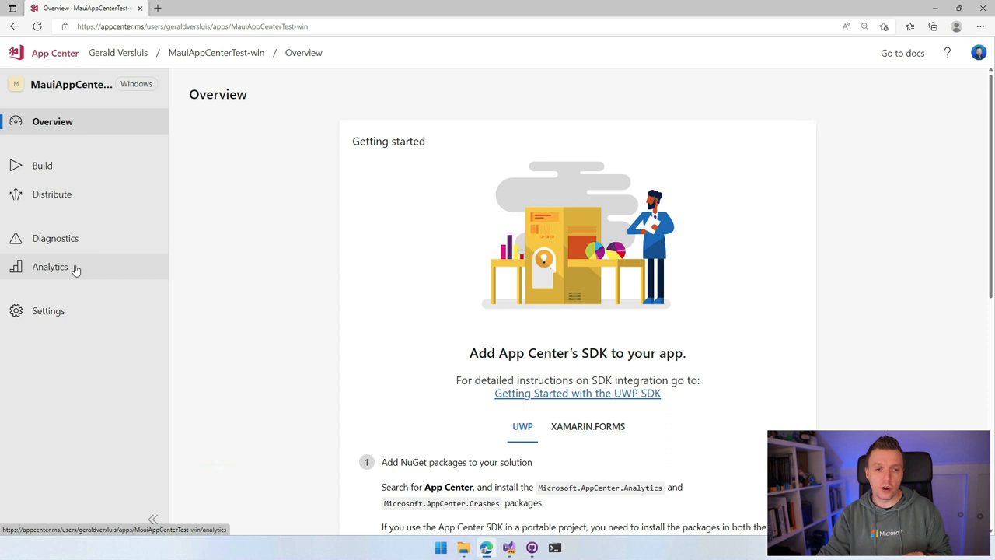
{"action": "mouse_move", "coordinate": [107, 274]}
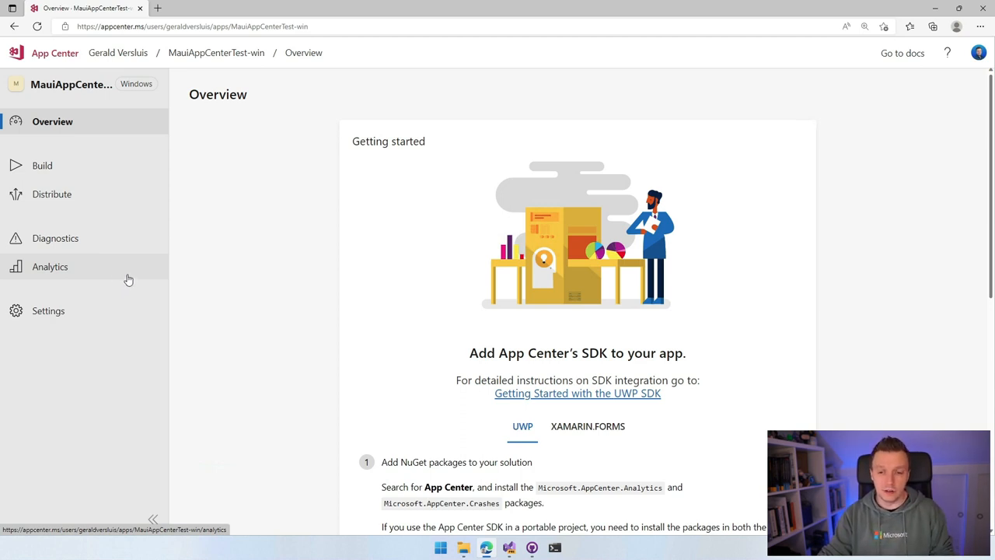
{"action": "mouse_move", "coordinate": [734, 332]}
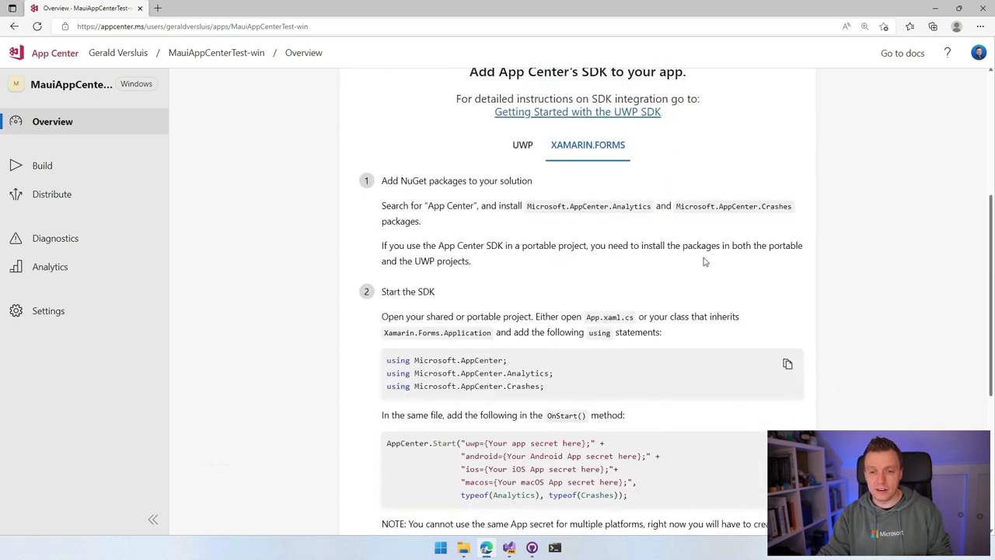
- Select the AppCenter.Start snippet from the Windows app's Start the SDK section
{"action": "scroll", "scroll_direction": "down", "scroll_amount": 3}
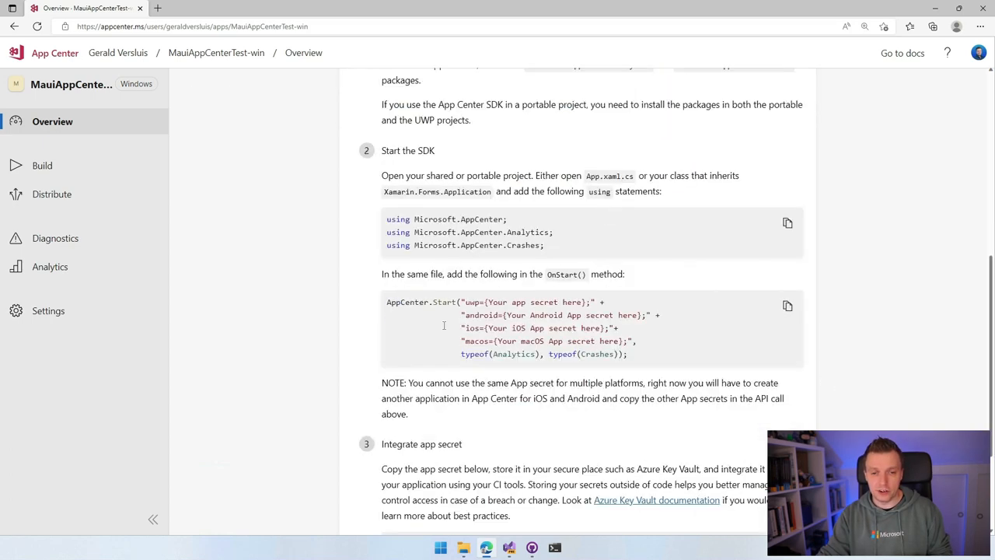
{"action": "left_click_drag", "start_coordinate": [386, 302], "coordinate": [628, 354]}
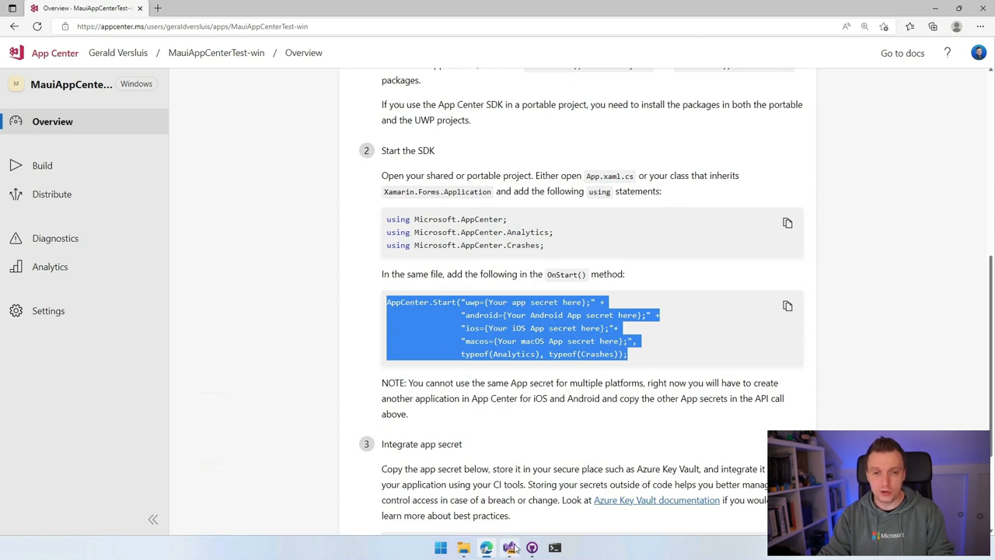
{"action": "left_click", "coordinate": [509, 548]}
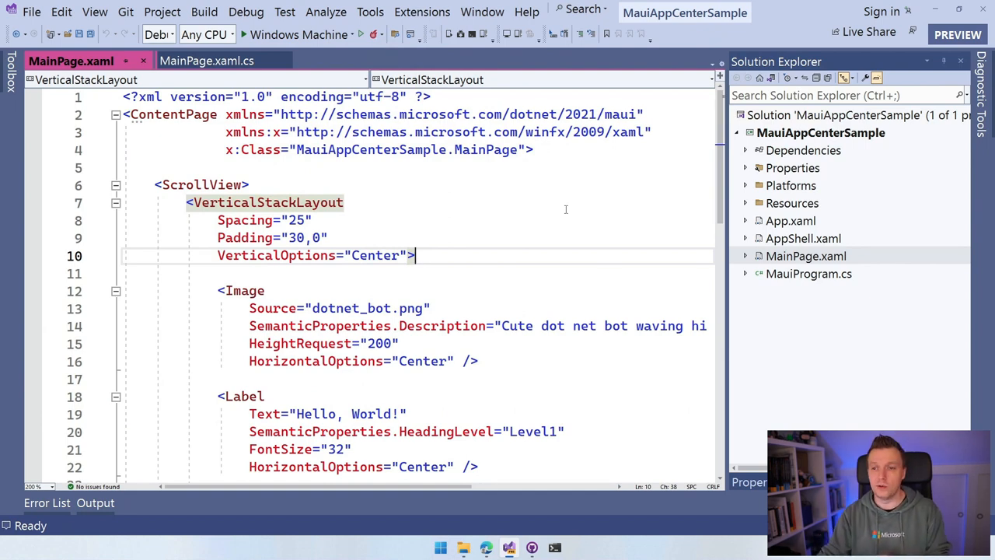
- Search NuGet packages for 'Ap' and review Microsoft.AppCenter.Crashes and Distribute
{"action": "right_click", "coordinate": [820, 132]}
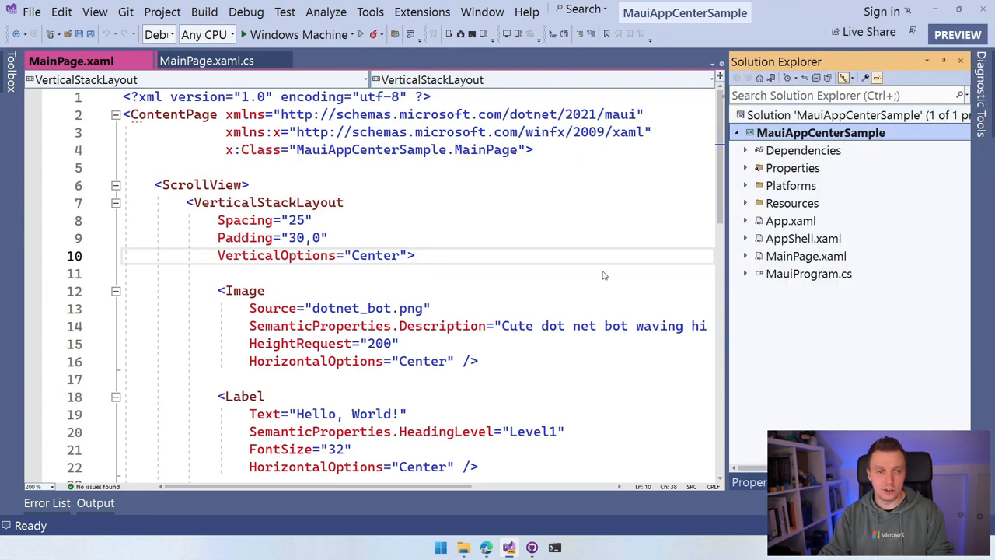
{"action": "type", "text": "AppCenter"}
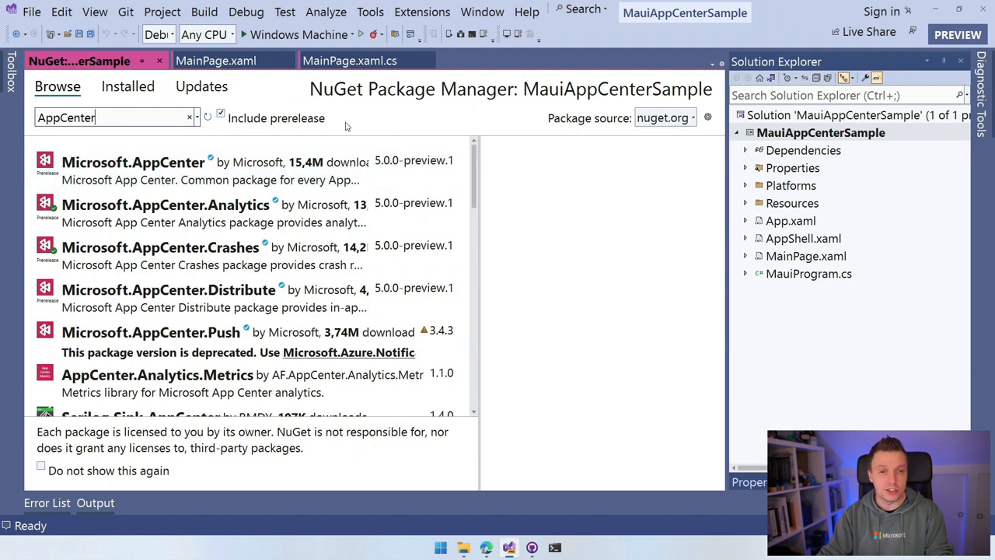
{"action": "mouse_move", "coordinate": [385, 171]}
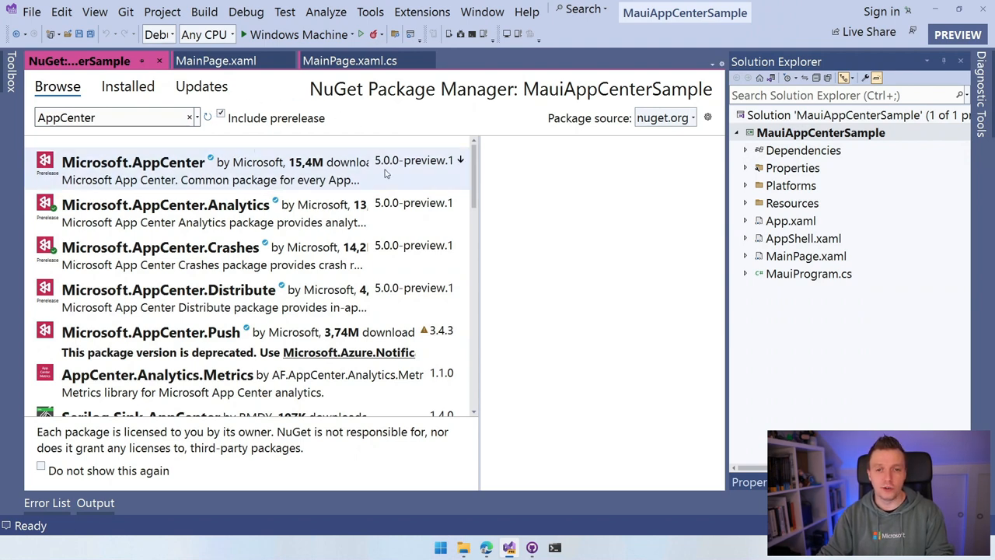
{"action": "mouse_move", "coordinate": [392, 180]}
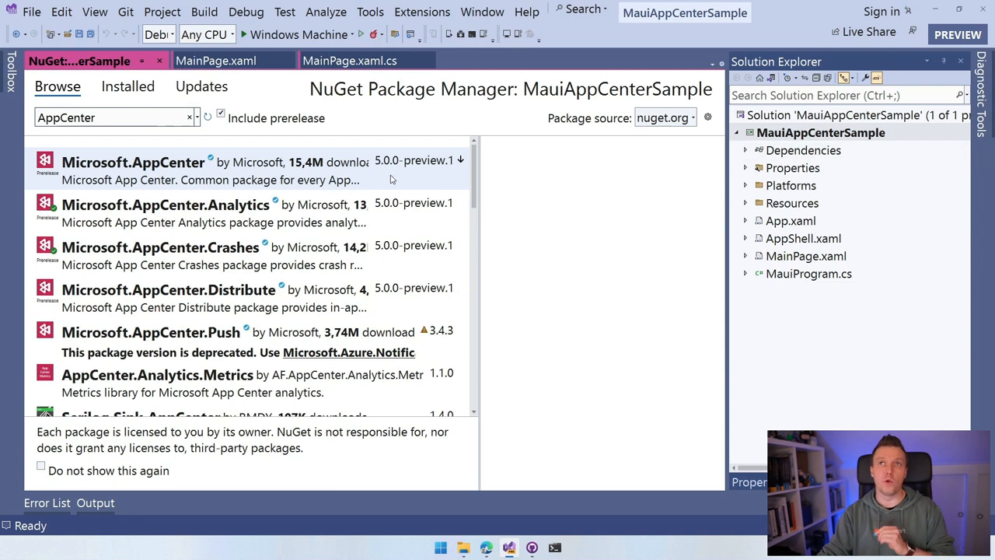
{"action": "mouse_move", "coordinate": [257, 214]}
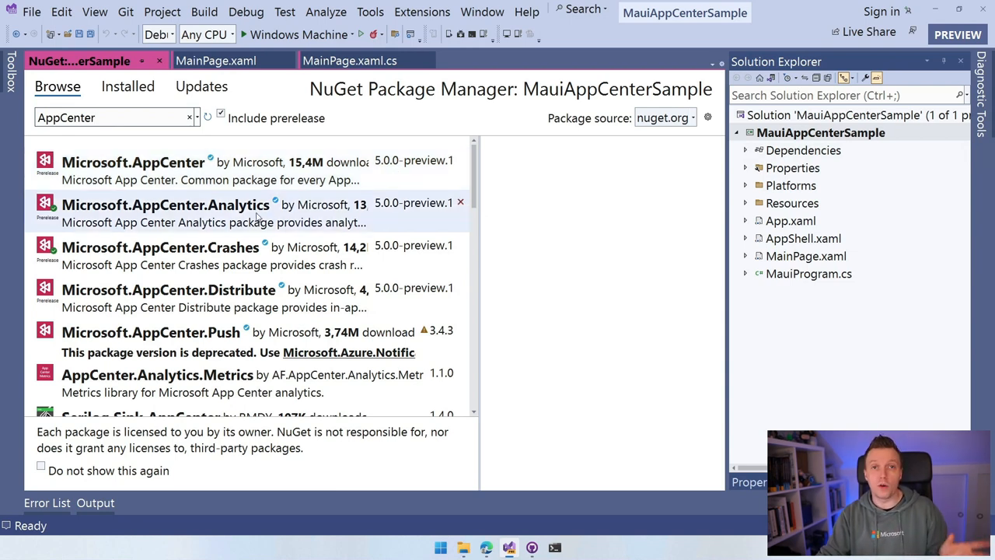
{"action": "mouse_move", "coordinate": [230, 205]}
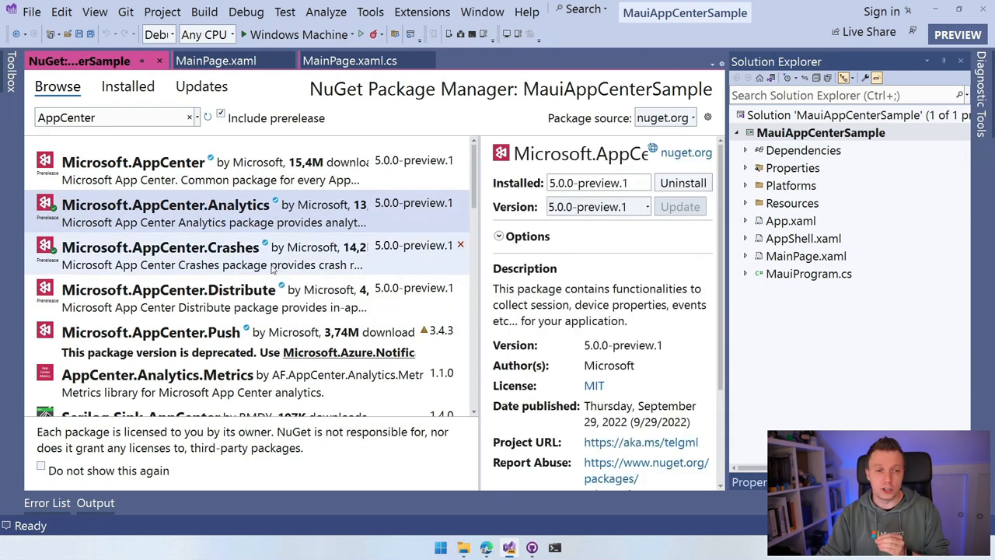
{"action": "left_click", "coordinate": [160, 247]}
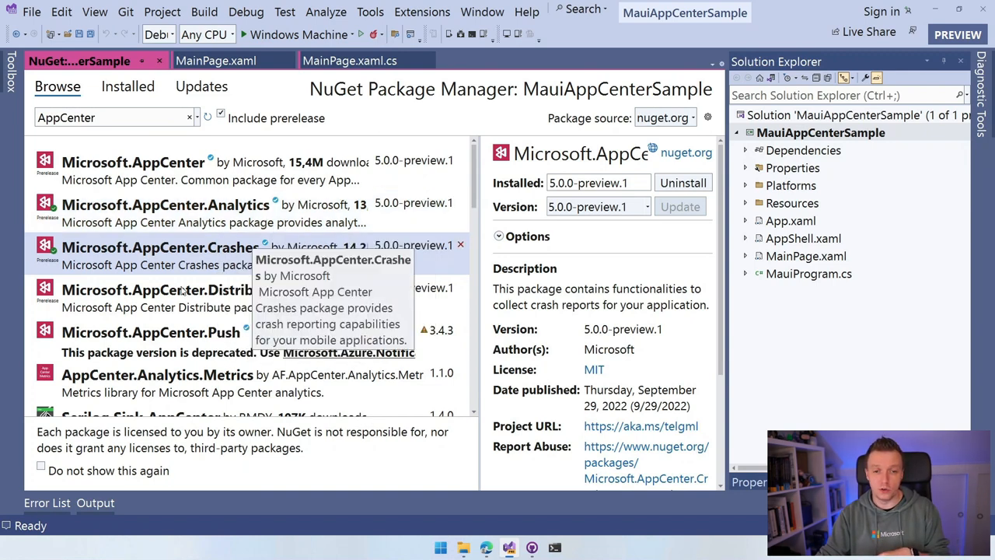
{"action": "left_click", "coordinate": [170, 289]}
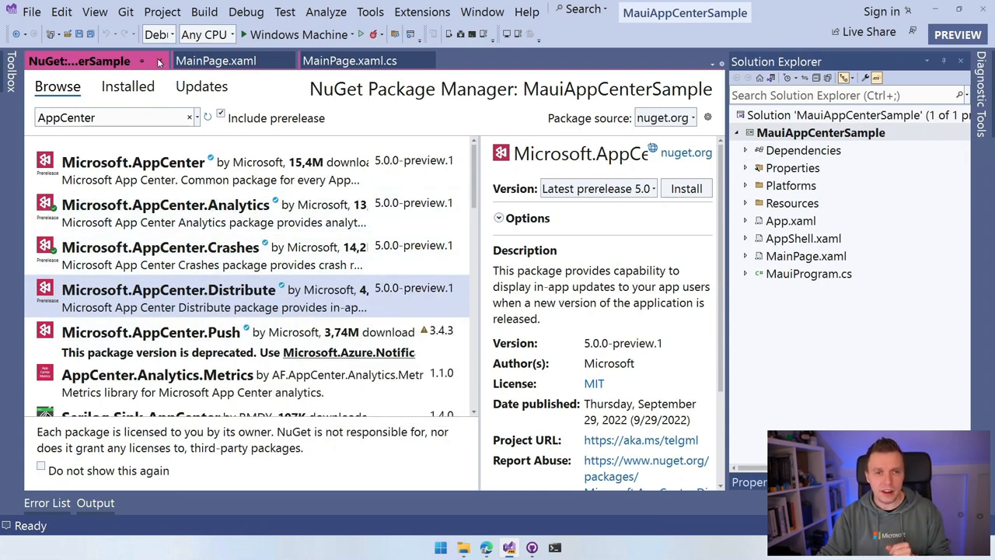
{"action": "left_click", "coordinate": [159, 61]}
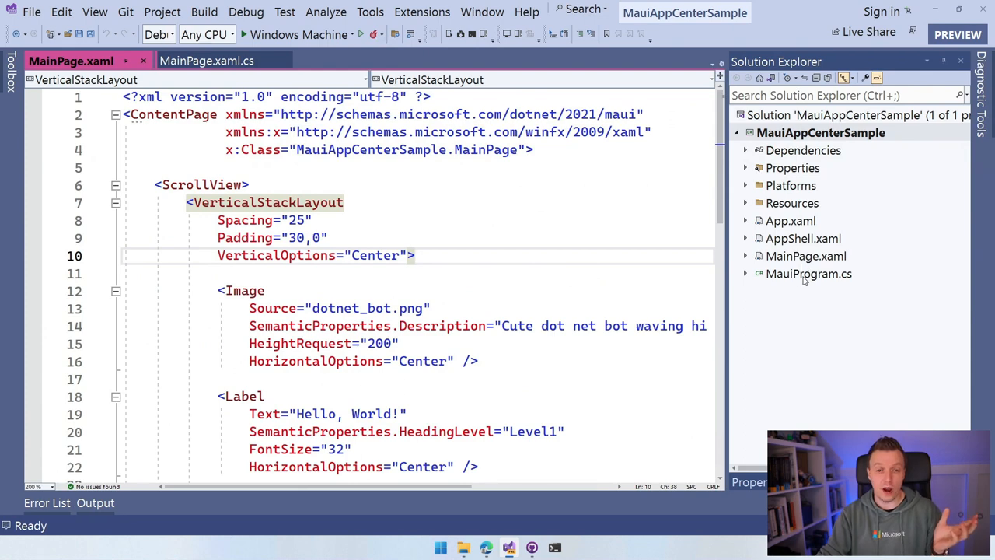
- Open MauiProgram.cs and scroll to the top of the file
{"action": "left_click", "coordinate": [808, 274]}
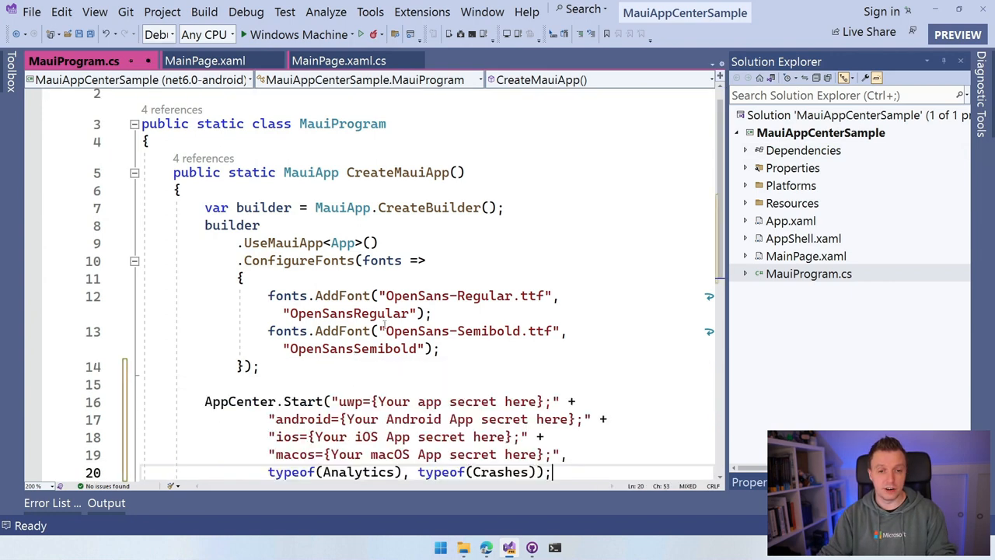
{"action": "scroll", "scroll_direction": "down", "scroll_amount": 3}
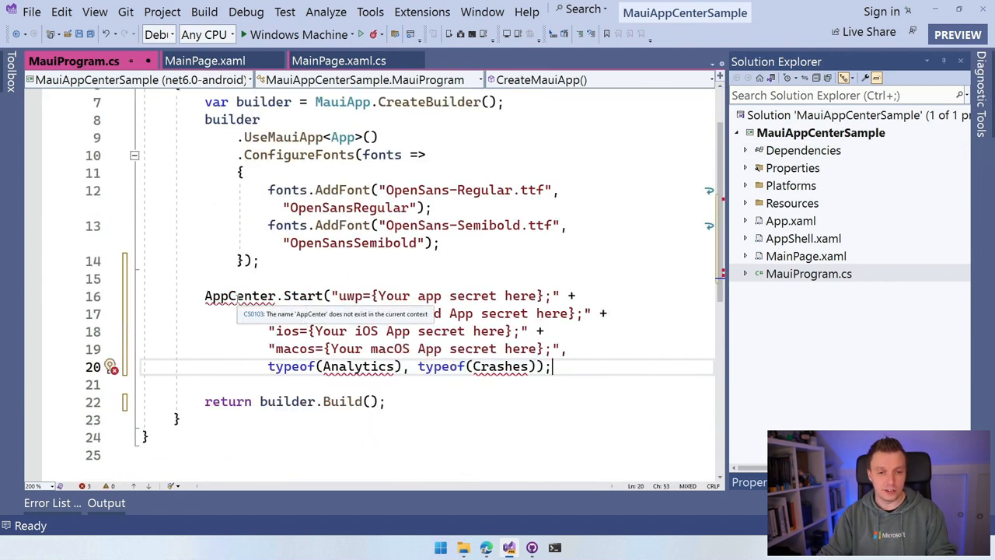
{"action": "scroll", "scroll_direction": "up", "scroll_amount": 3}
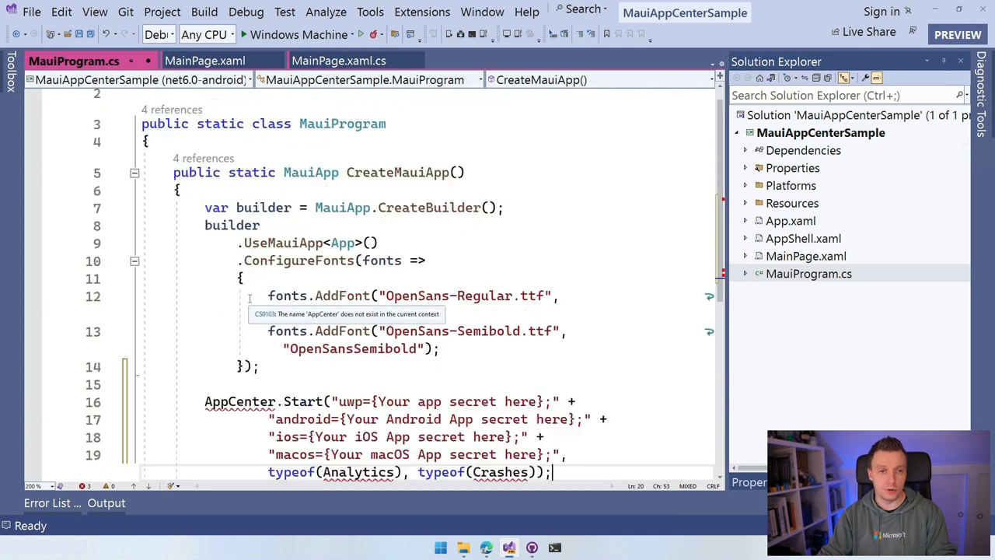
{"action": "scroll", "scroll_direction": "up", "scroll_amount": 3}
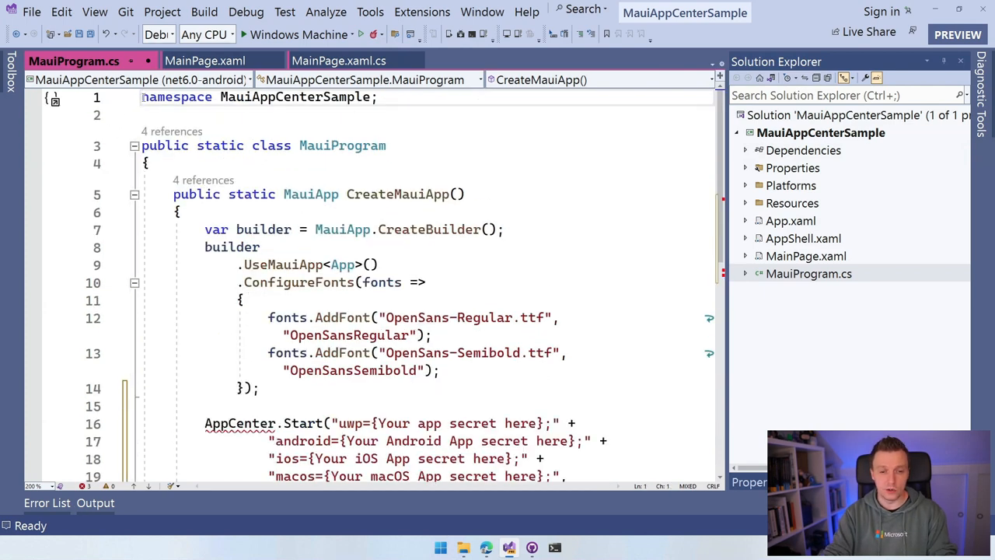
- Add using statements for Microsoft.AppCenter, Microsoft.AppCenter.Analytics and Microsoft.AppCenter.Crashes
{"action": "type", "text": "using"}
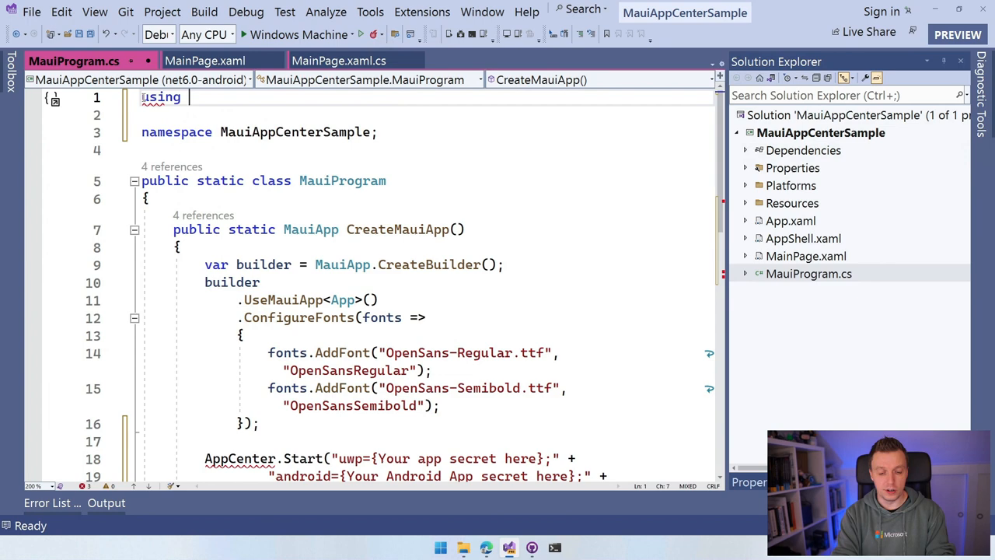
{"action": "type", "text": "Micros"}
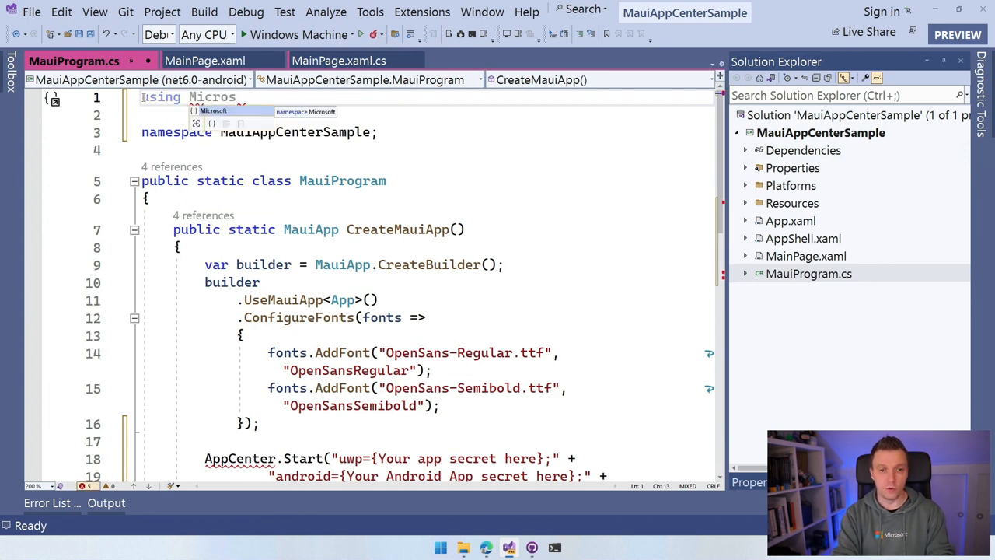
{"action": "type", "text": ".AppCenter;"}
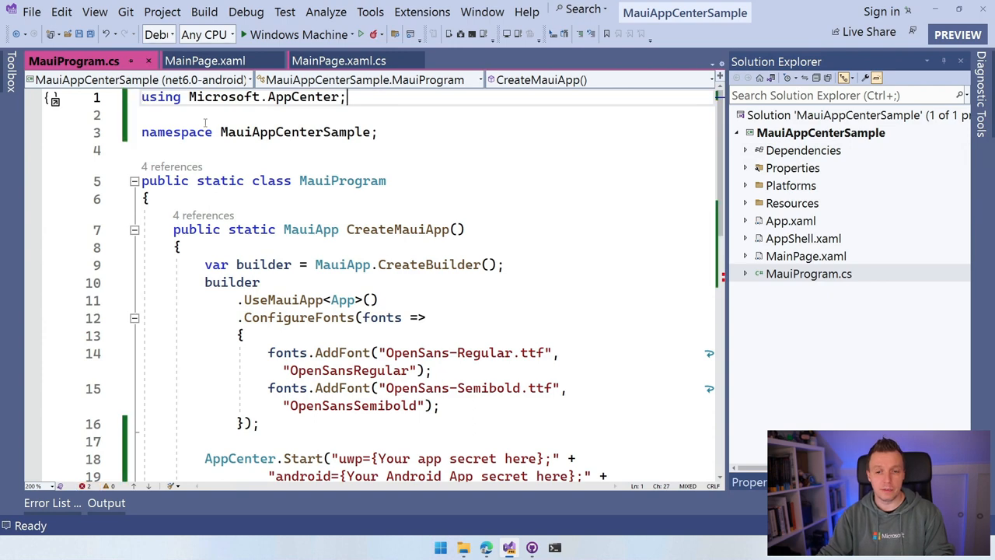
{"action": "scroll", "scroll_direction": "down", "scroll_amount": 3}
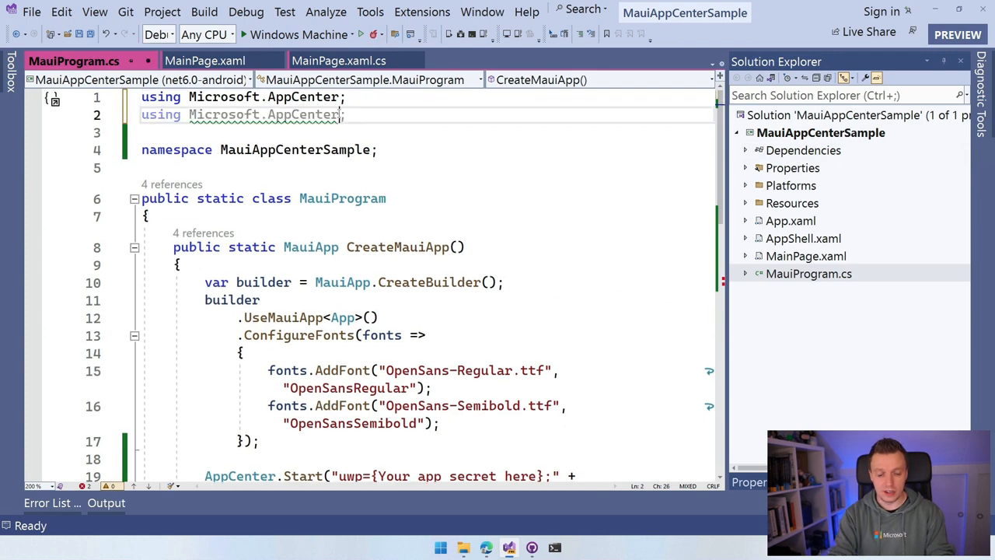
{"action": "type", "text": ".Analytics"}
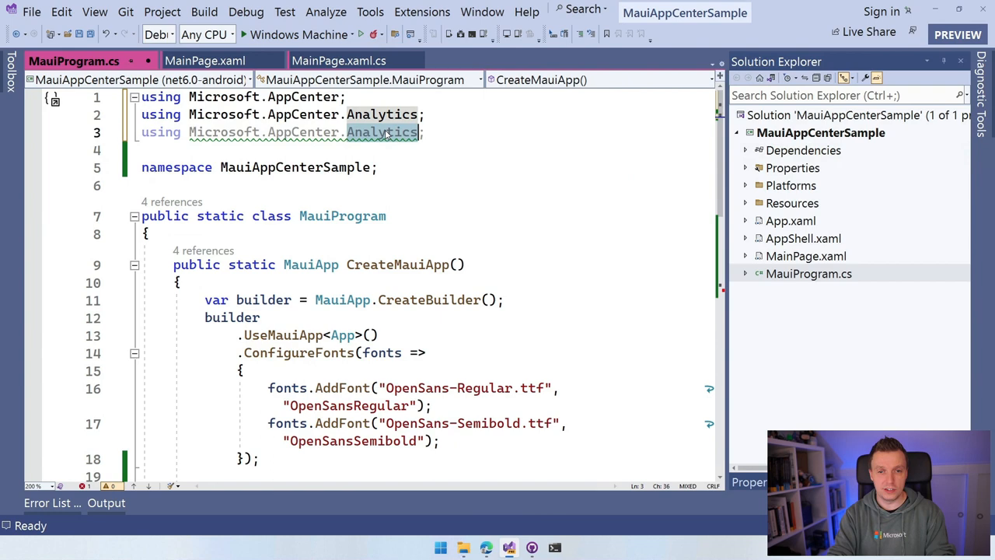
{"action": "type", "text": "Crashes"}
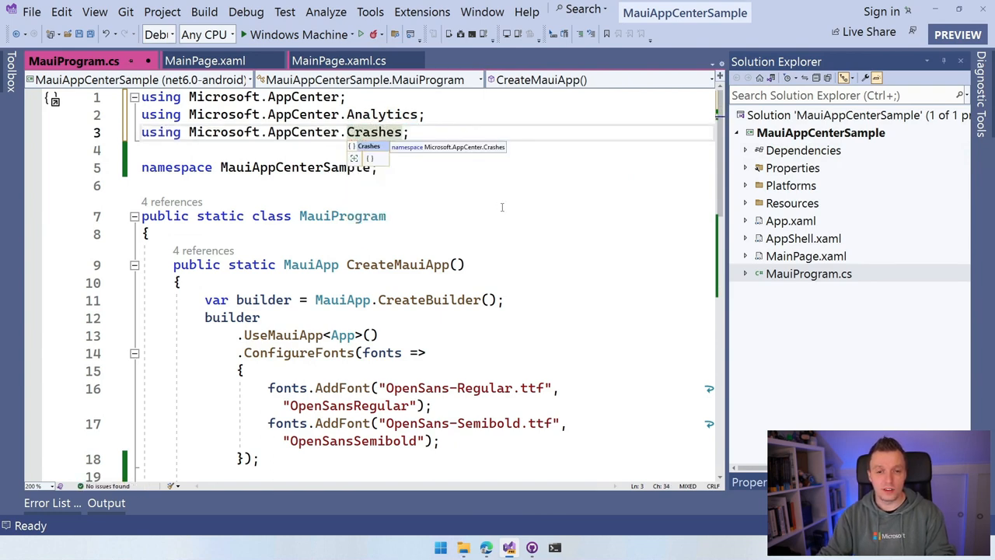
{"action": "scroll", "scroll_direction": "down", "scroll_amount": 3}
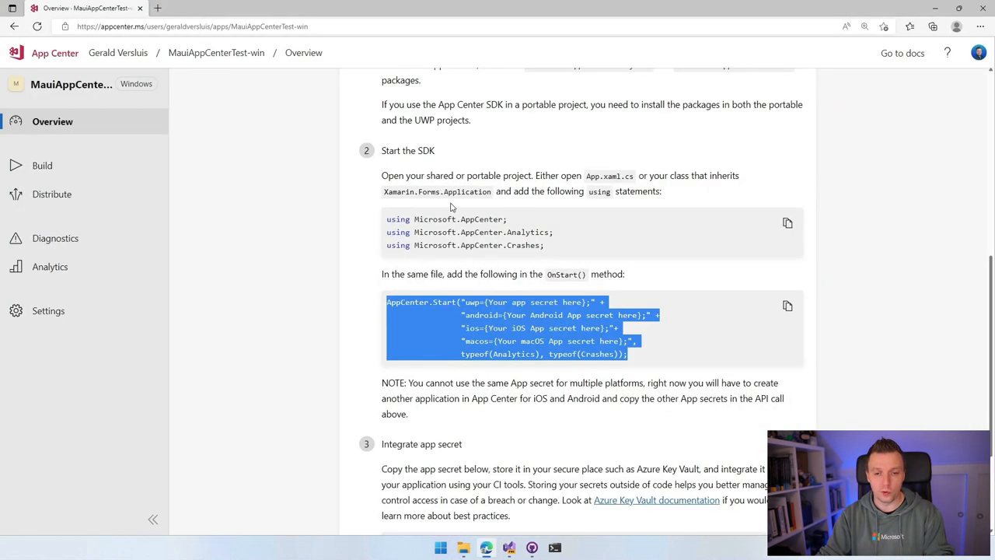
{"action": "scroll", "scroll_direction": "down", "scroll_amount": 3}
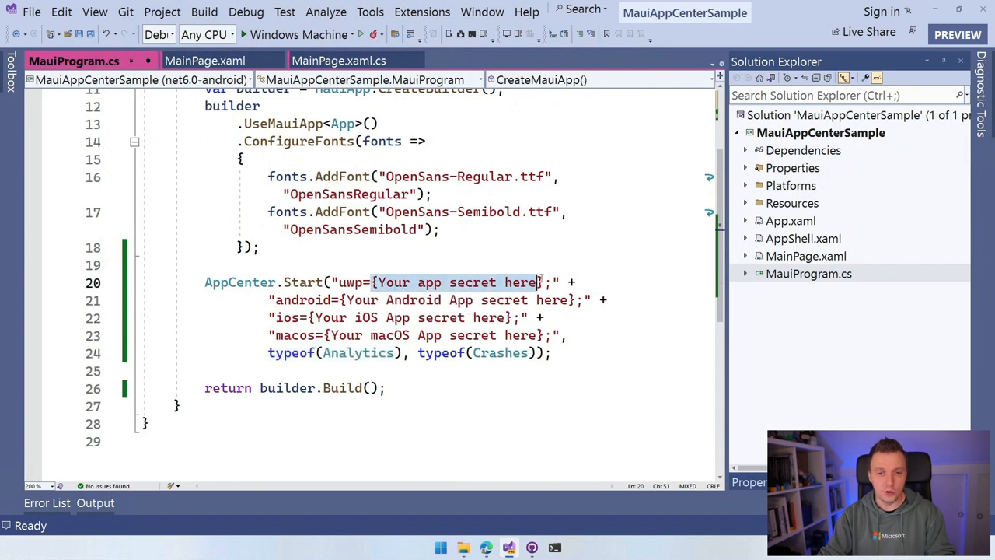
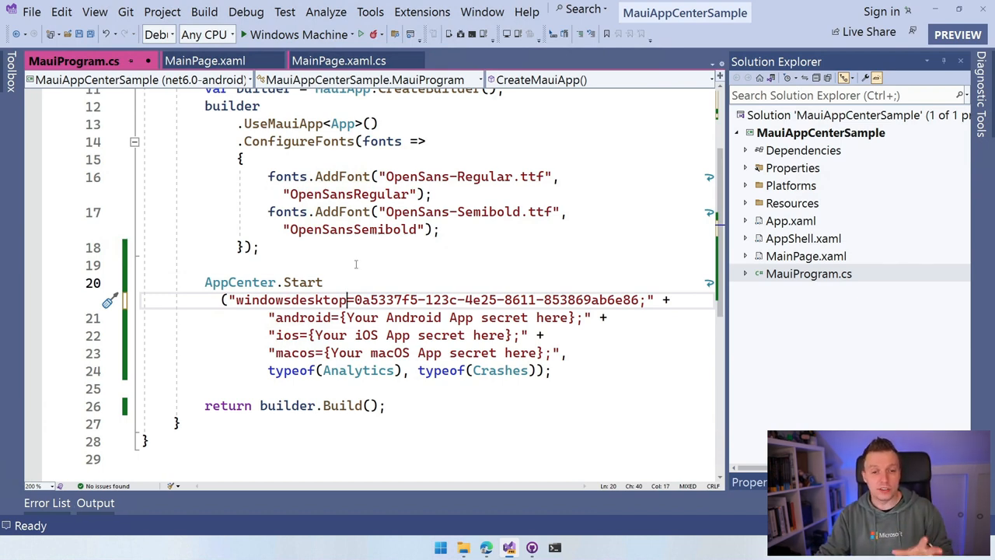
{"action": "mouse_move", "coordinate": [448, 286]}
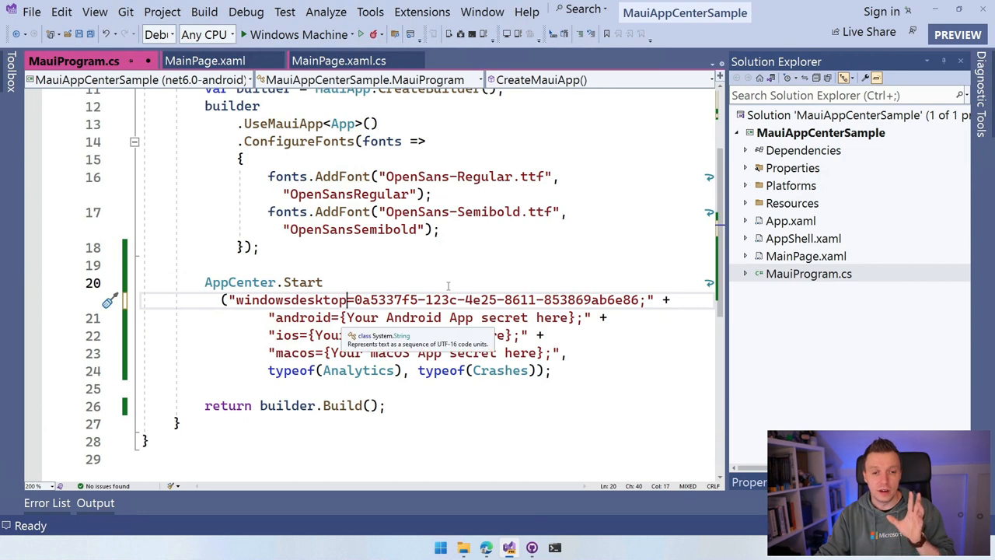
{"action": "mouse_move", "coordinate": [518, 240]}
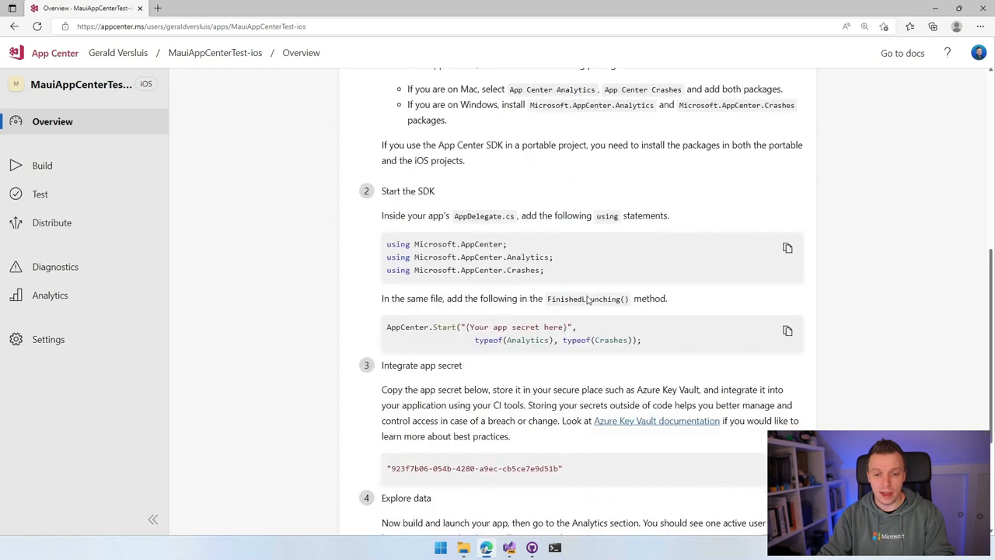
- Copy the iOS app secret from App Center into the ios entry
{"action": "double_click", "coordinate": [474, 468]}
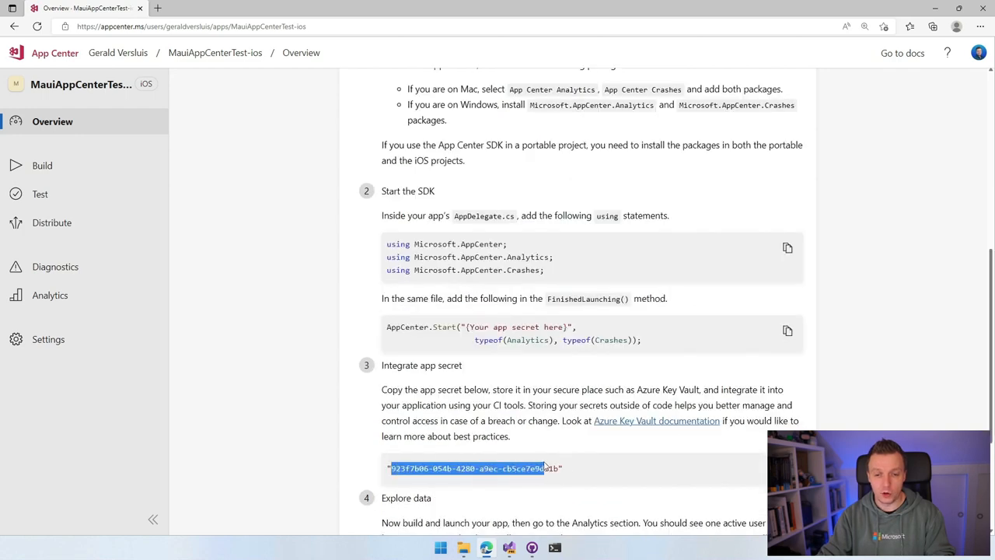
{"action": "left_click", "coordinate": [509, 548]}
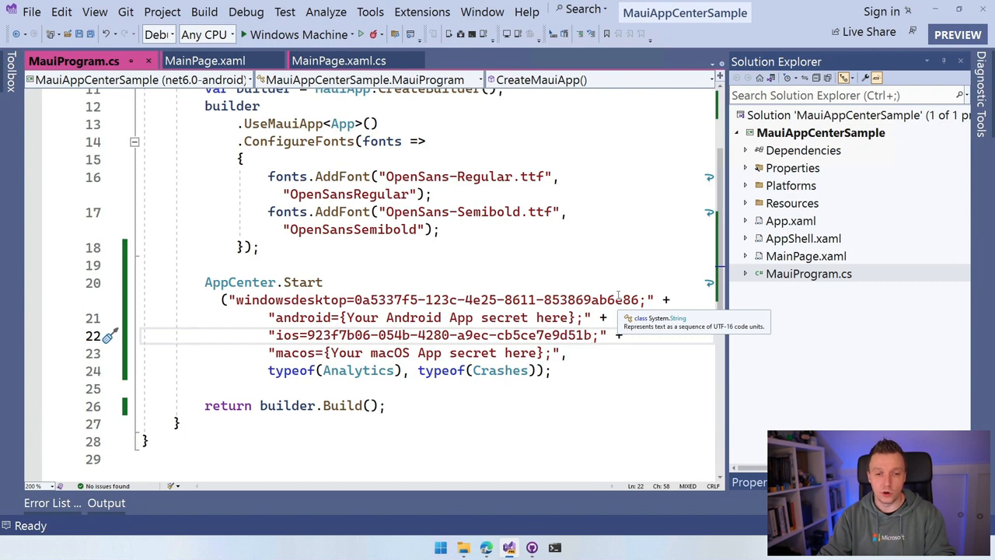
{"action": "mouse_move", "coordinate": [513, 261]}
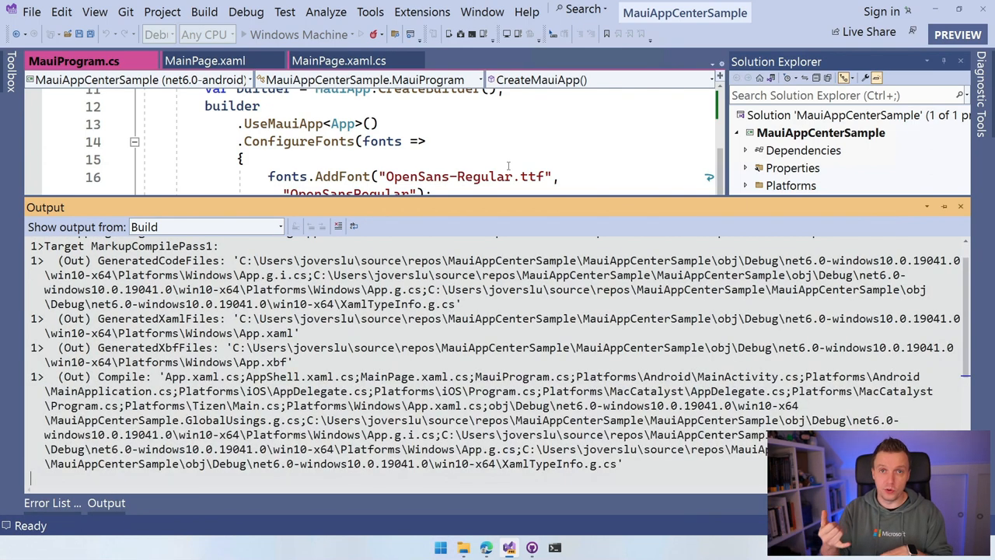
- Launch the MAUI app on Windows Machine and view its Hello, World! page
{"action": "scroll", "scroll_direction": "down", "scroll_amount": 3}
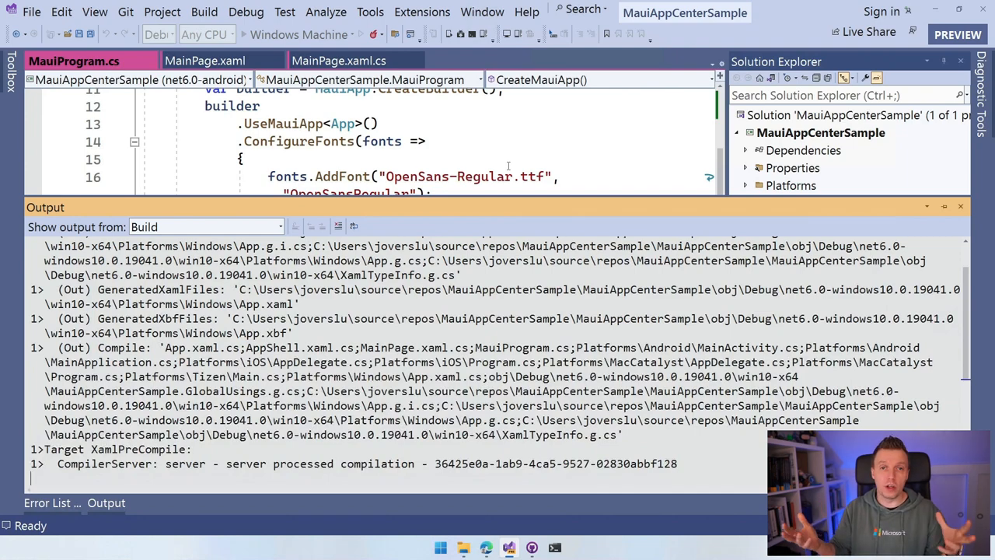
{"action": "scroll", "scroll_direction": "down", "scroll_amount": 3}
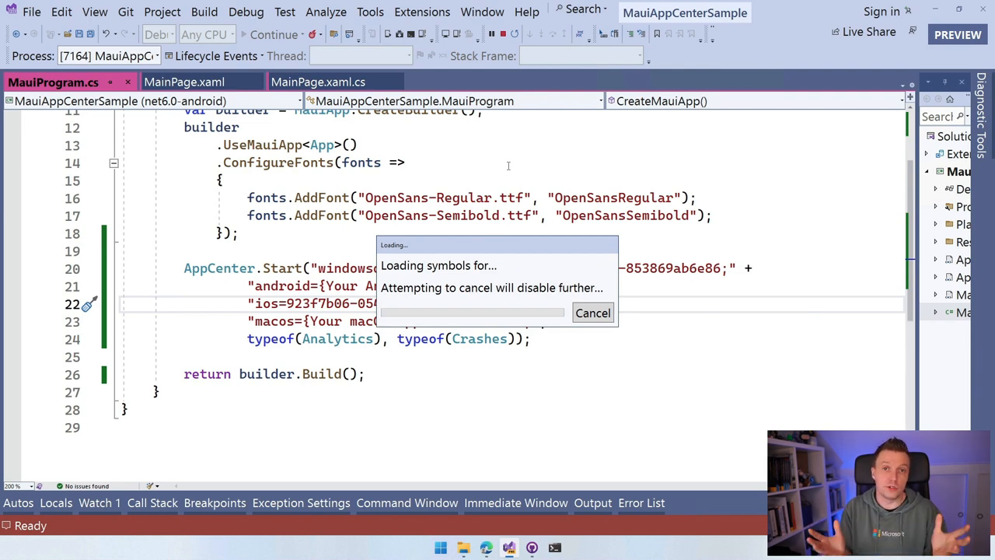
{"action": "left_click", "coordinate": [592, 313]}
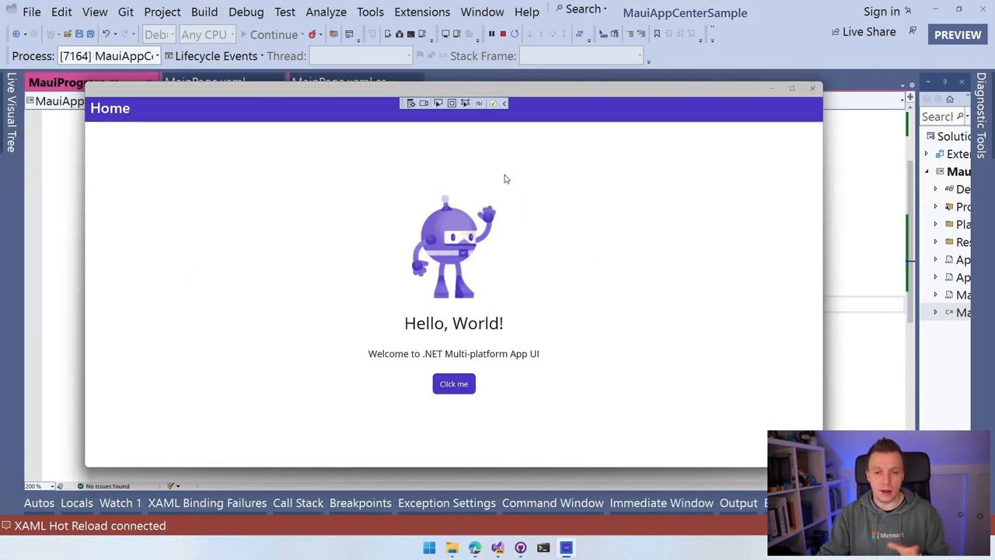
{"action": "left_click", "coordinate": [453, 383]}
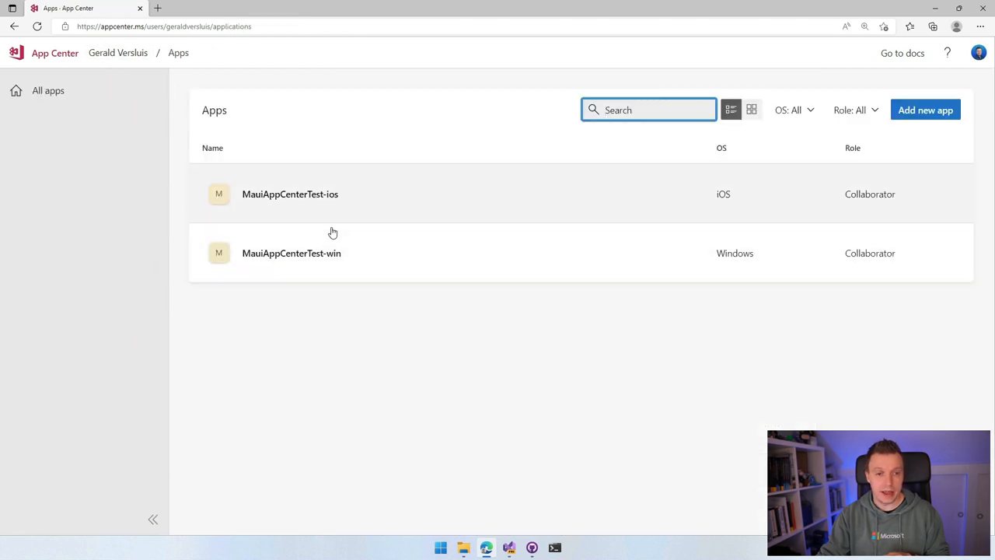
{"action": "left_click", "coordinate": [291, 253]}
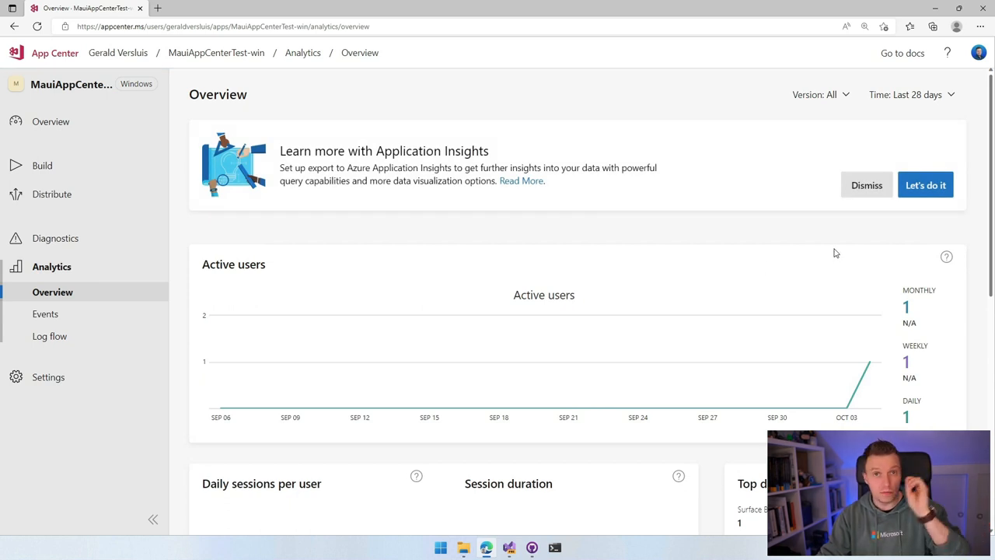
{"action": "mouse_move", "coordinate": [834, 251]}
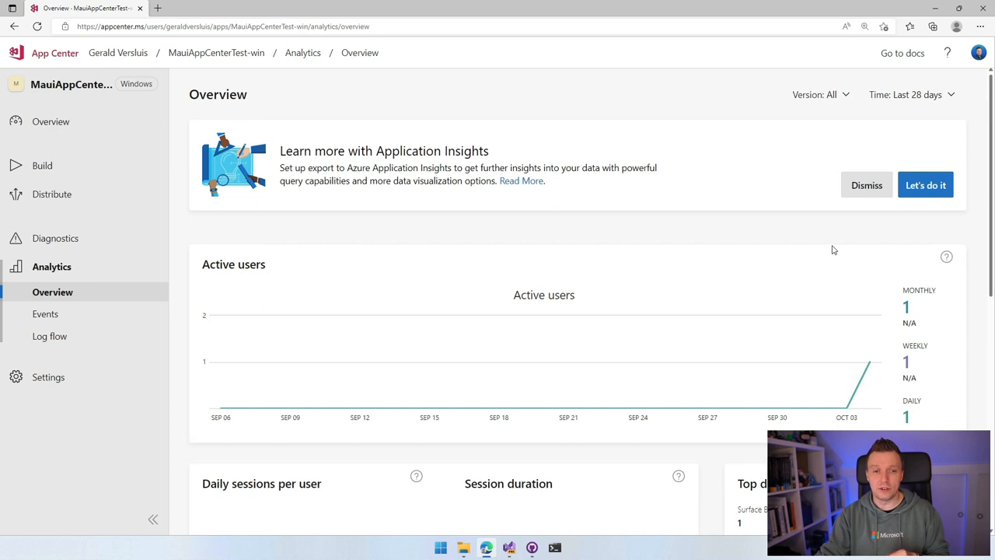
{"action": "scroll", "scroll_direction": "down", "scroll_amount": 3}
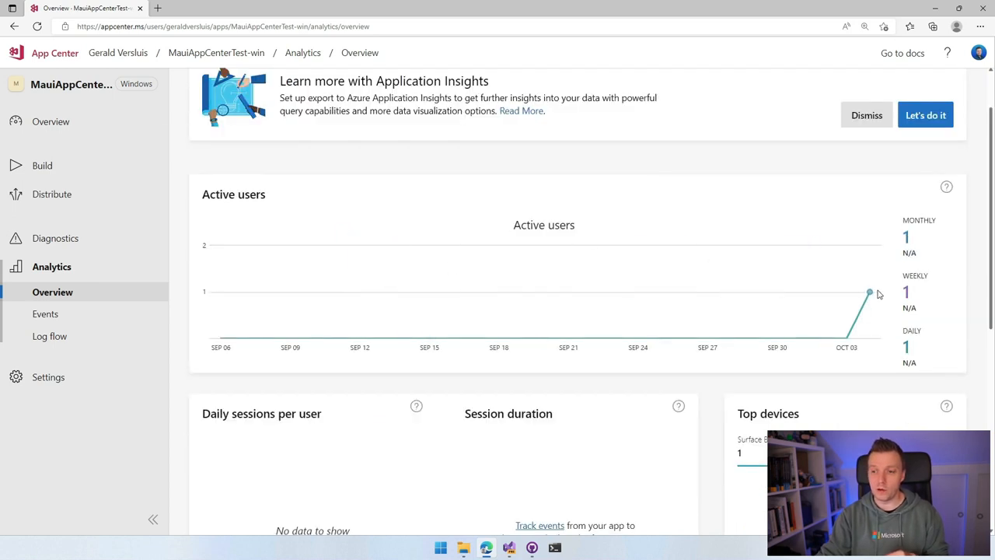
{"action": "scroll", "scroll_direction": "down", "scroll_amount": 3}
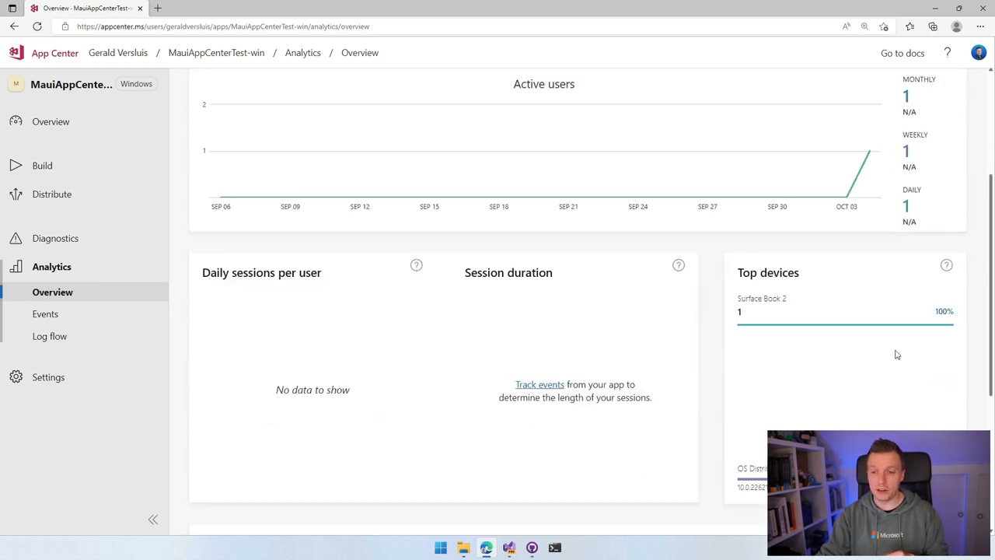
{"action": "mouse_move", "coordinate": [758, 463]}
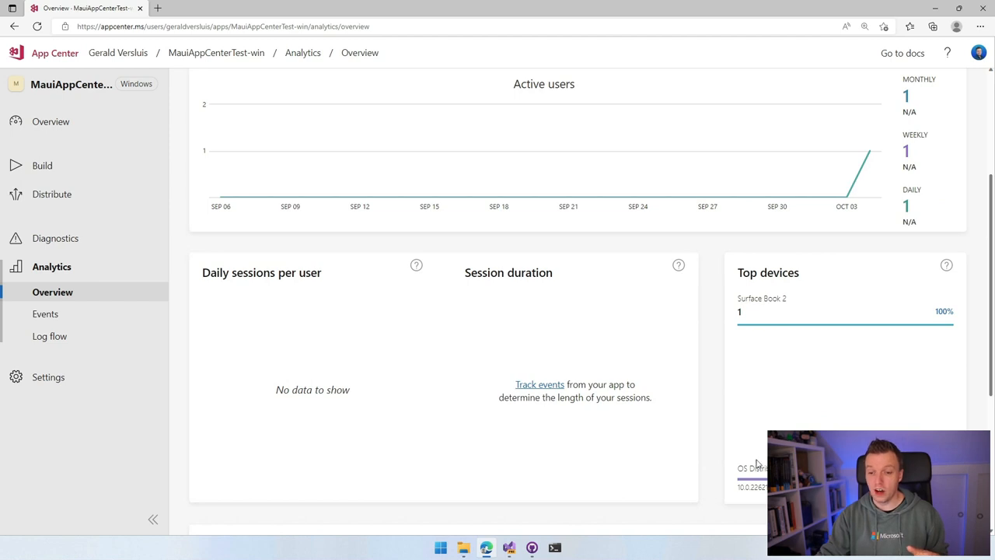
{"action": "scroll", "scroll_direction": "down", "scroll_amount": 3}
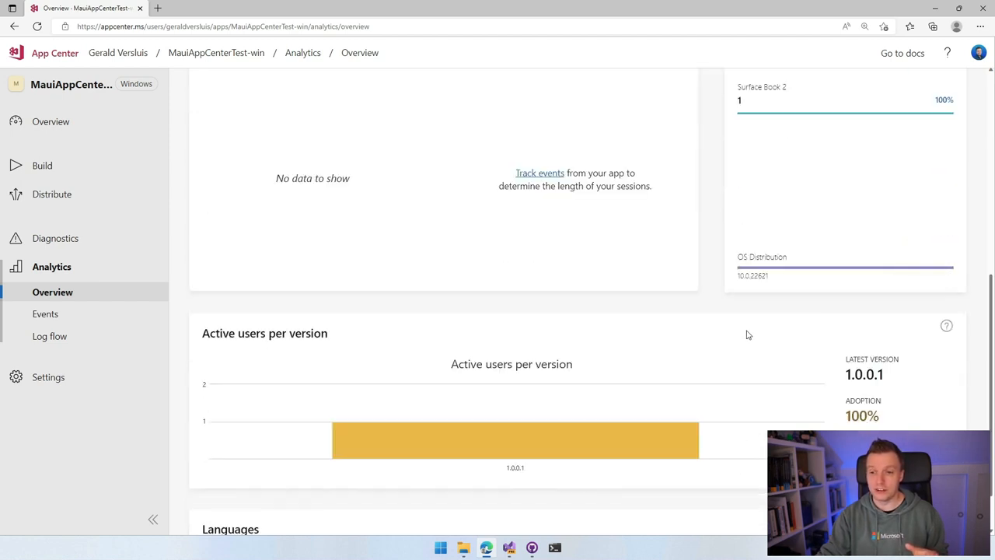
{"action": "mouse_move", "coordinate": [479, 363]}
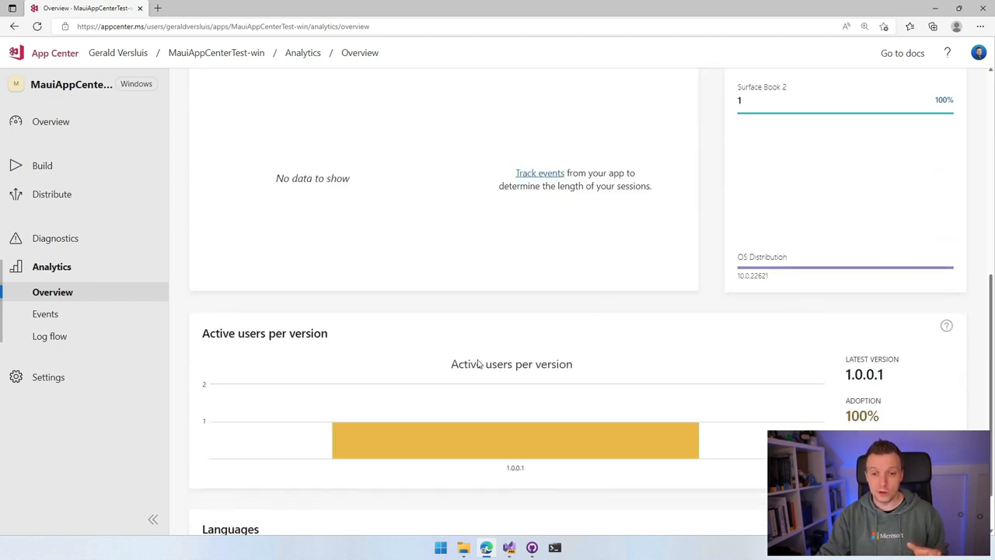
{"action": "scroll", "scroll_direction": "down", "scroll_amount": 3}
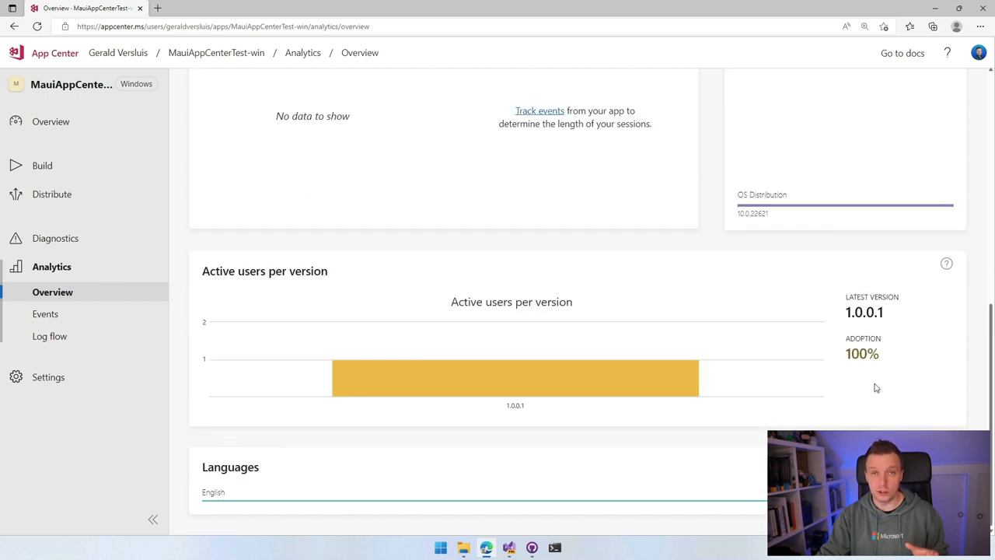
{"action": "mouse_move", "coordinate": [590, 408]}
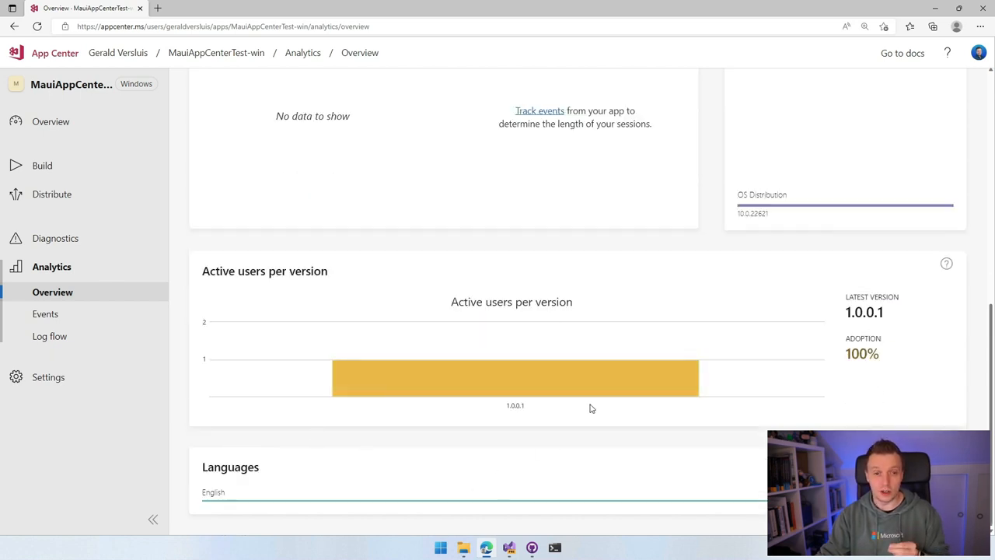
{"action": "scroll", "scroll_direction": "up", "scroll_amount": 3}
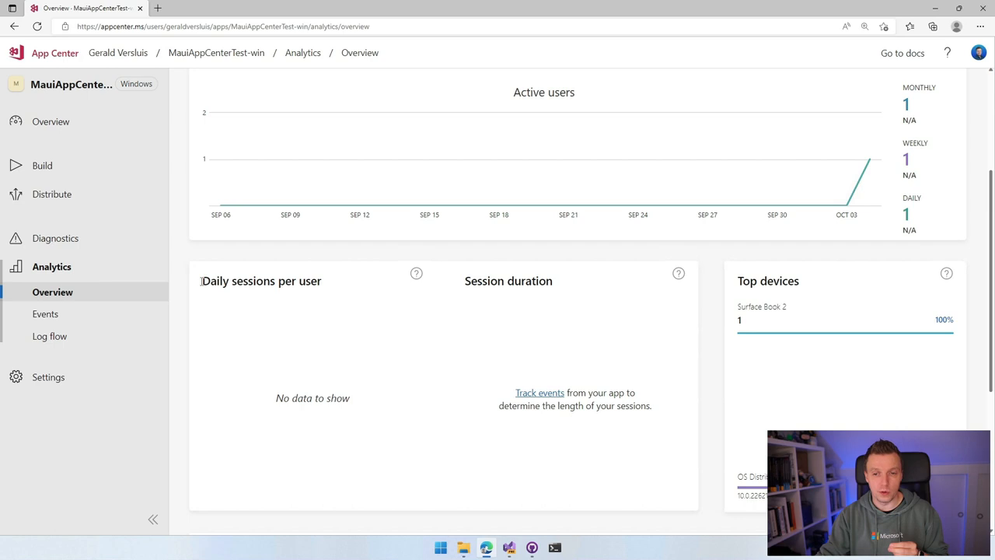
{"action": "mouse_move", "coordinate": [489, 377]}
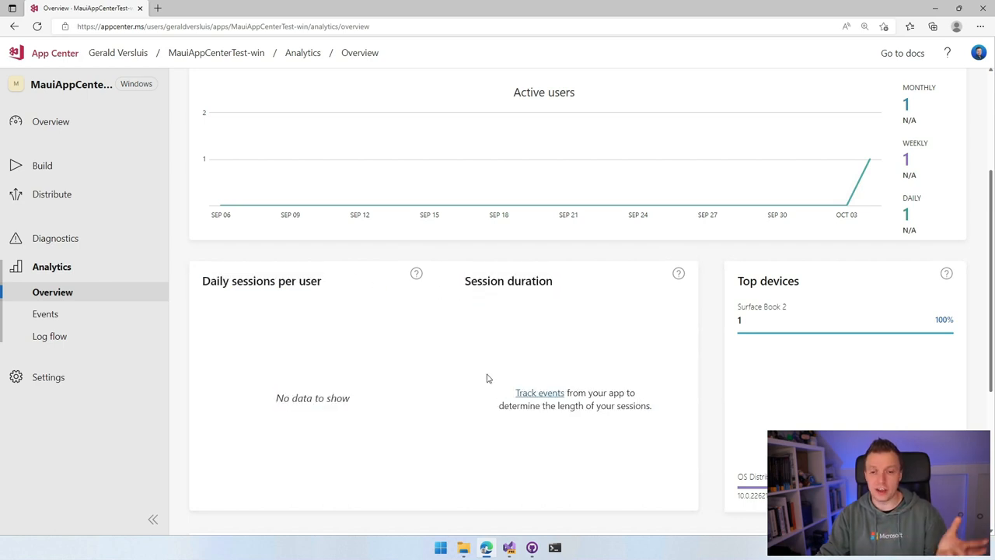
{"action": "scroll", "scroll_direction": "up", "scroll_amount": 3}
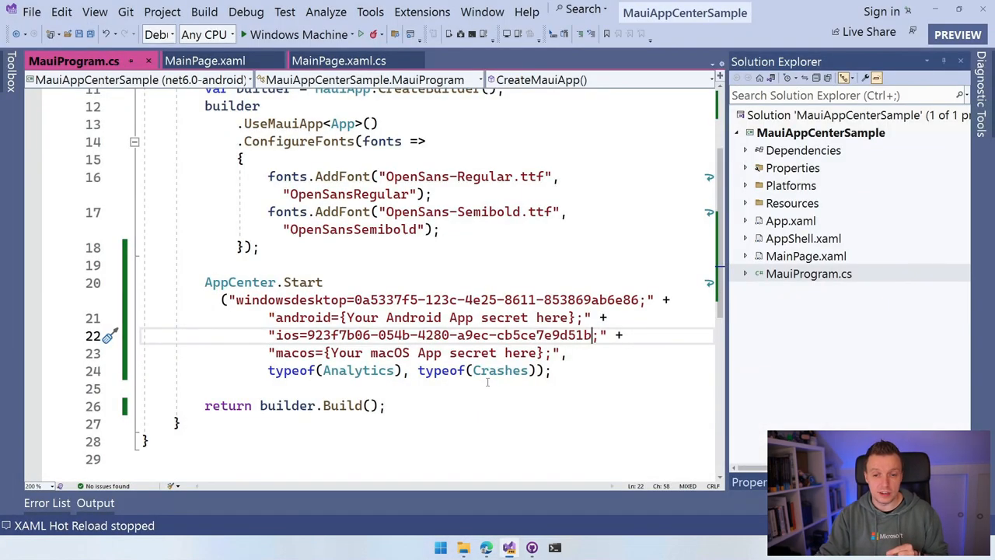
{"action": "mouse_move", "coordinate": [501, 370]}
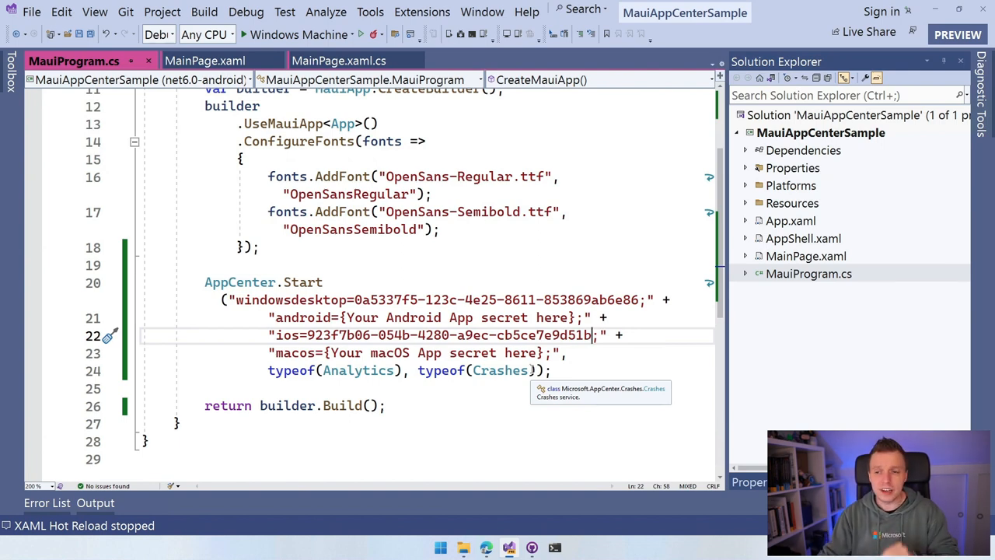
{"action": "mouse_move", "coordinate": [630, 258]}
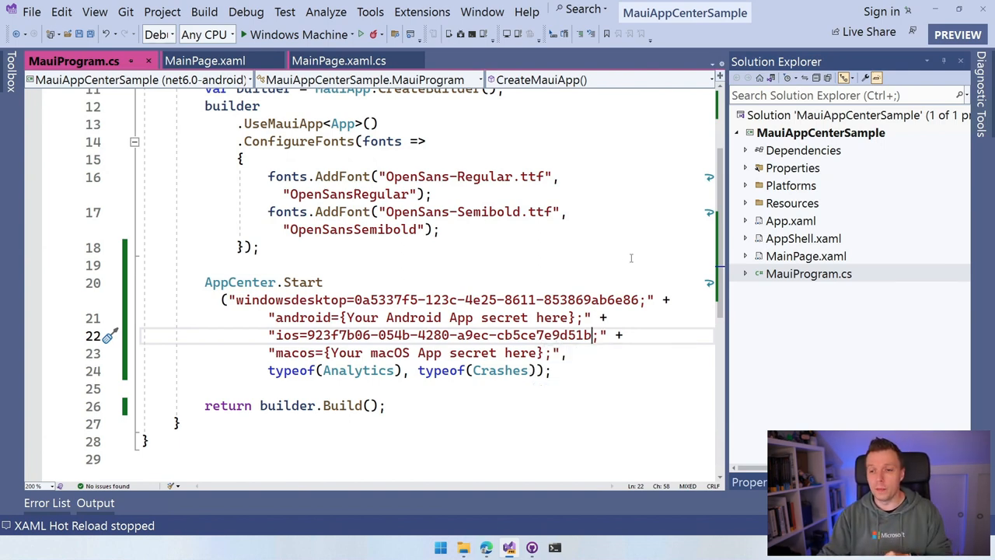
- Expand MainPage.xaml in Solution Explorer and open MainPage.xaml.cs
{"action": "left_click", "coordinate": [754, 255]}
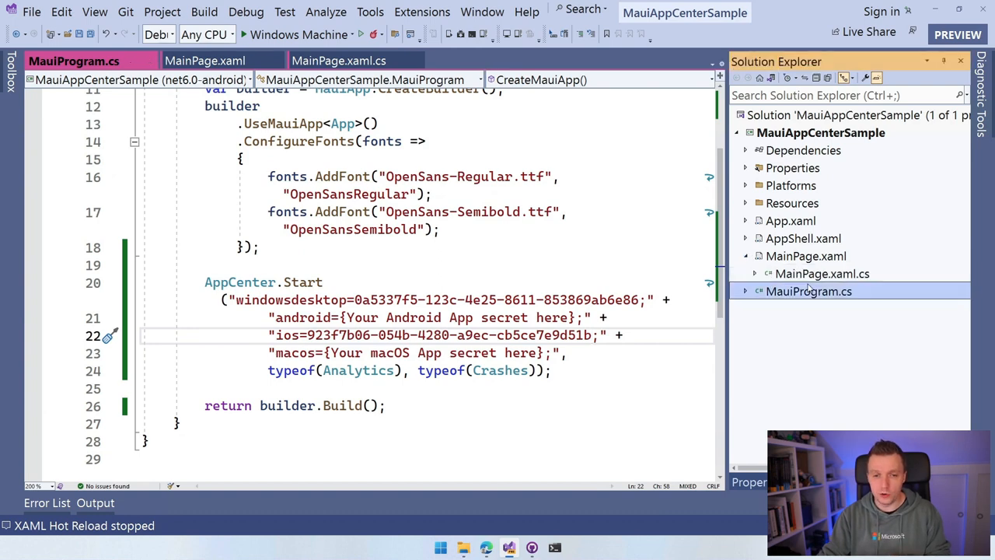
{"action": "left_click", "coordinate": [822, 273]}
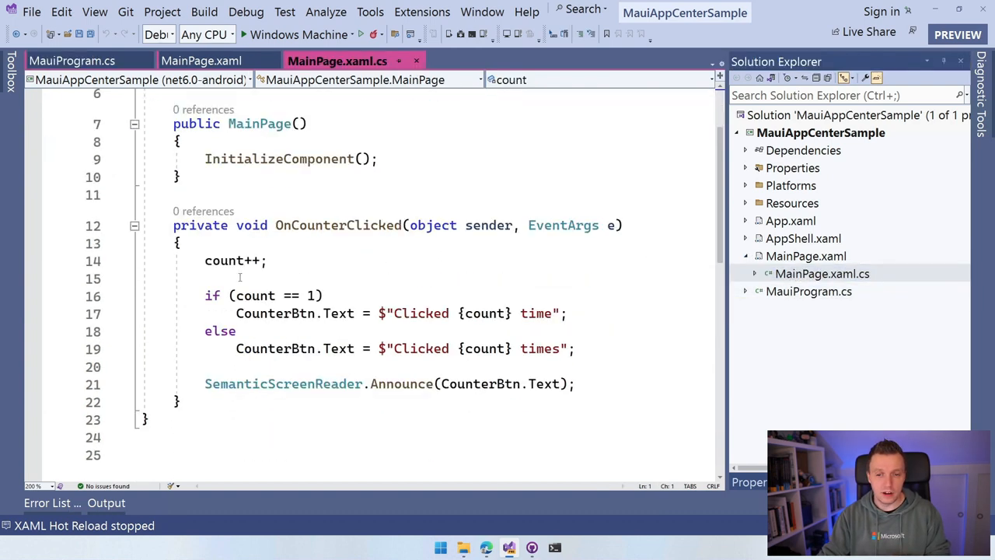
- Add Crashes.GenerateTestCrash(); after the counter text update in OnCounterClicked
{"action": "left_click", "coordinate": [577, 348]}
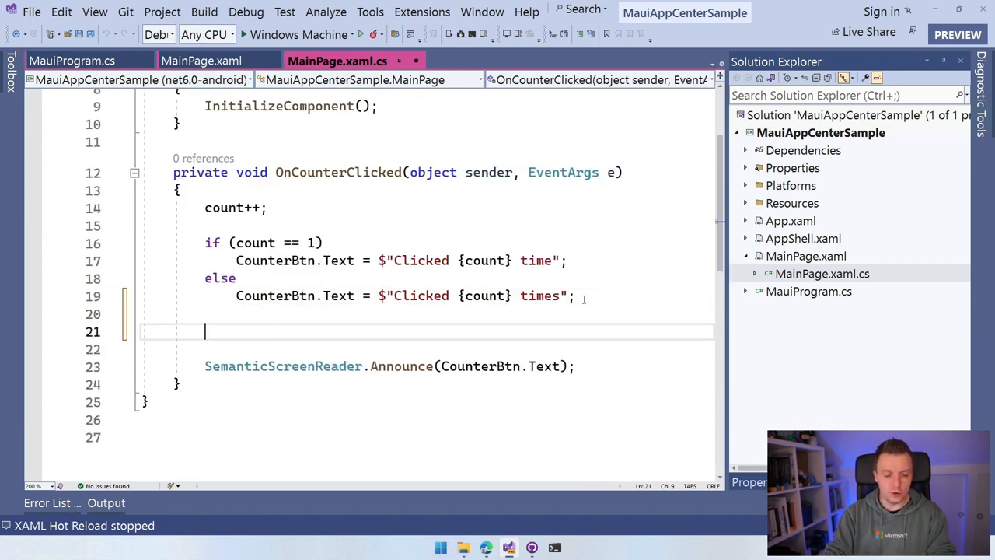
{"action": "type", "text": "Crashes"}
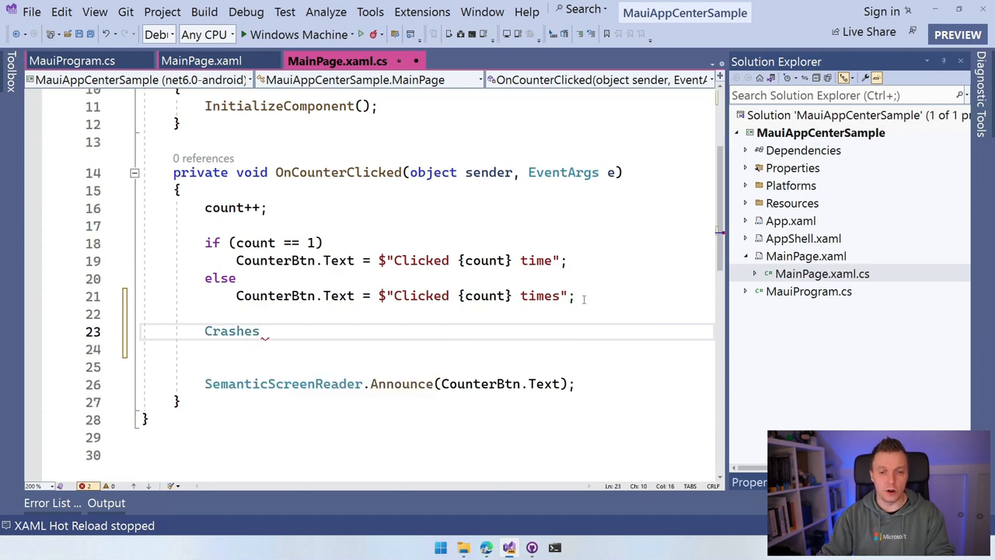
{"action": "type", "text": "."}
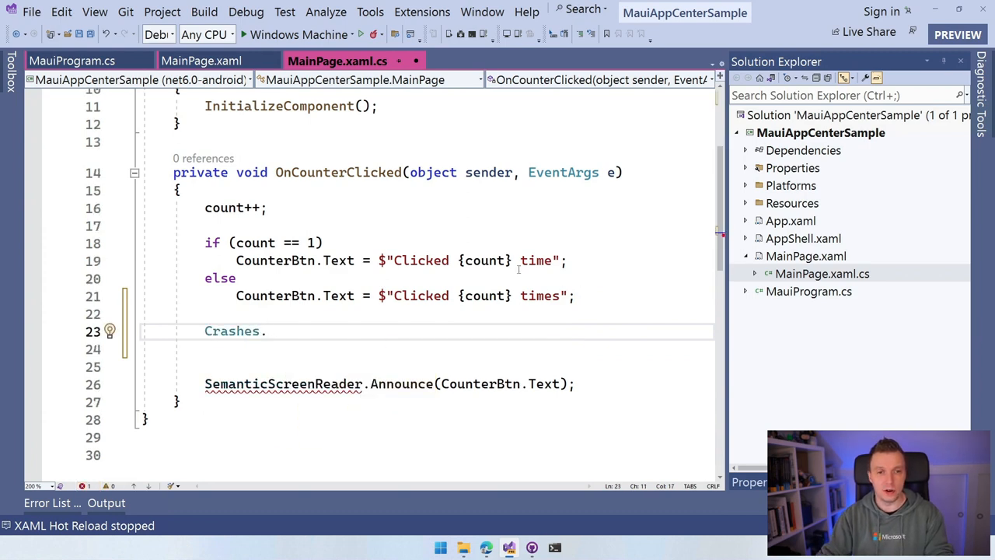
{"action": "scroll", "scroll_direction": "up", "scroll_amount": 3}
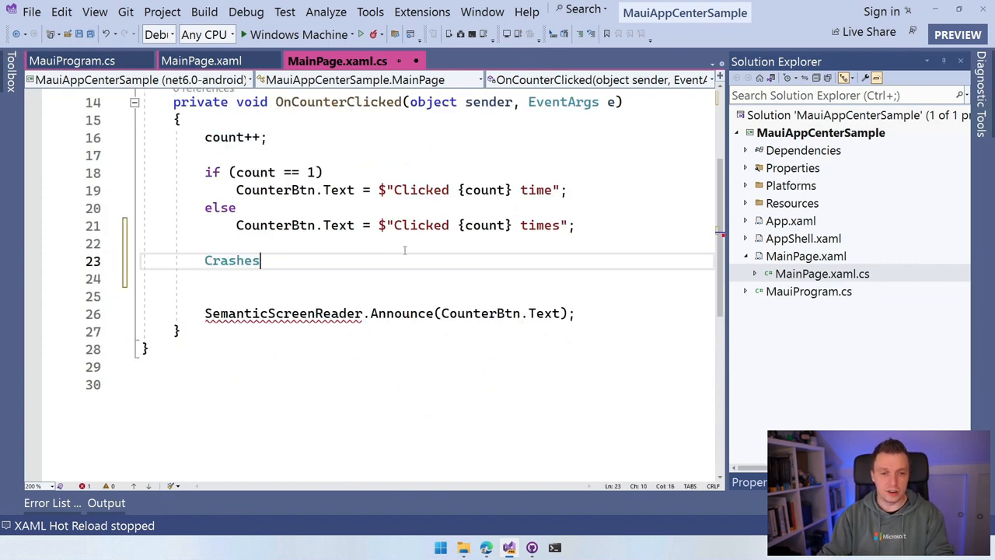
{"action": "type", "text": ".GenerateTestCrash"}
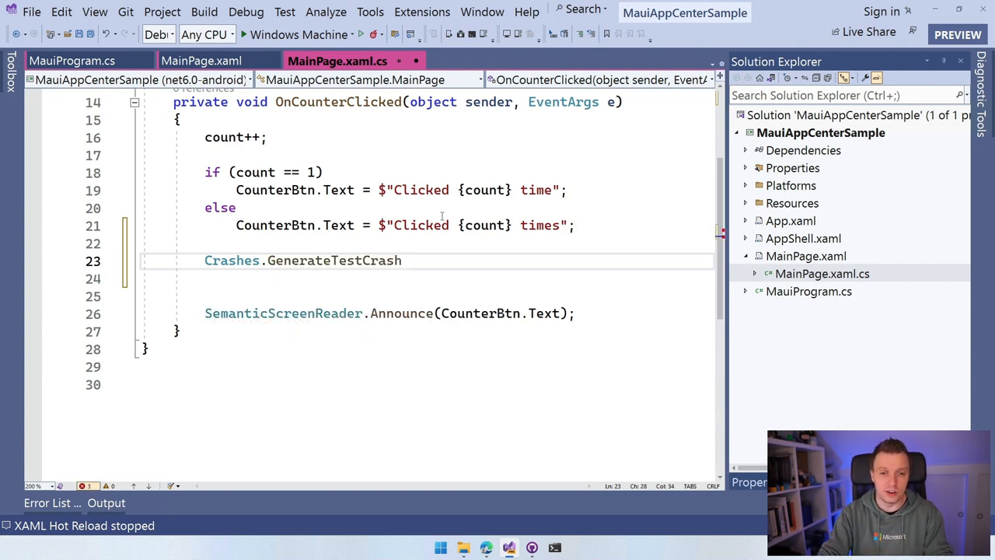
{"action": "type", "text": "();"}
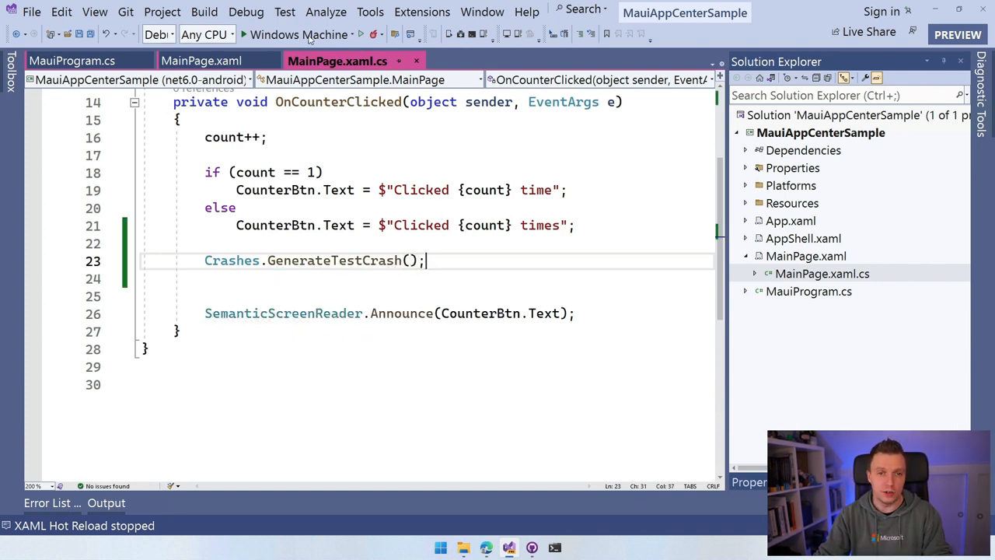
- Run the app on Windows Machine, dismiss the unhandled test crash exception, and stop debugging
{"action": "left_click", "coordinate": [300, 34]}
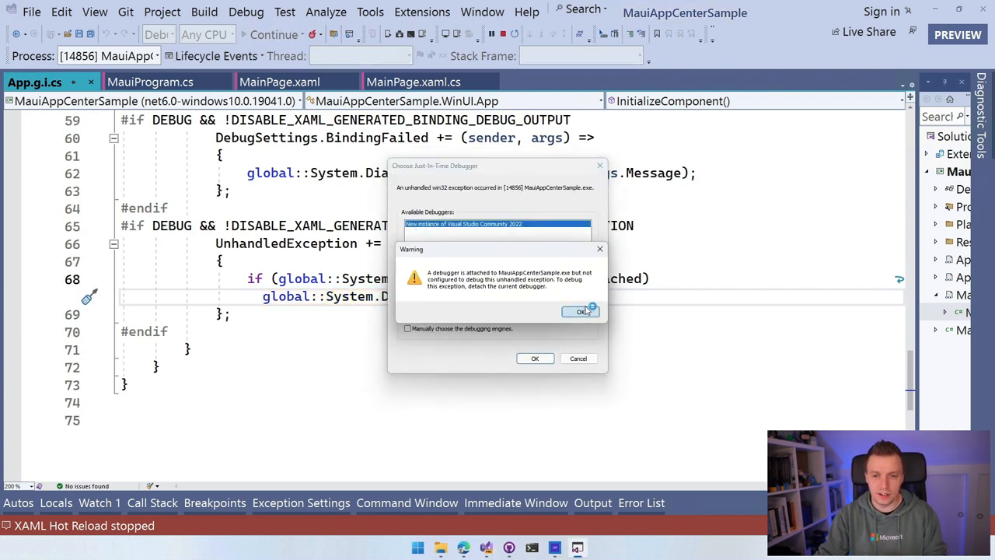
{"action": "left_click", "coordinate": [582, 311]}
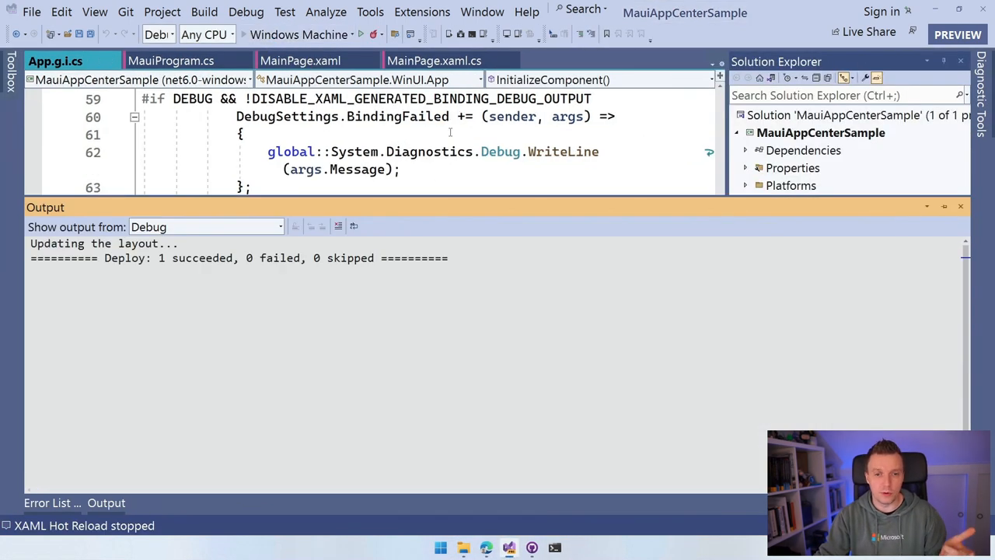
{"action": "left_click", "coordinate": [373, 34]}
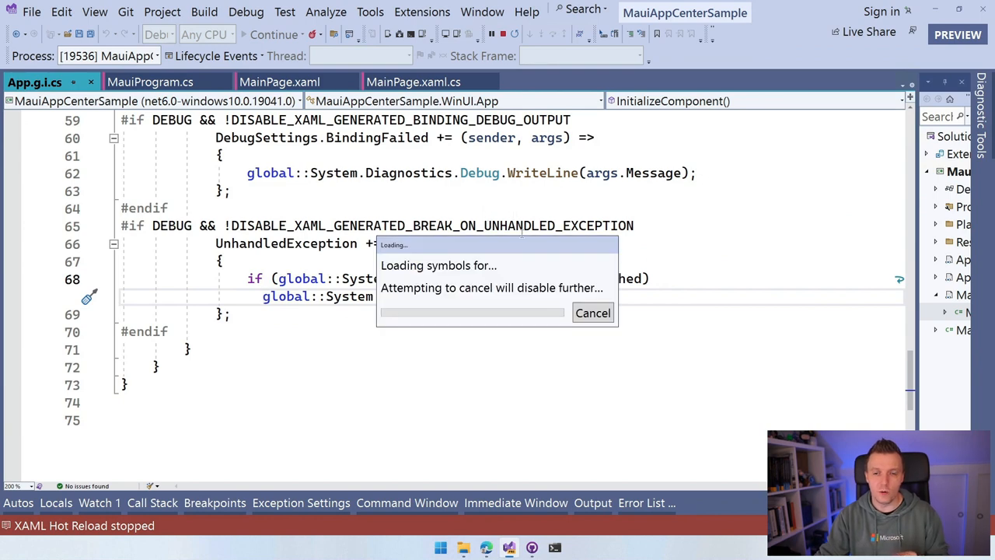
{"action": "mouse_move", "coordinate": [542, 172]}
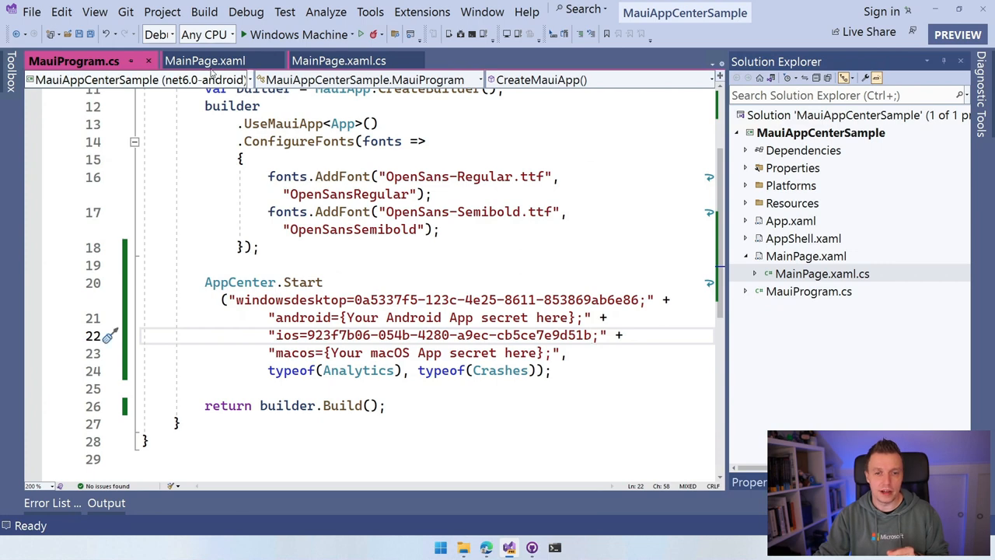
- Replace the test crash line with Analytics.TrackEvent("counter") and a Dictionary holding count.ToString()
{"action": "left_click", "coordinate": [338, 60]}
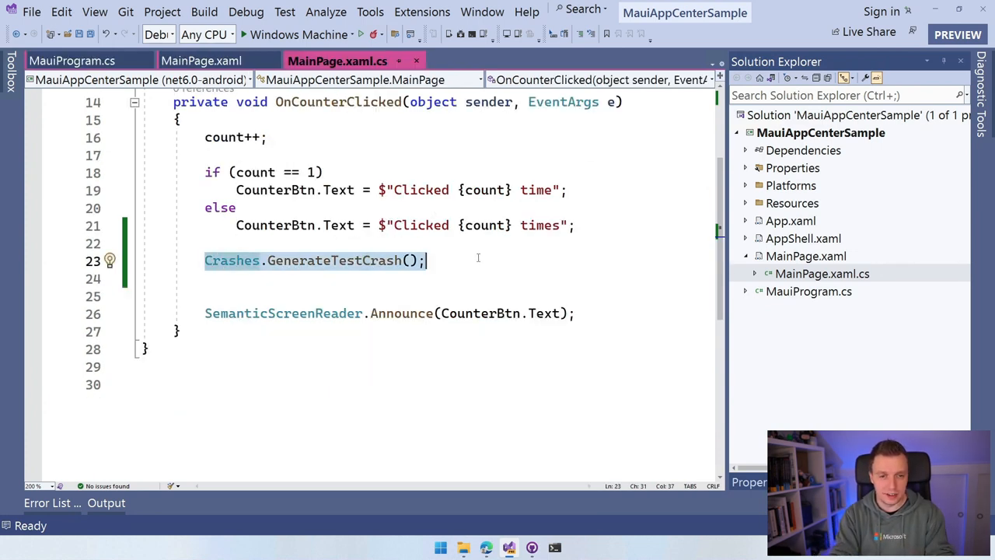
{"action": "type", "text": "Analytics.TrackEvent"}
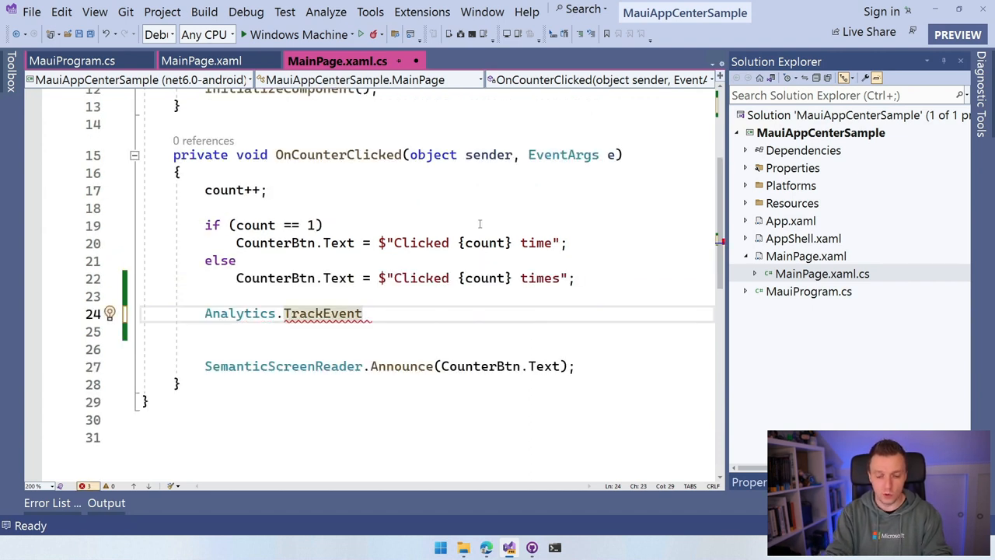
{"action": "type", "text": "(\"\")"}
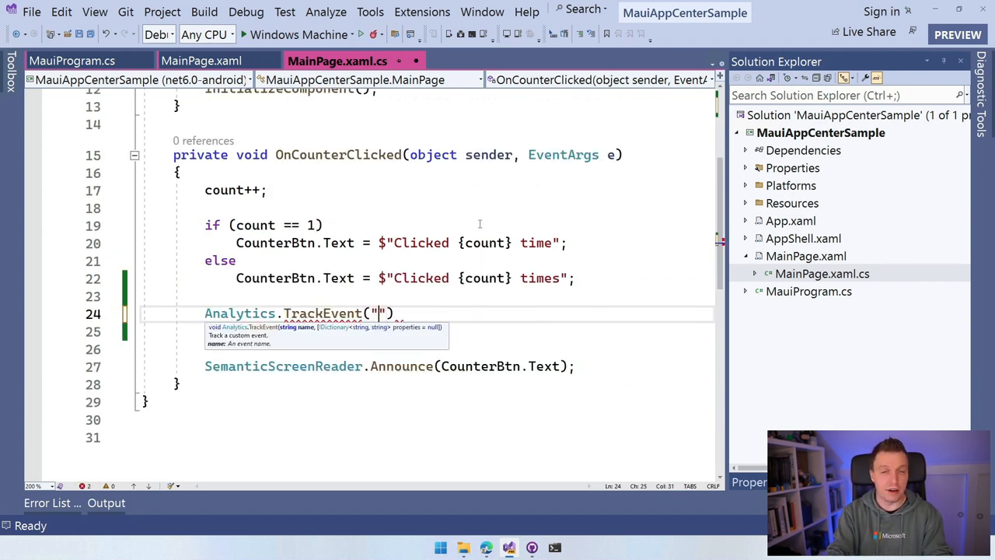
{"action": "type", "text": "count"}
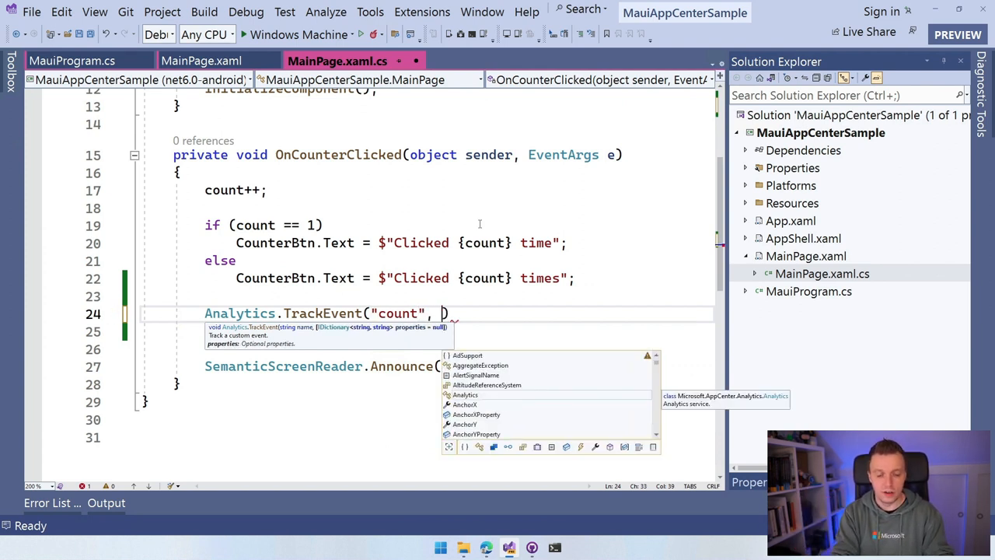
{"action": "type", "text": "new Dictionary<string, string>"}
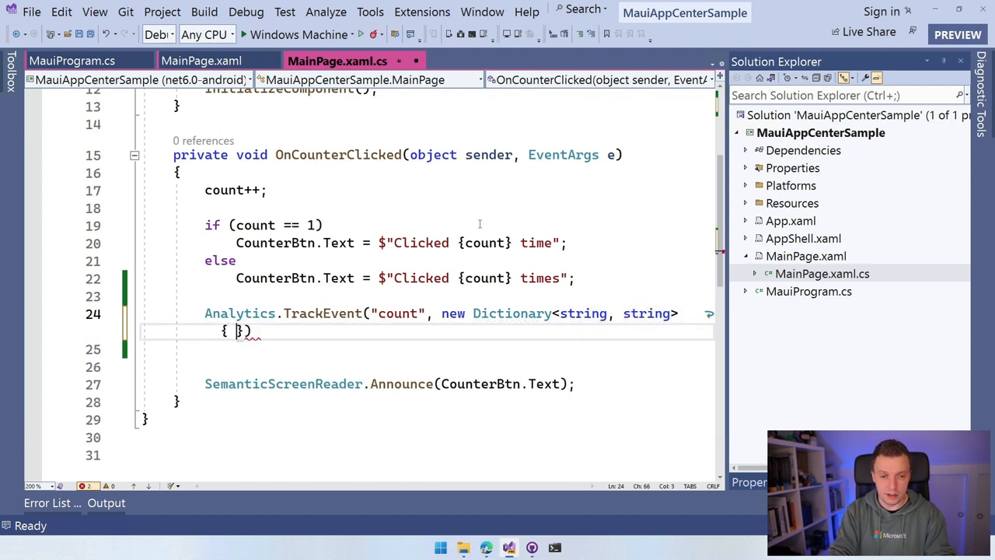
{"action": "type", "text": "{ }"}
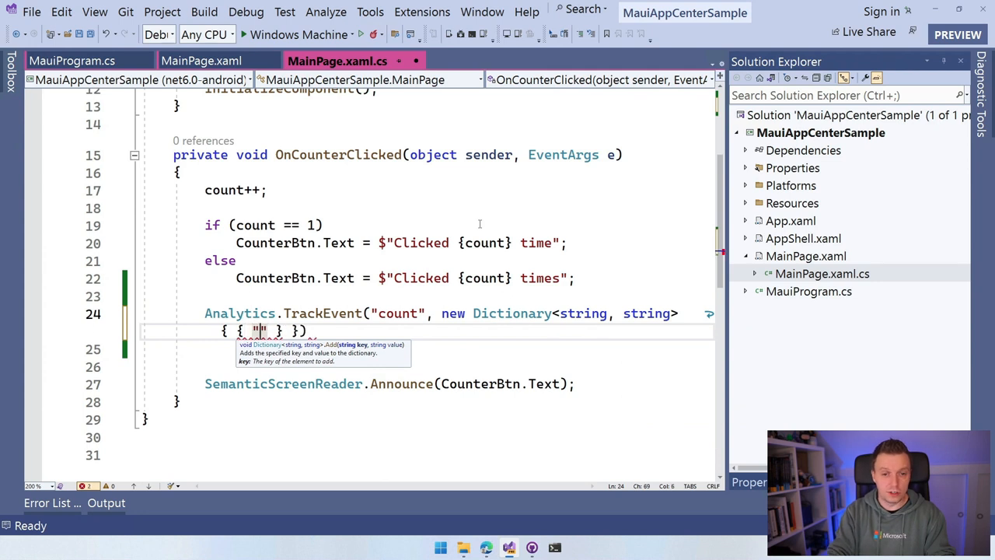
{"action": "type", "text": "count"}
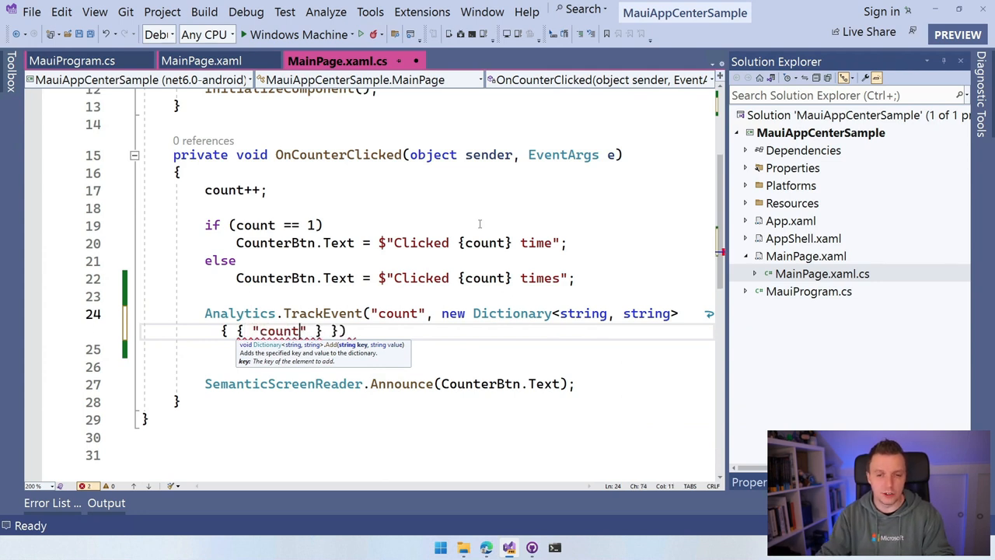
{"action": "type", "text": "s"}
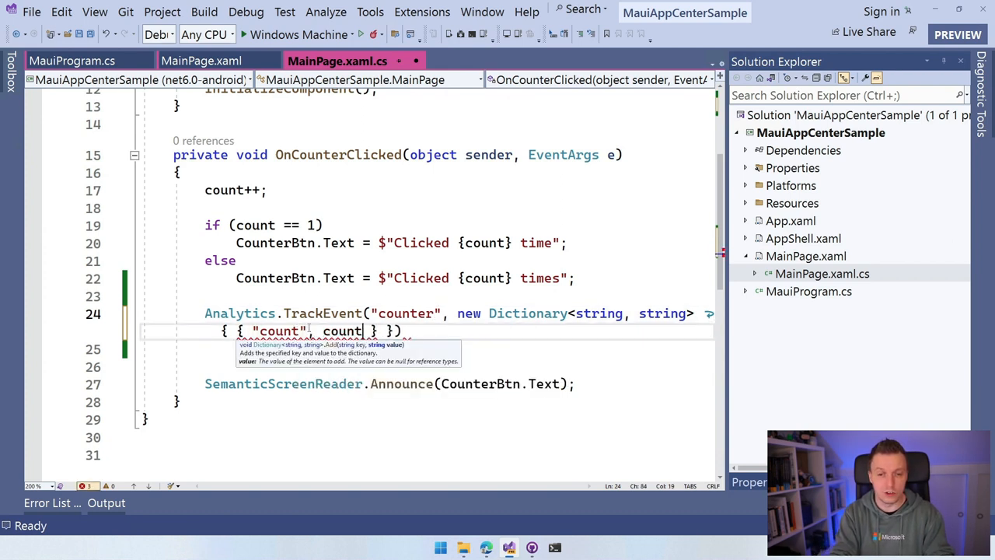
{"action": "type", "text": ".ToString()"}
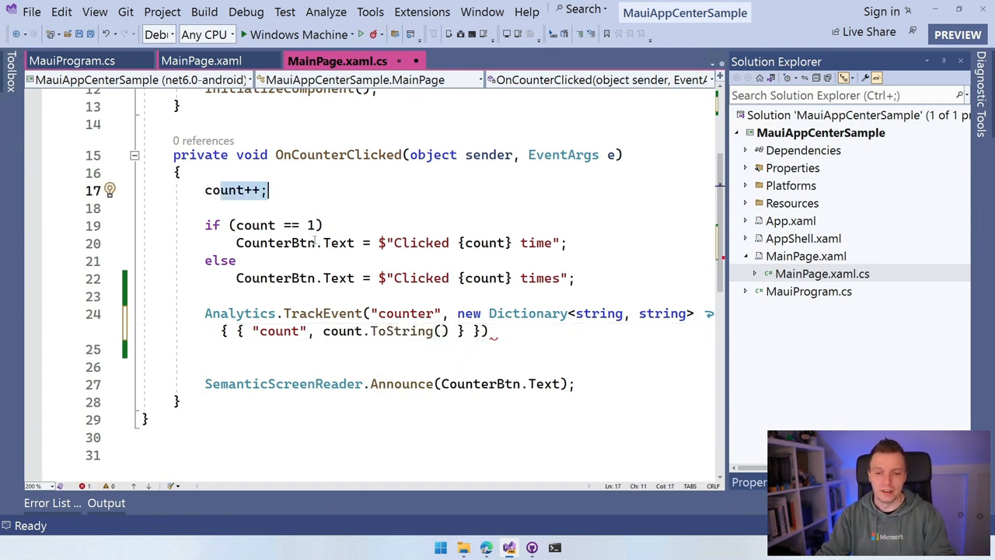
- Terminate the TrackEvent statement and build and run the app on Windows Machine
{"action": "left_click", "coordinate": [498, 330]}
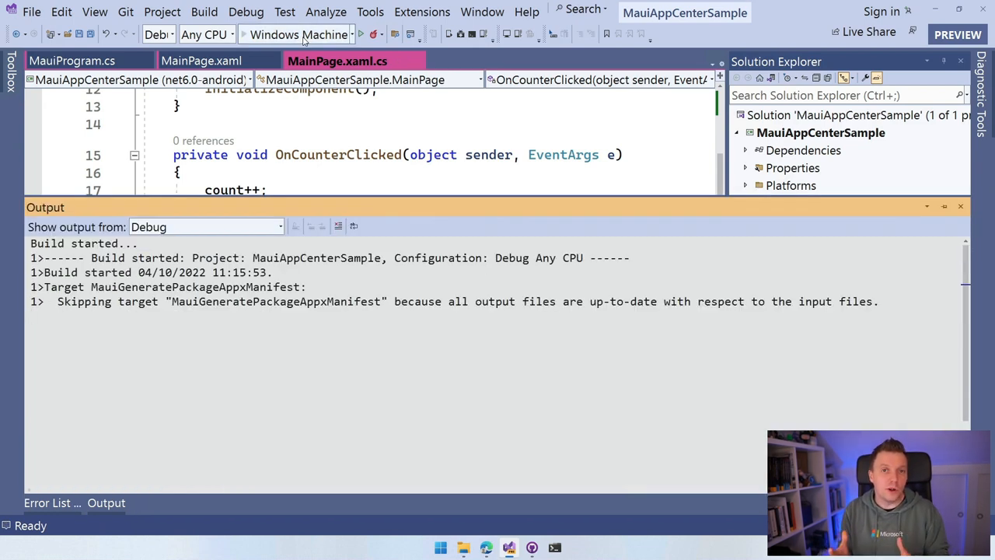
{"action": "left_click", "coordinate": [206, 226]}
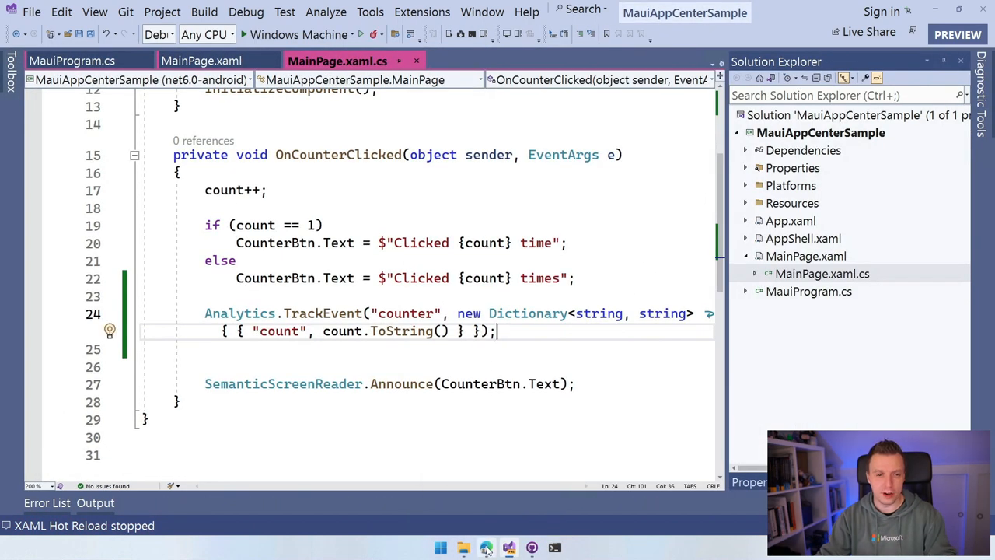
- In App Center Analytics Events, open the "counter" event and review its count charts
{"action": "left_click", "coordinate": [486, 548]}
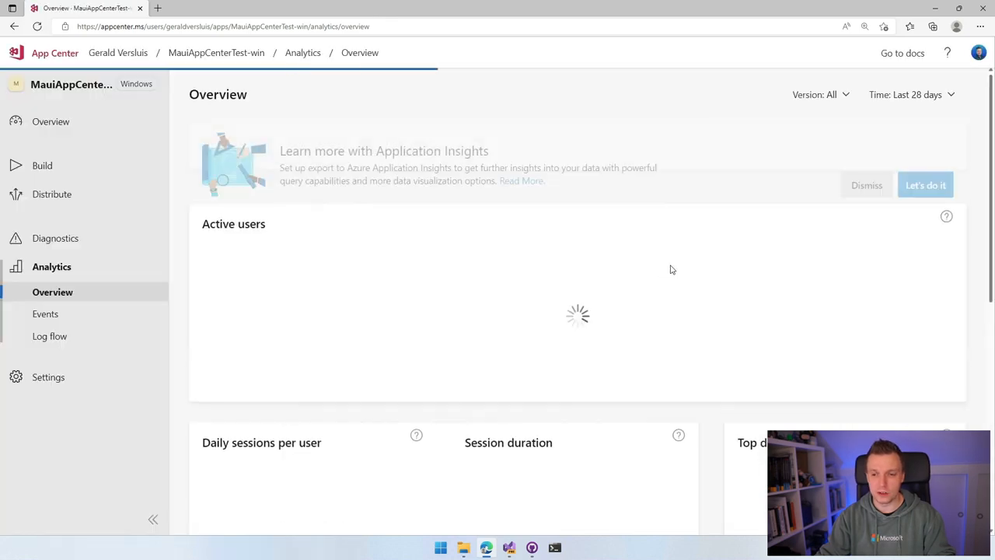
{"action": "scroll", "scroll_direction": "down", "scroll_amount": 3}
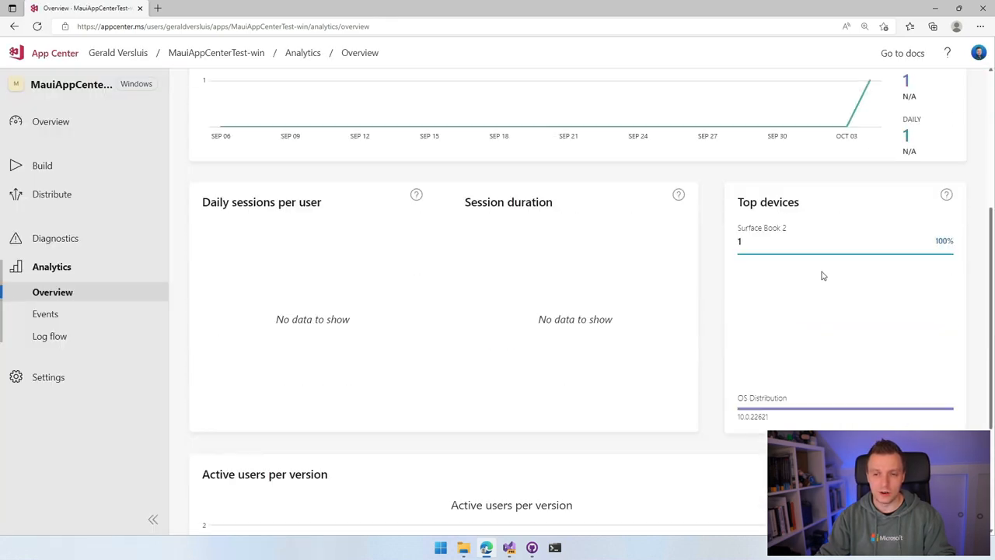
{"action": "scroll", "scroll_direction": "down", "scroll_amount": 3}
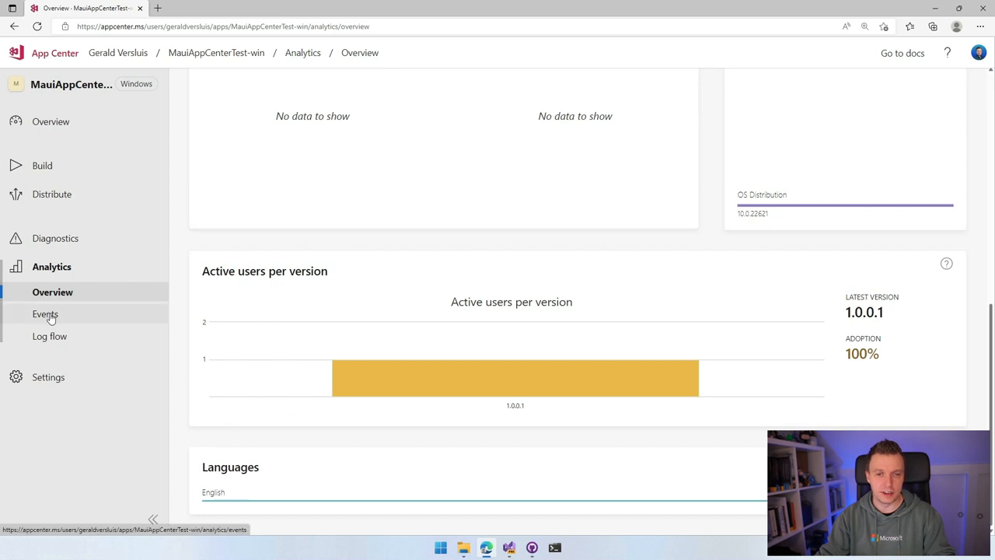
{"action": "left_click", "coordinate": [45, 313]}
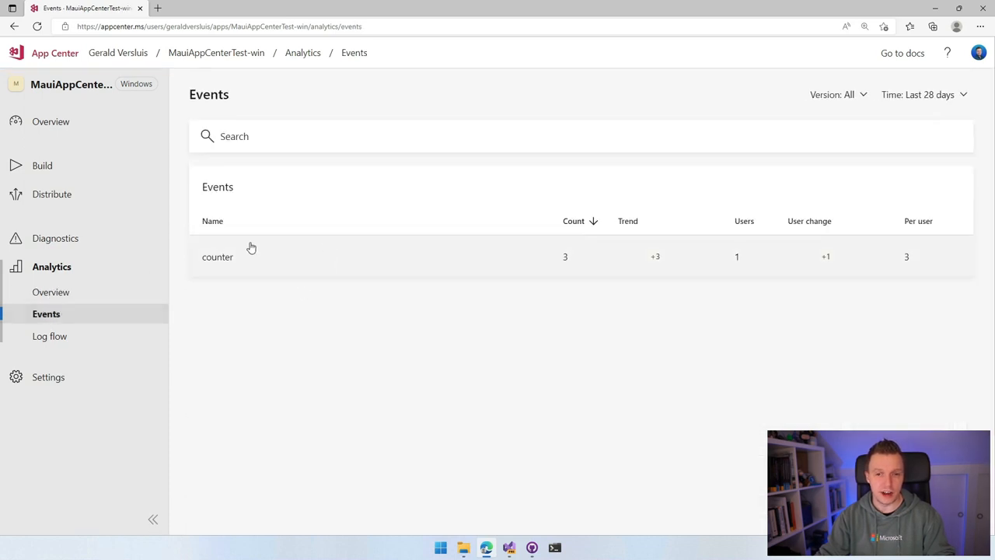
{"action": "mouse_move", "coordinate": [690, 253]}
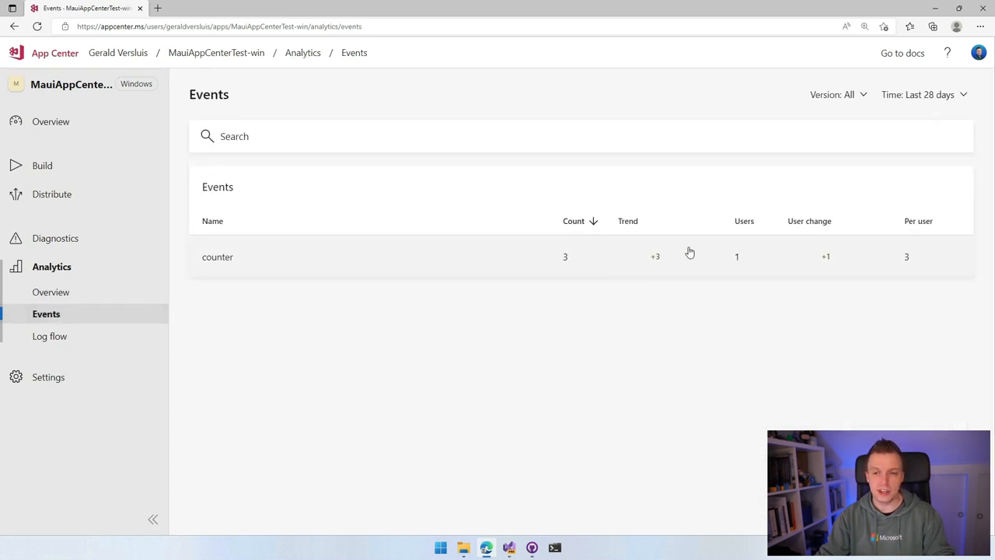
{"action": "mouse_move", "coordinate": [656, 274]}
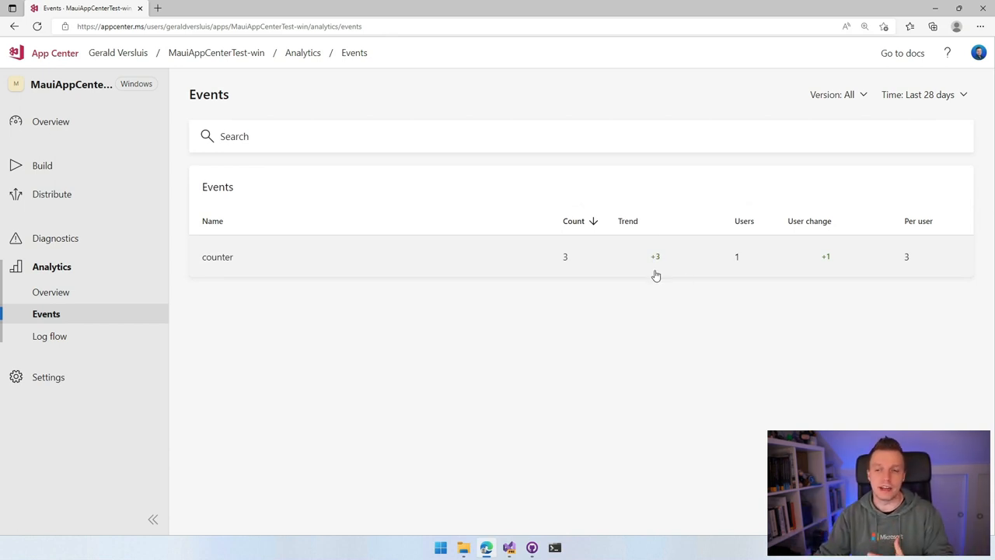
{"action": "mouse_move", "coordinate": [594, 274]}
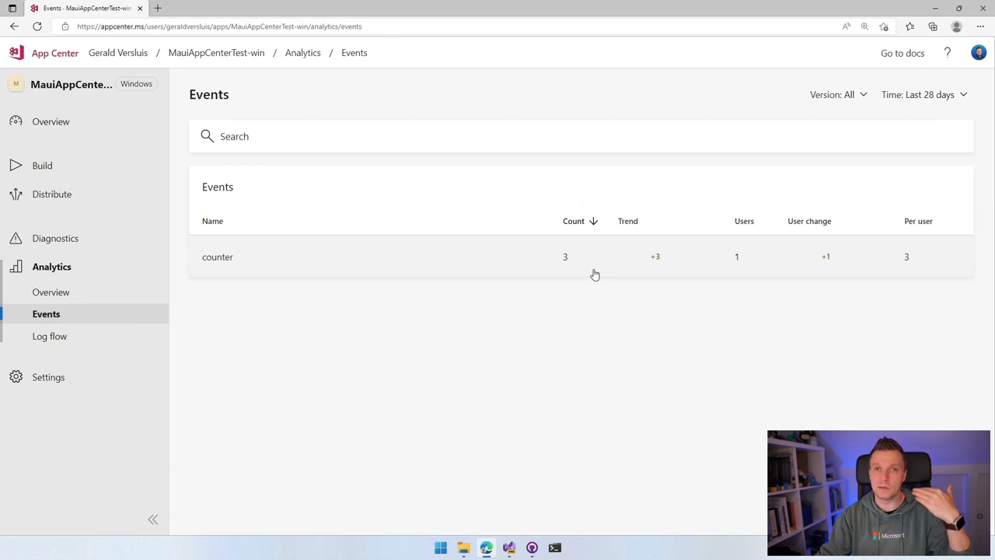
{"action": "mouse_move", "coordinate": [579, 257]}
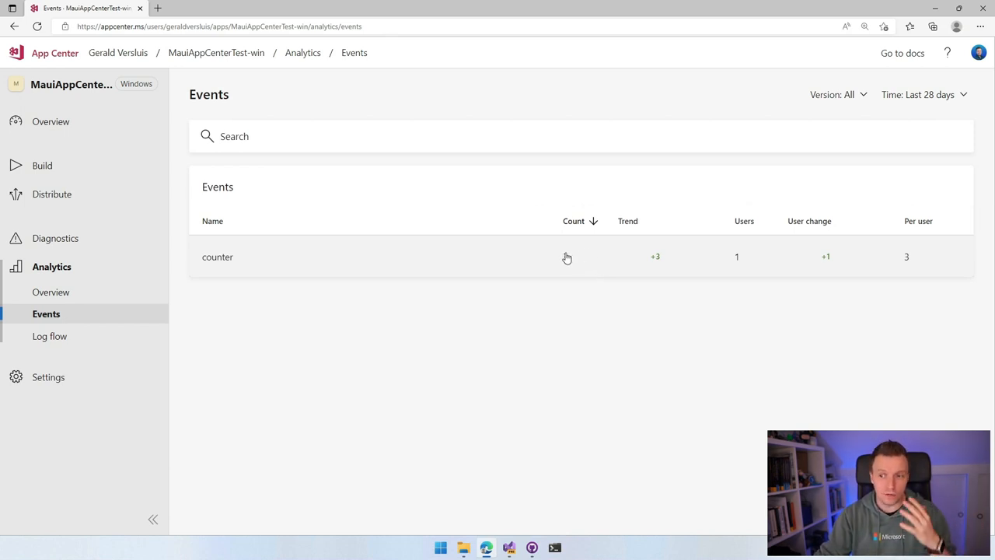
{"action": "left_click", "coordinate": [218, 257]}
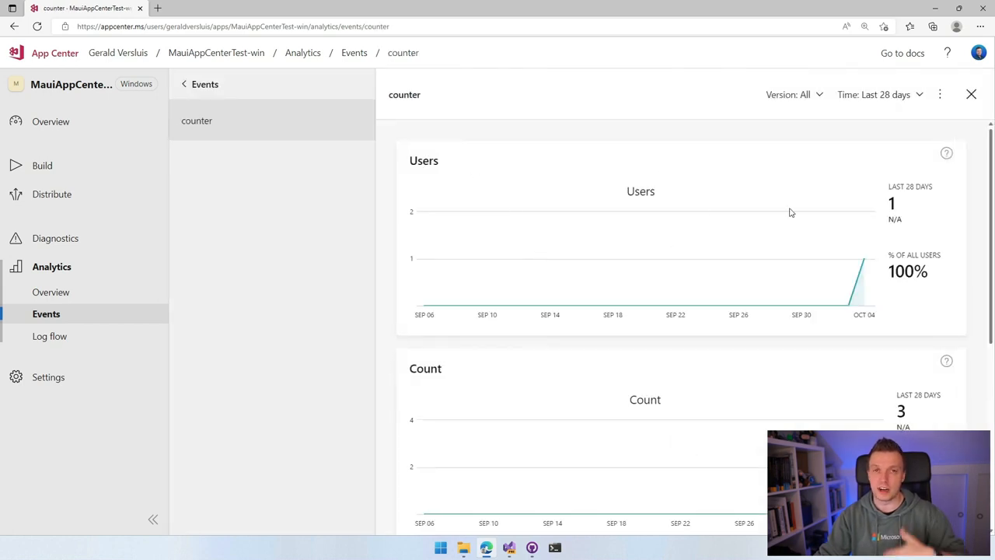
{"action": "mouse_move", "coordinate": [944, 212]}
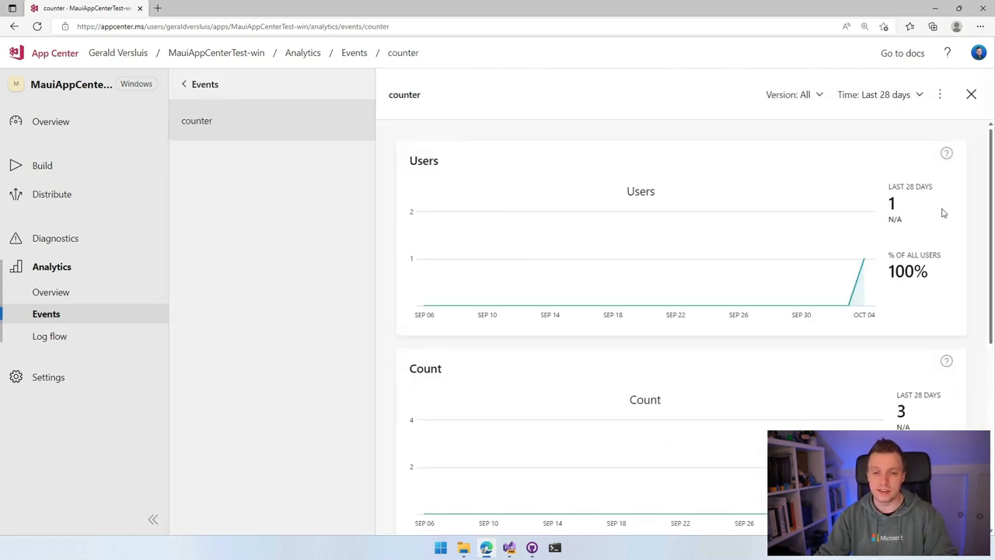
{"action": "scroll", "scroll_direction": "down", "scroll_amount": 3}
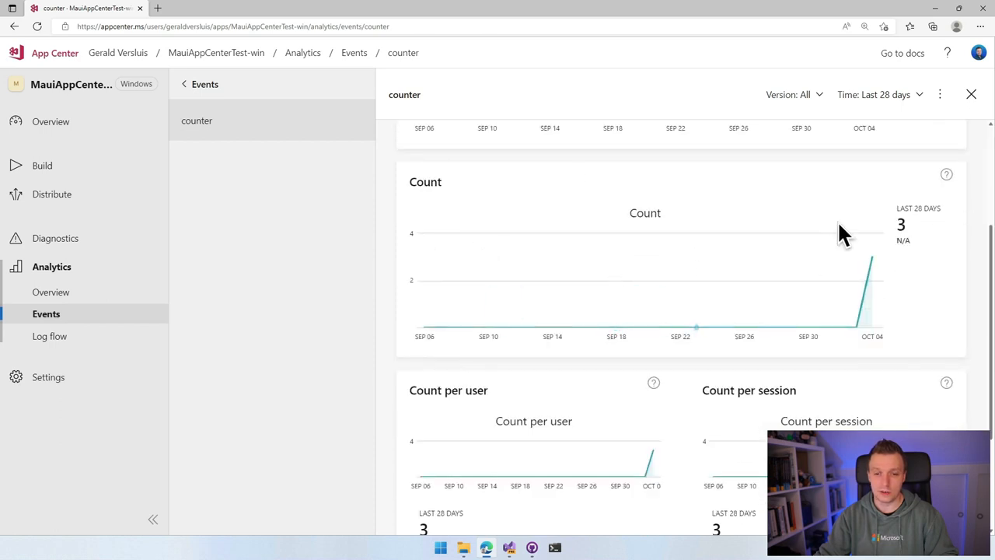
{"action": "scroll", "scroll_direction": "down", "scroll_amount": 3}
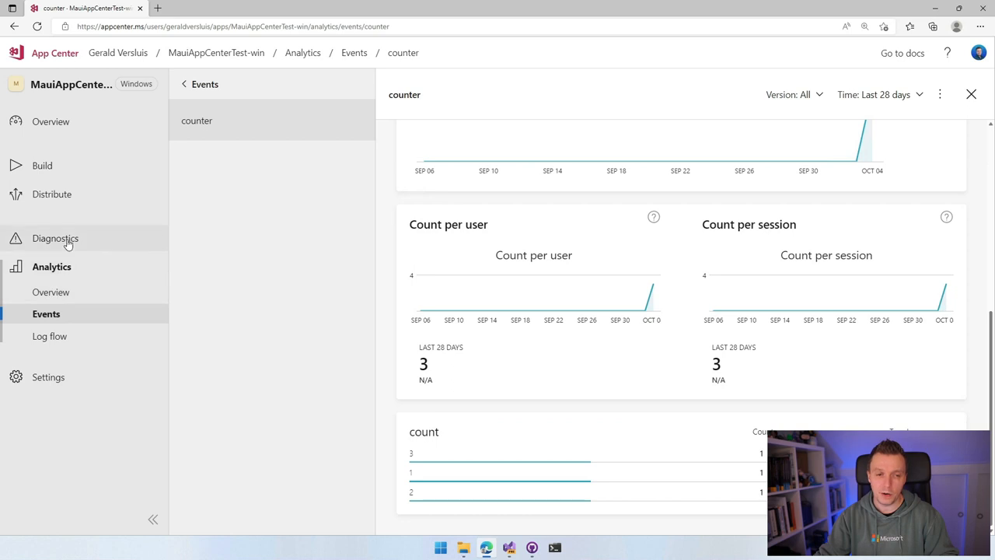
- Open the Microsoft.AppCenter.Crashes.TestCrashException group in Diagnostics and show all relevant threads
{"action": "left_click", "coordinate": [55, 238]}
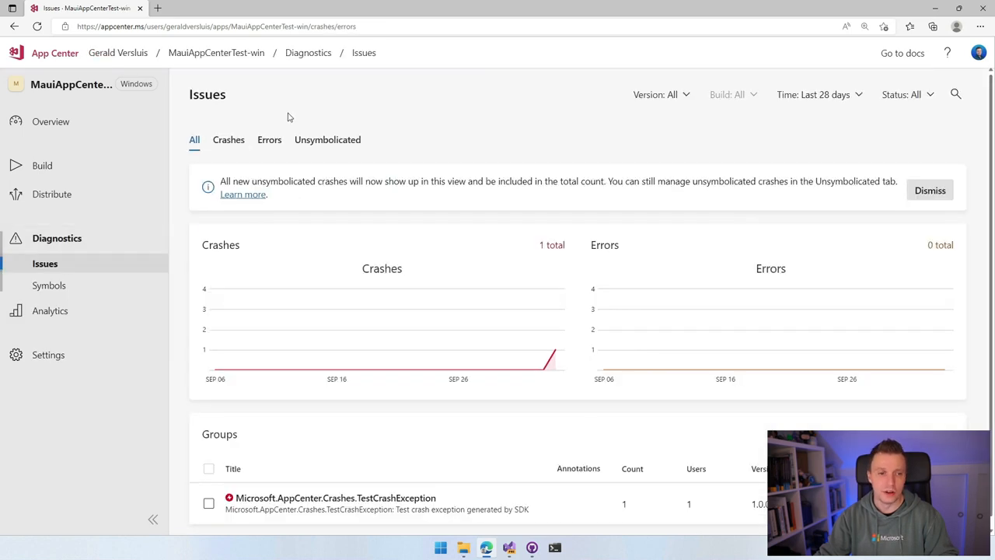
{"action": "mouse_move", "coordinate": [48, 286]}
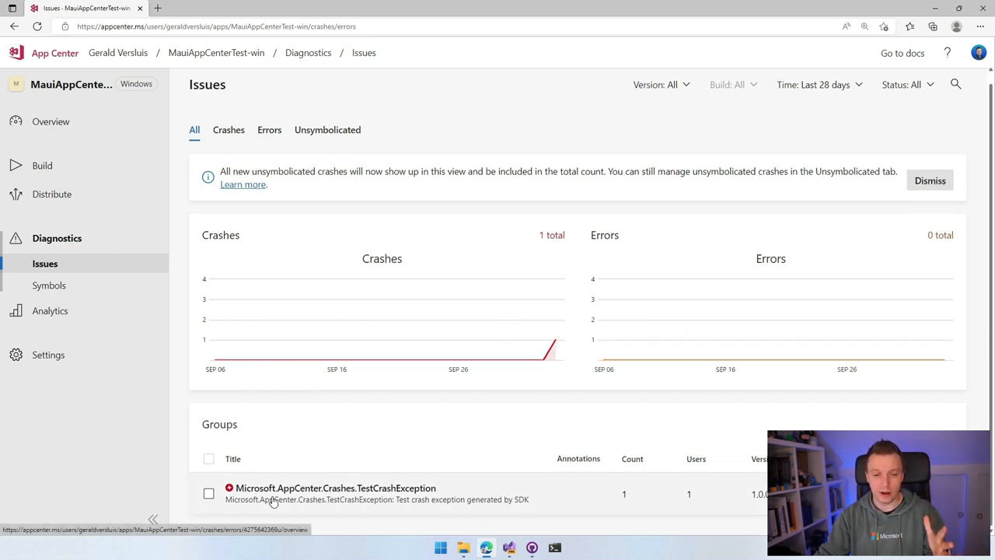
{"action": "left_click", "coordinate": [335, 487]}
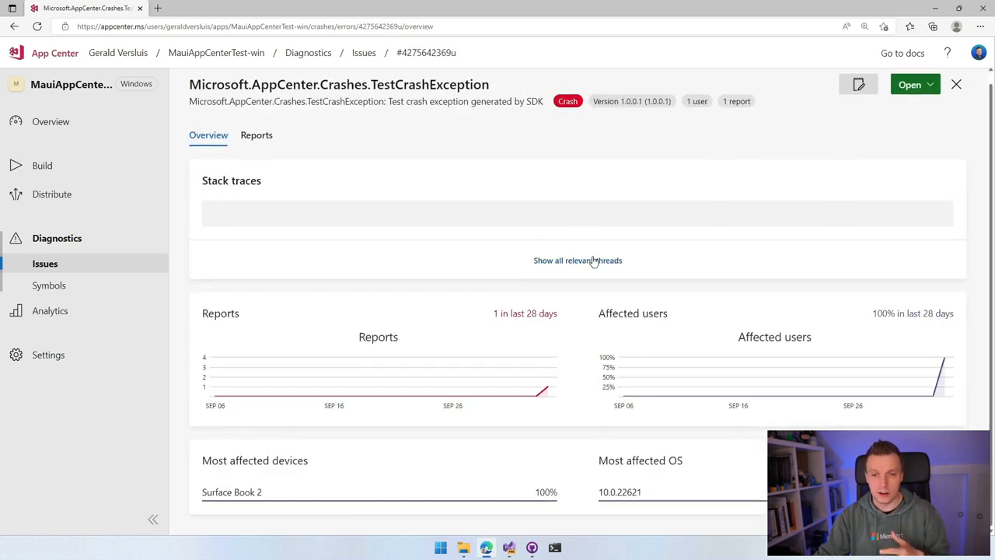
{"action": "left_click", "coordinate": [577, 259]}
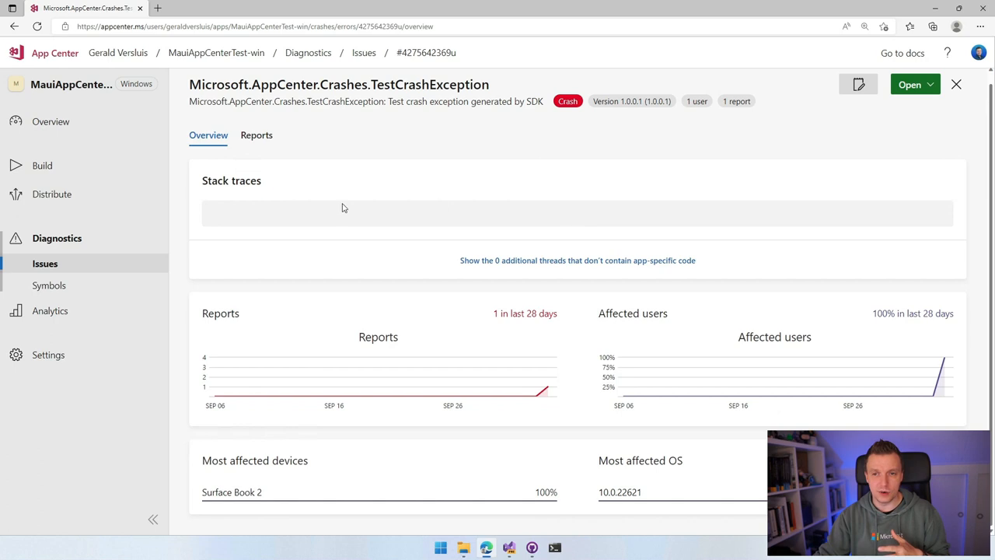
{"action": "mouse_move", "coordinate": [299, 183]}
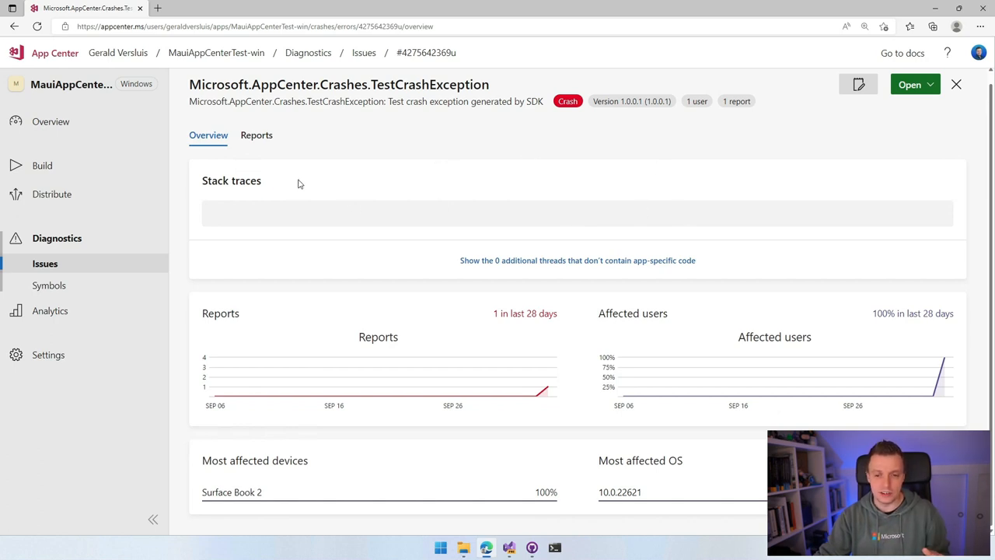
{"action": "mouse_move", "coordinate": [511, 396]}
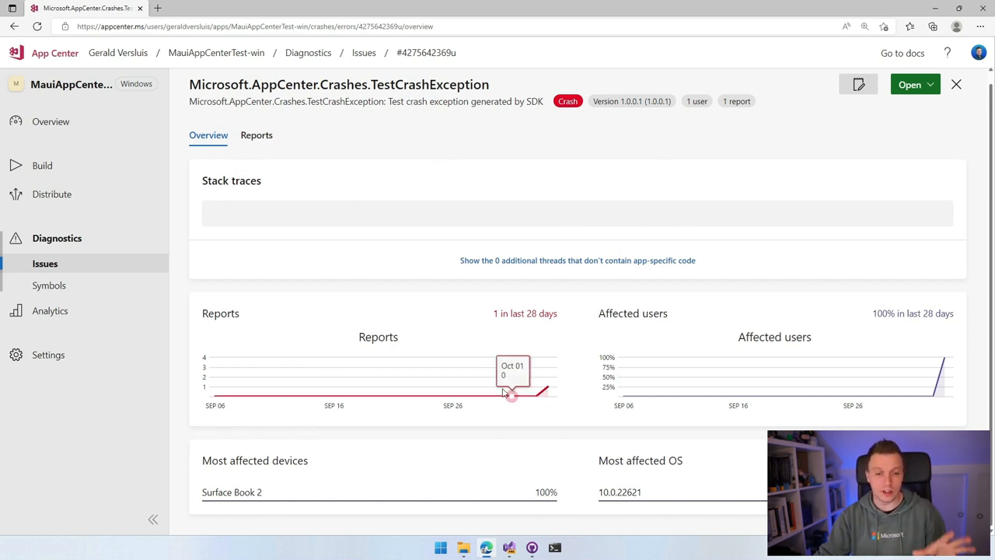
{"action": "mouse_move", "coordinate": [640, 445]}
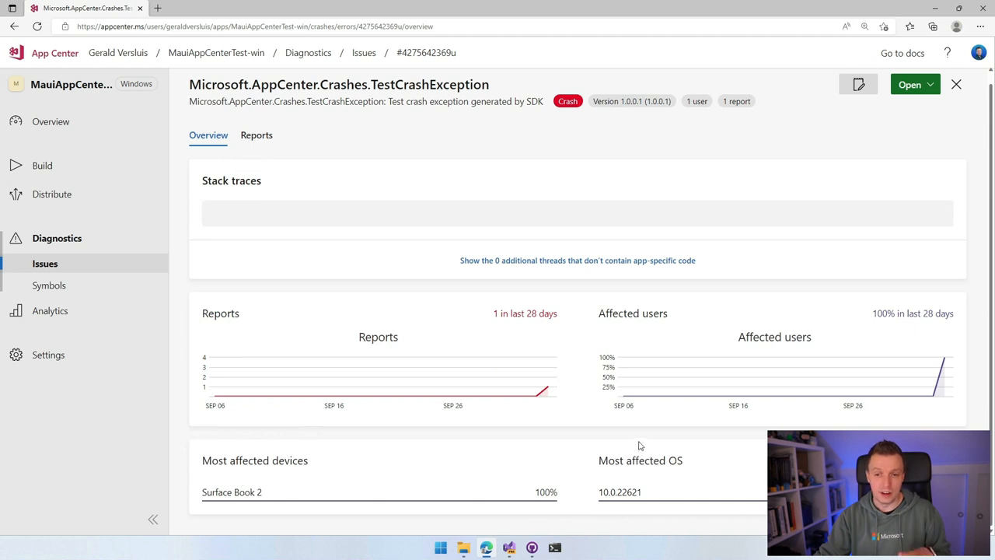
{"action": "mouse_move", "coordinate": [633, 264]}
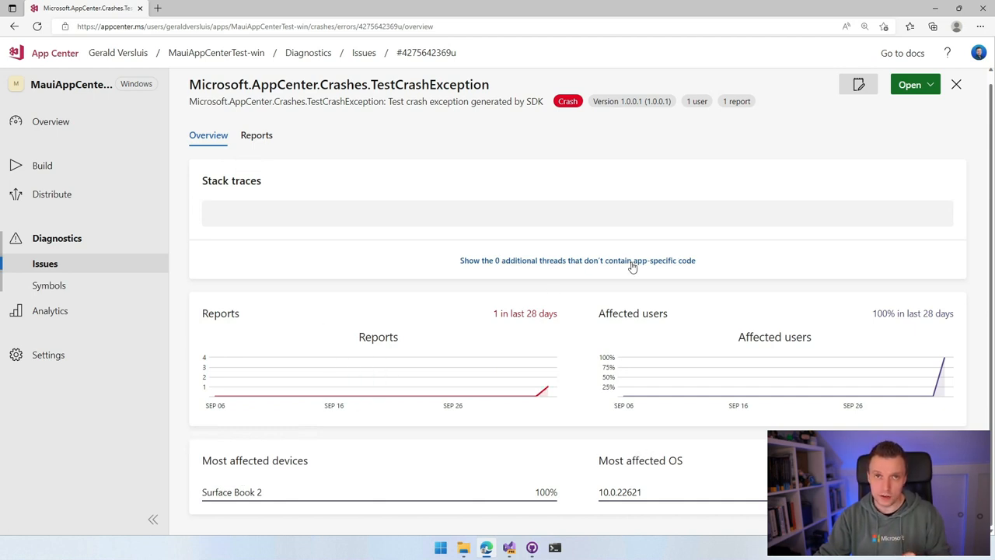